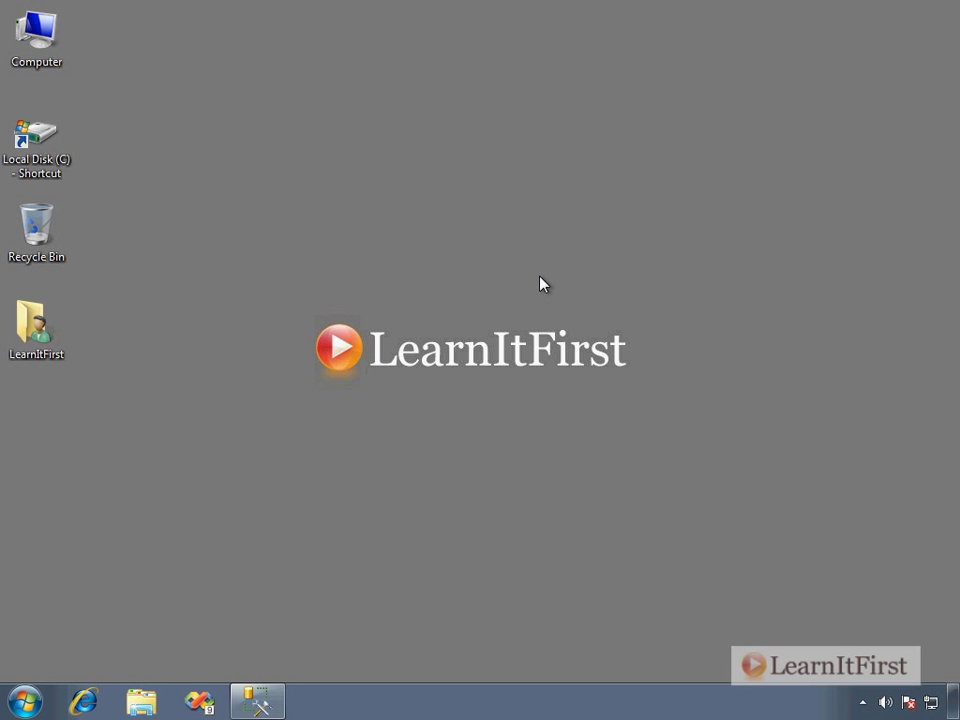
pyautogui.moveTo(320, 680)
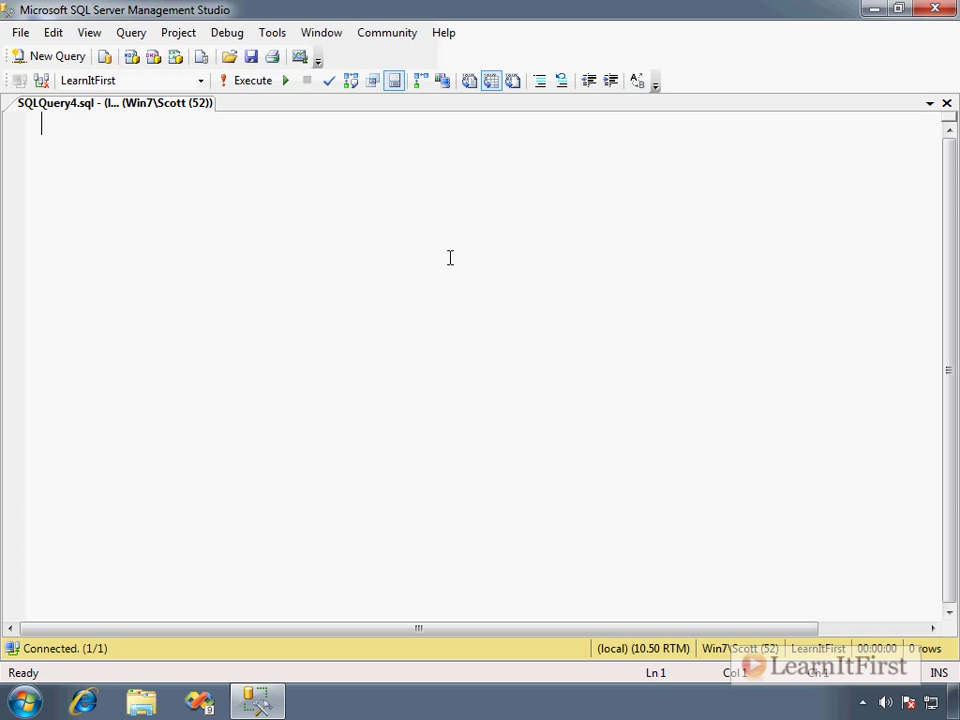
# Step: Write the comment '-- SQL_VARIANT data type is allows you to store any type'
pyautogui.write('-- SQL_VARIA')
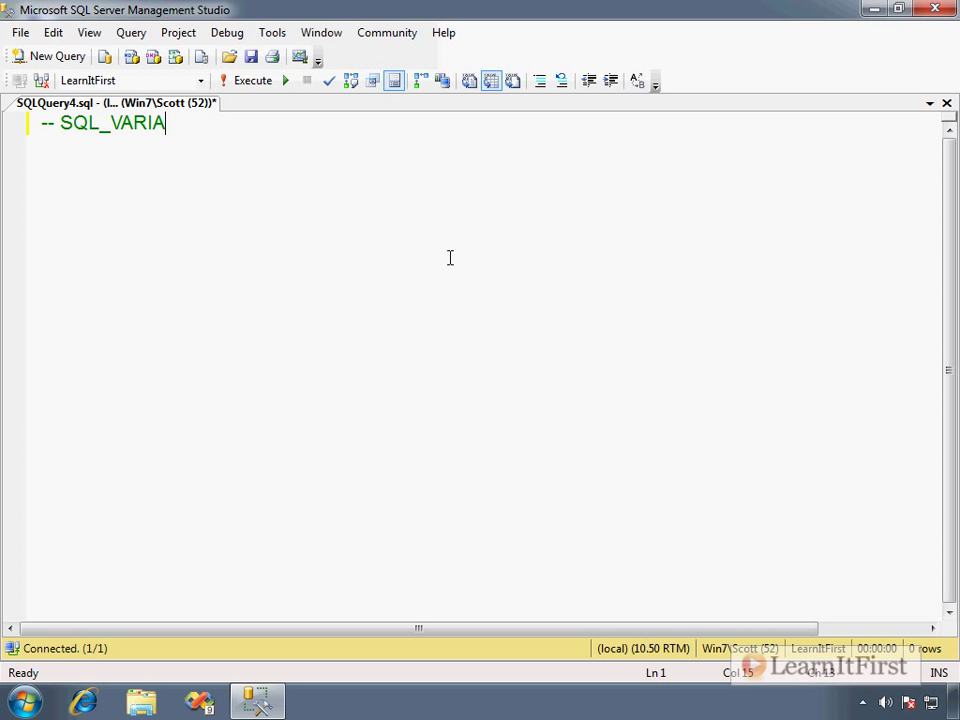
pyautogui.write('NT data type')
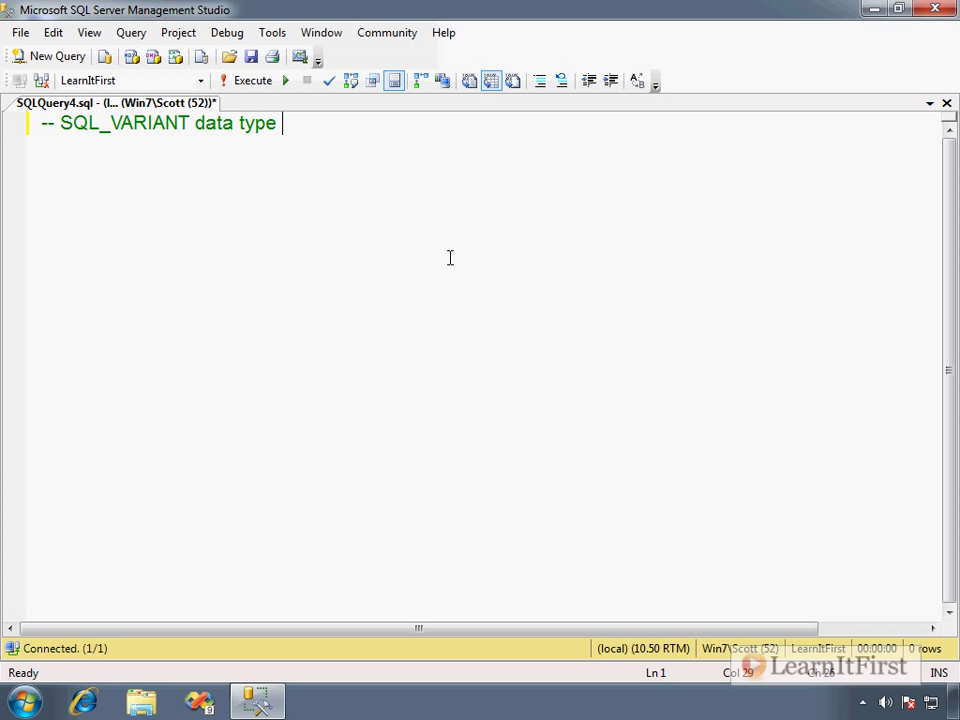
pyautogui.write('is')
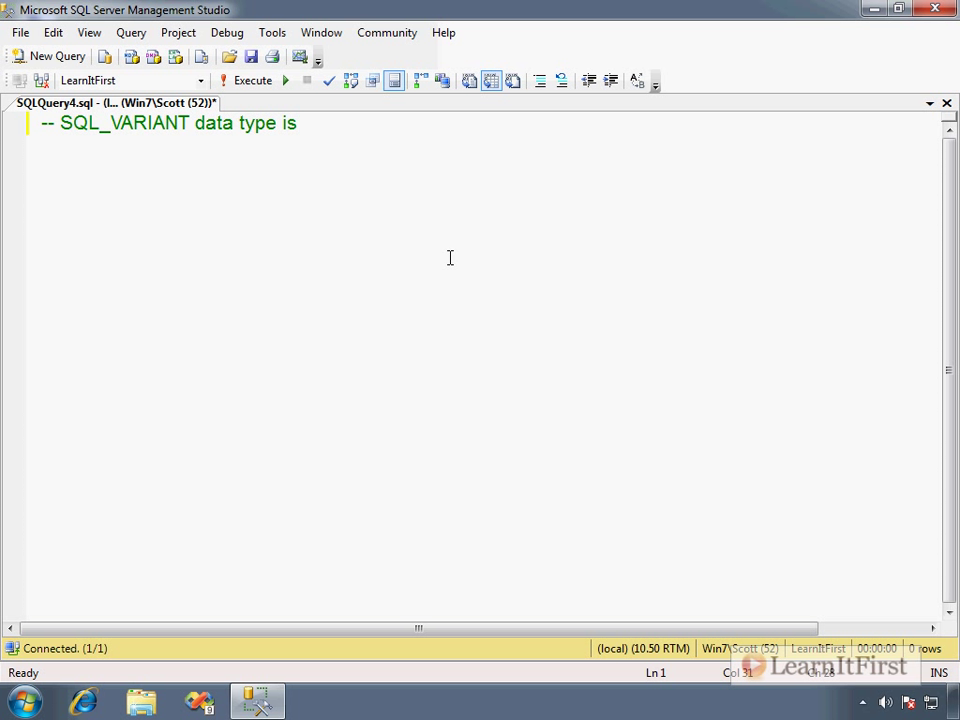
pyautogui.write('a')
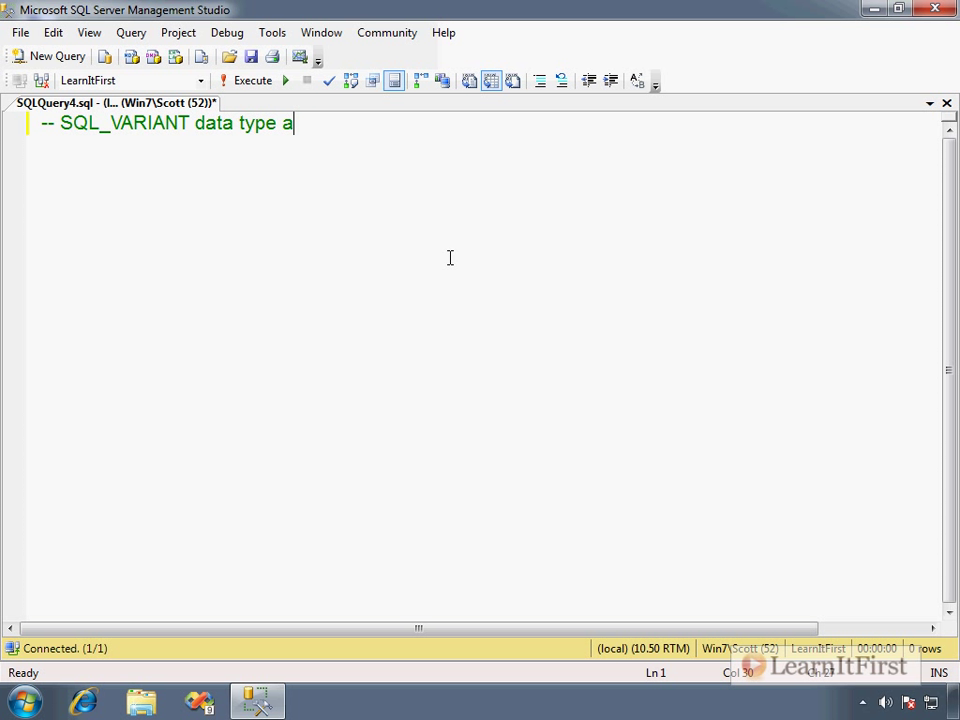
pyautogui.write('llows you to')
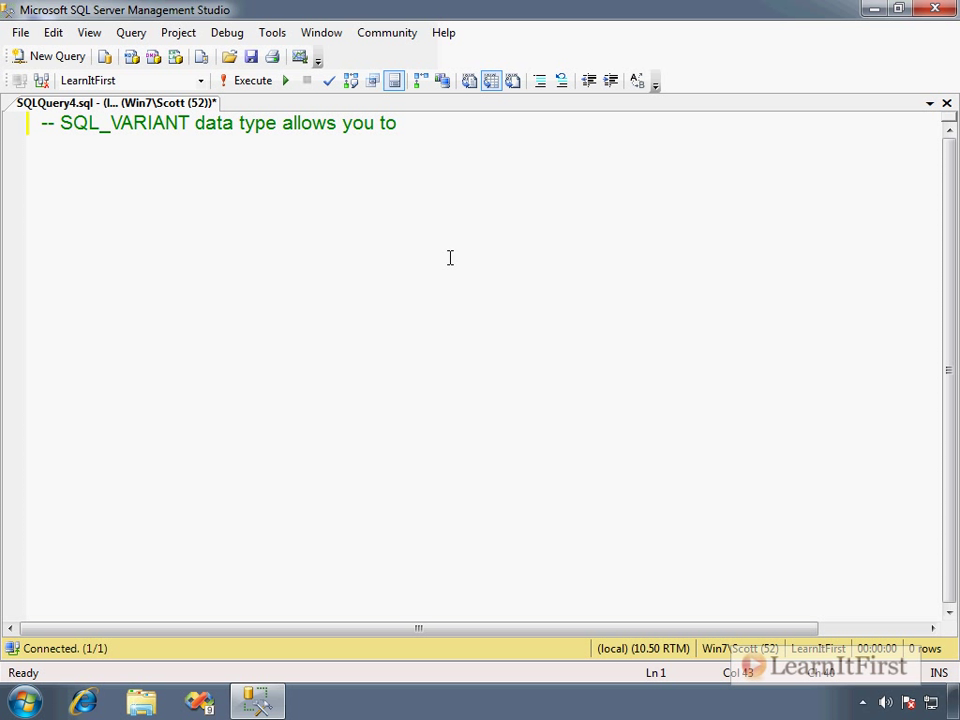
pyautogui.write('store an')
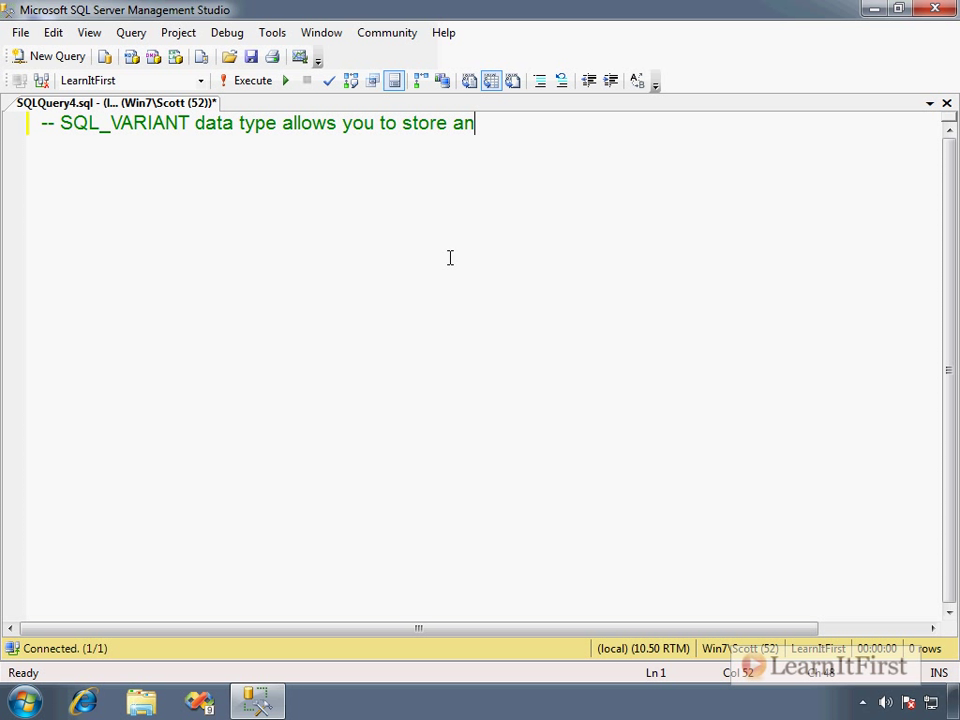
pyautogui.write('y type')
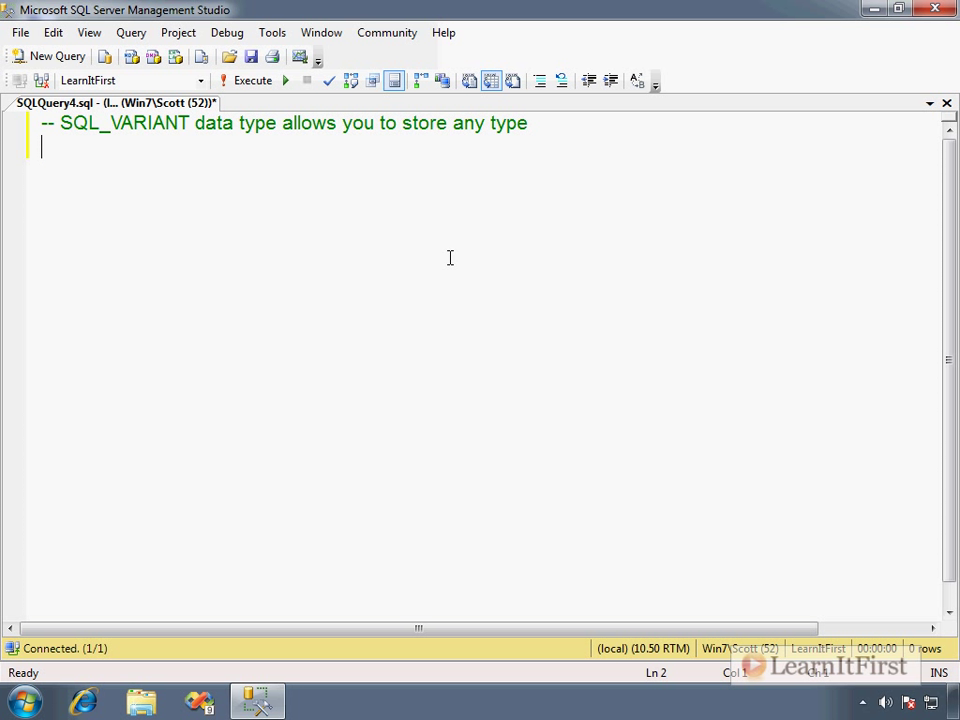
# Step: Add DECLARE @x SQL_VARIANT = 258 followed by SELECT @x
pyautogui.write('DECLARE@')
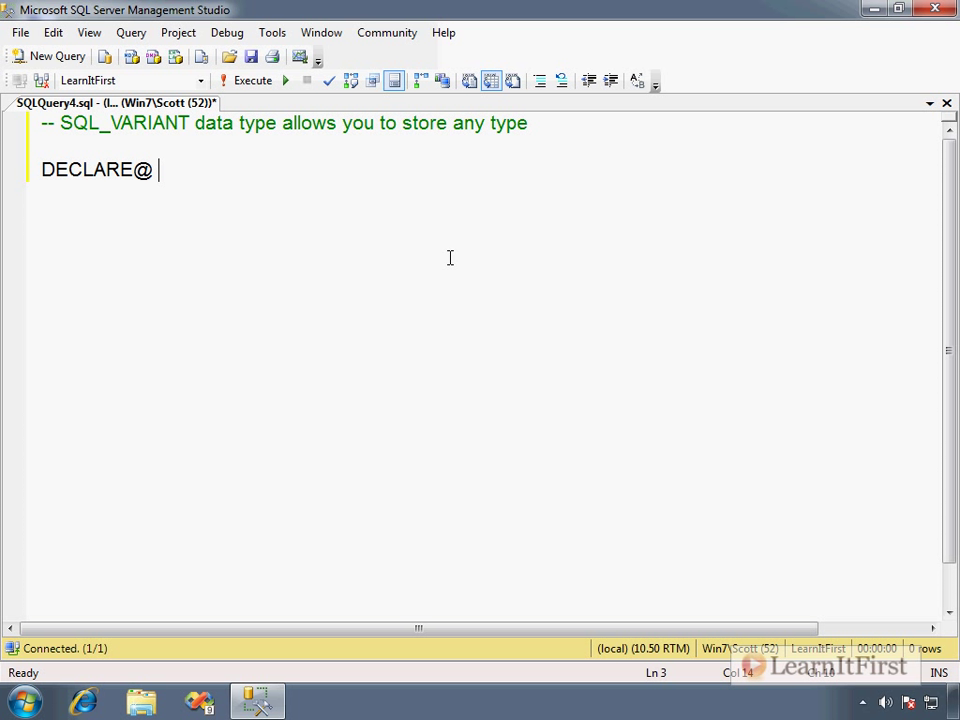
pyautogui.write('x')
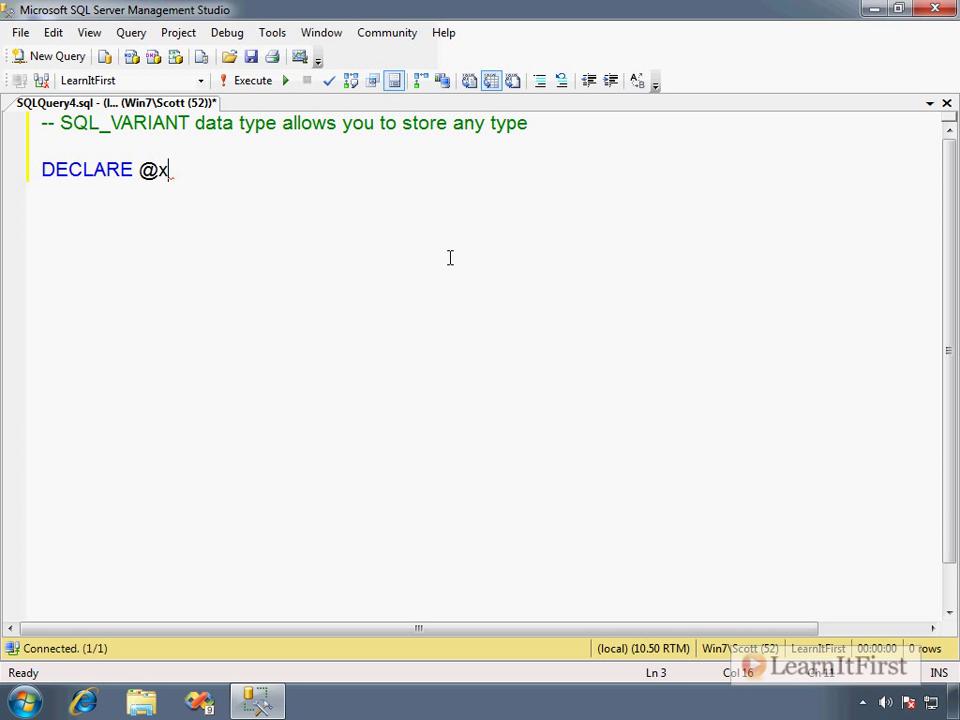
pyautogui.write('SQL_VAR')
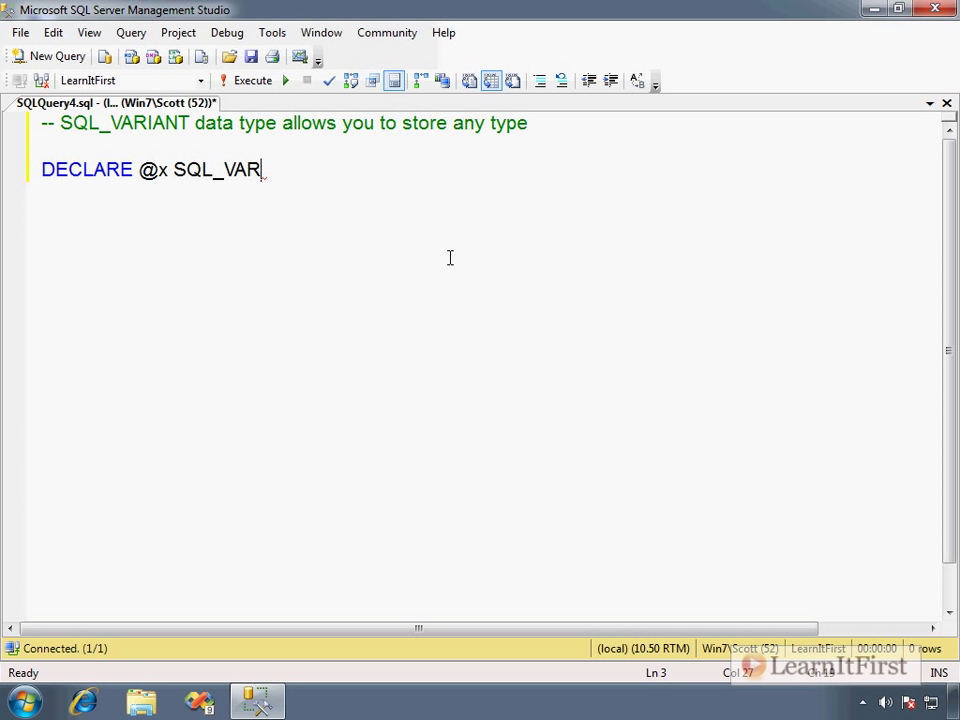
pyautogui.write('IANT')
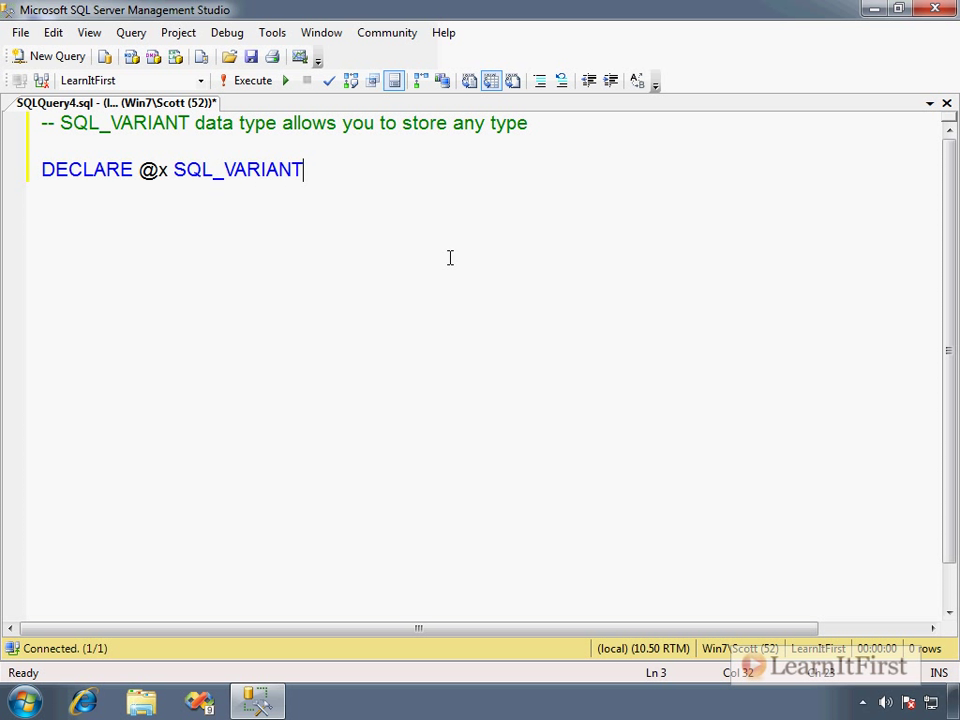
pyautogui.write('=')
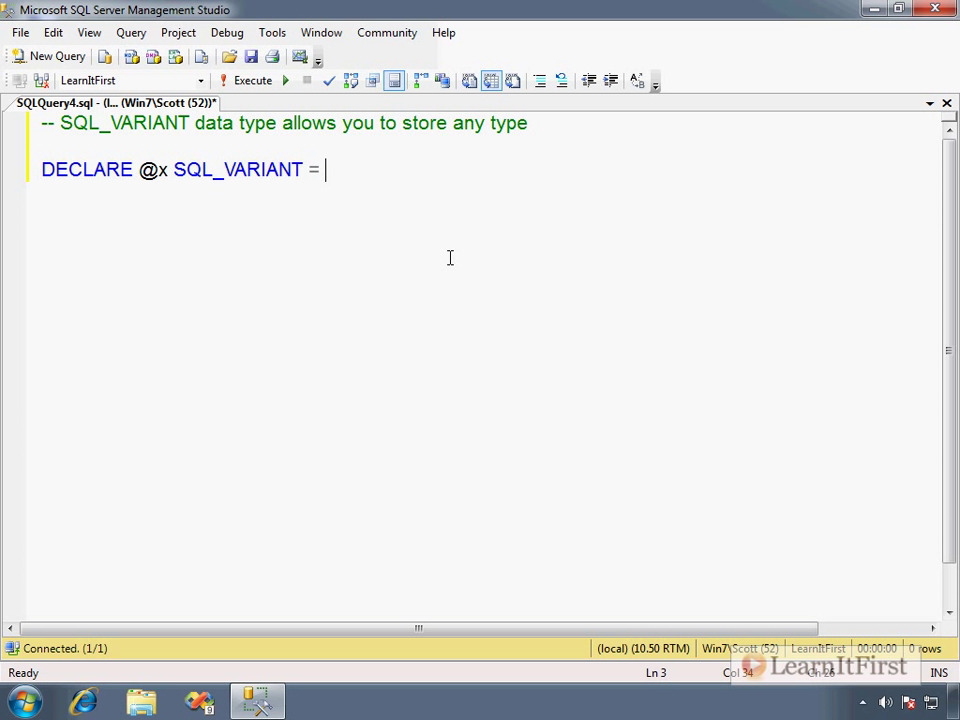
pyautogui.write('25')
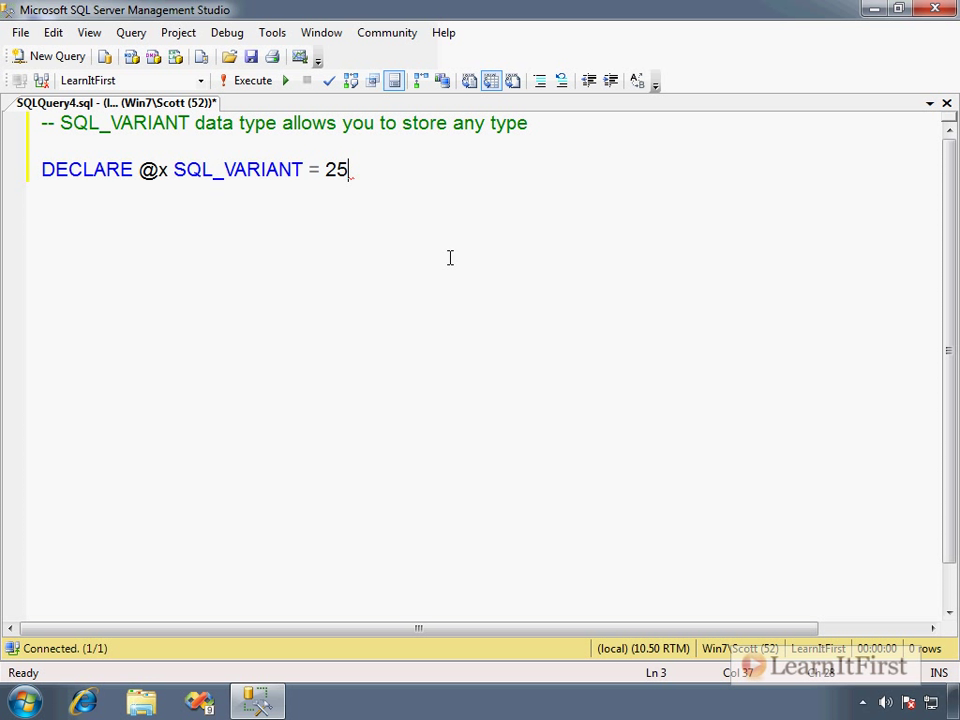
pyautogui.write('8')
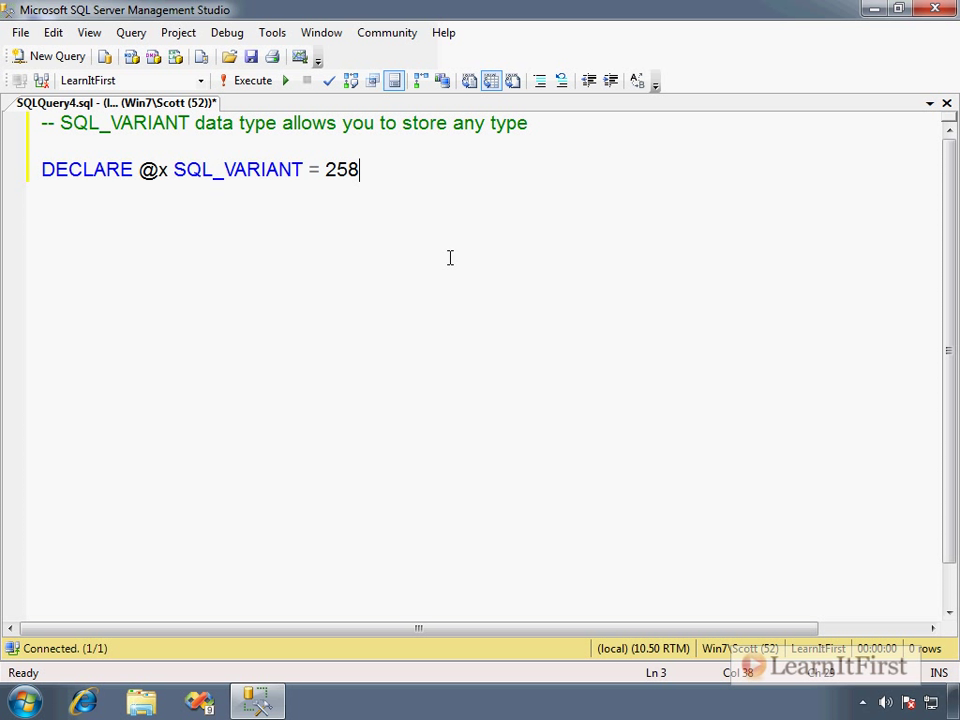
pyautogui.write('SELECT @x')
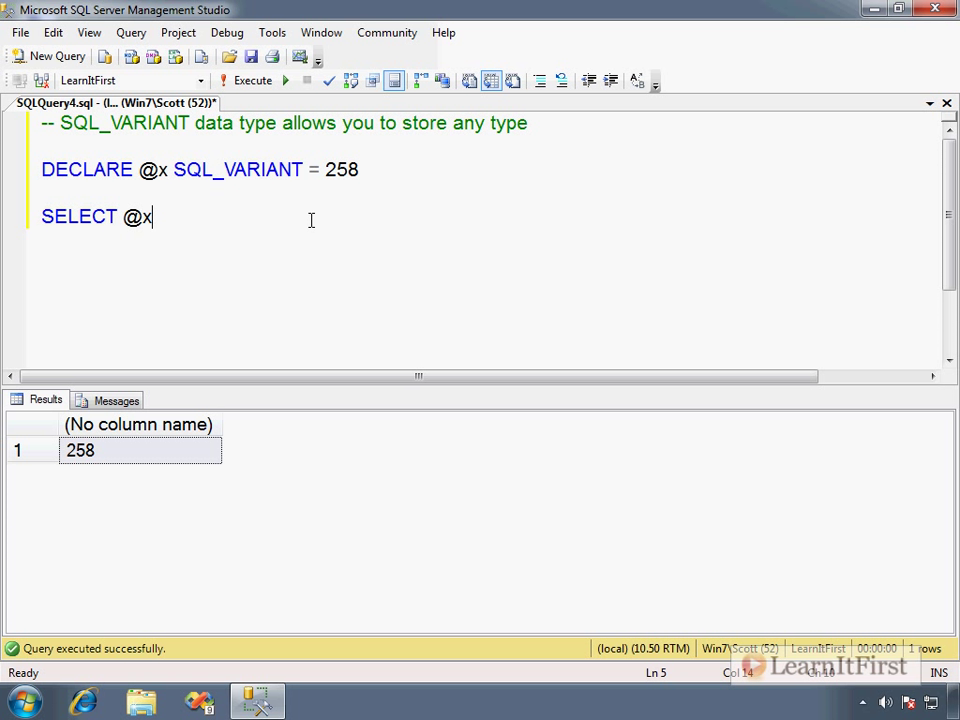
# Step: Add SET @x = 'Scott' and SELECT @x, then run the script to show both values
pyautogui.write('SET @x')
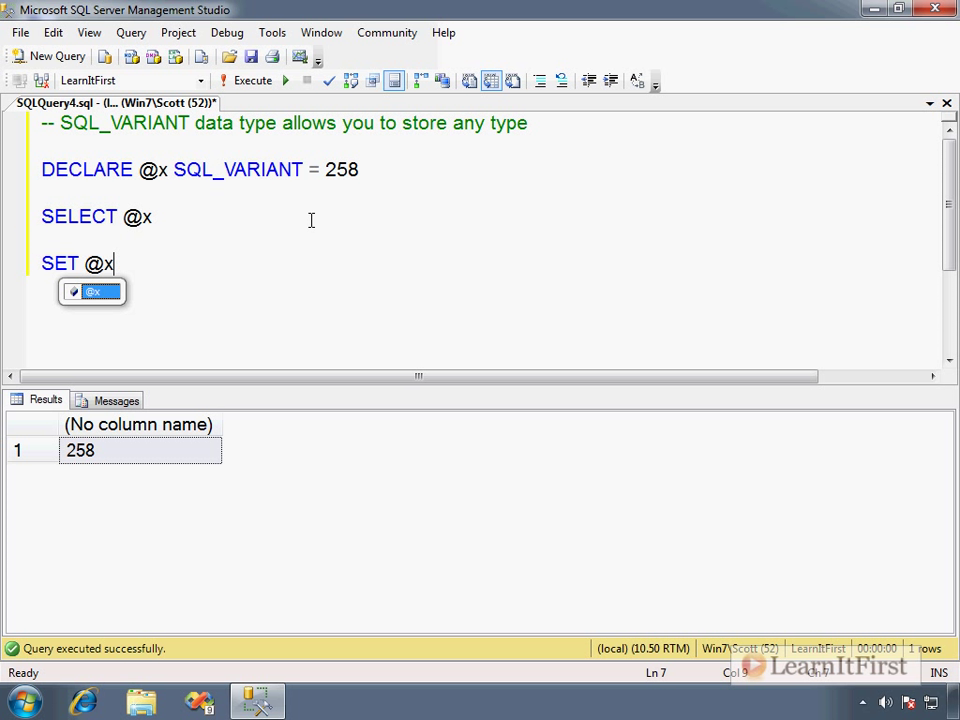
pyautogui.write("= 'Scott'")
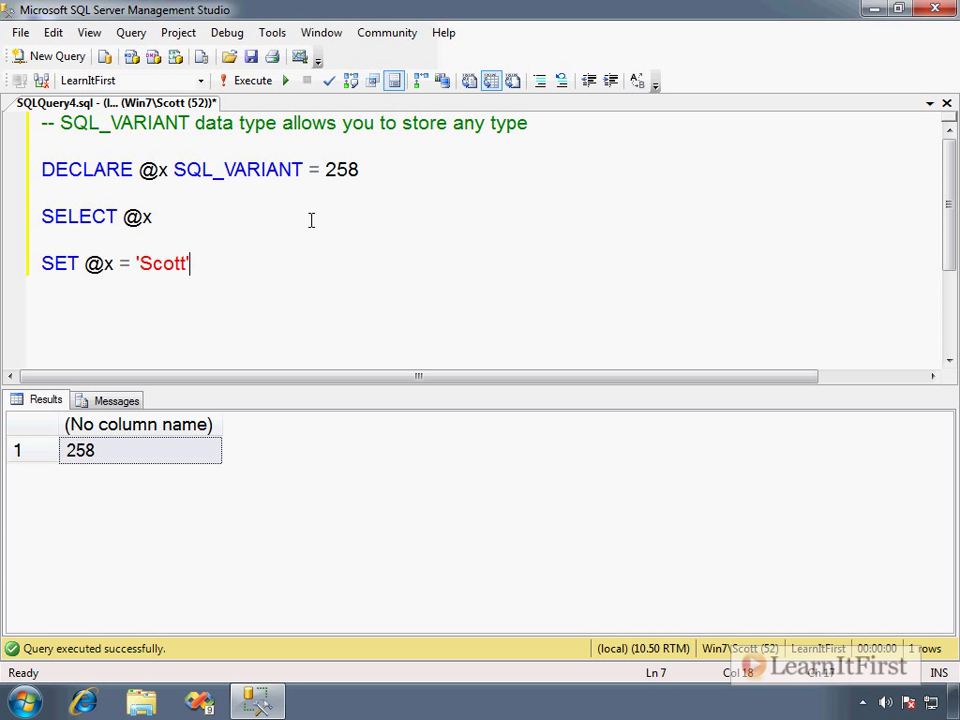
pyautogui.write('SELECT @x')
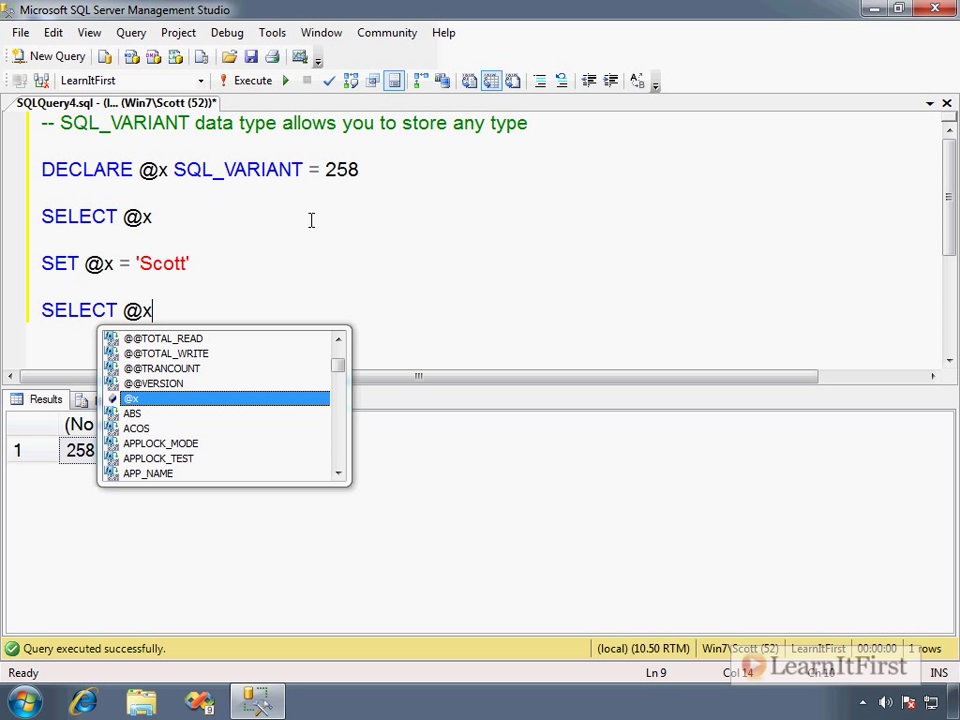
pyautogui.click(252, 80)
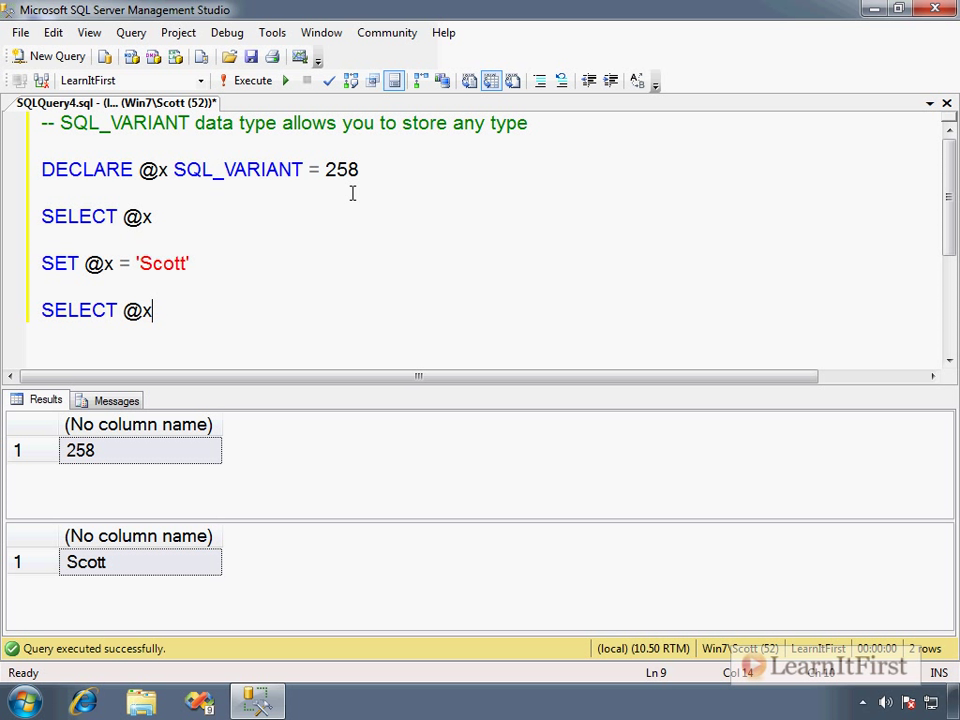
# Step: Start appending ', SQL_VAR' after the first SELECT @x
pyautogui.click(152, 216)
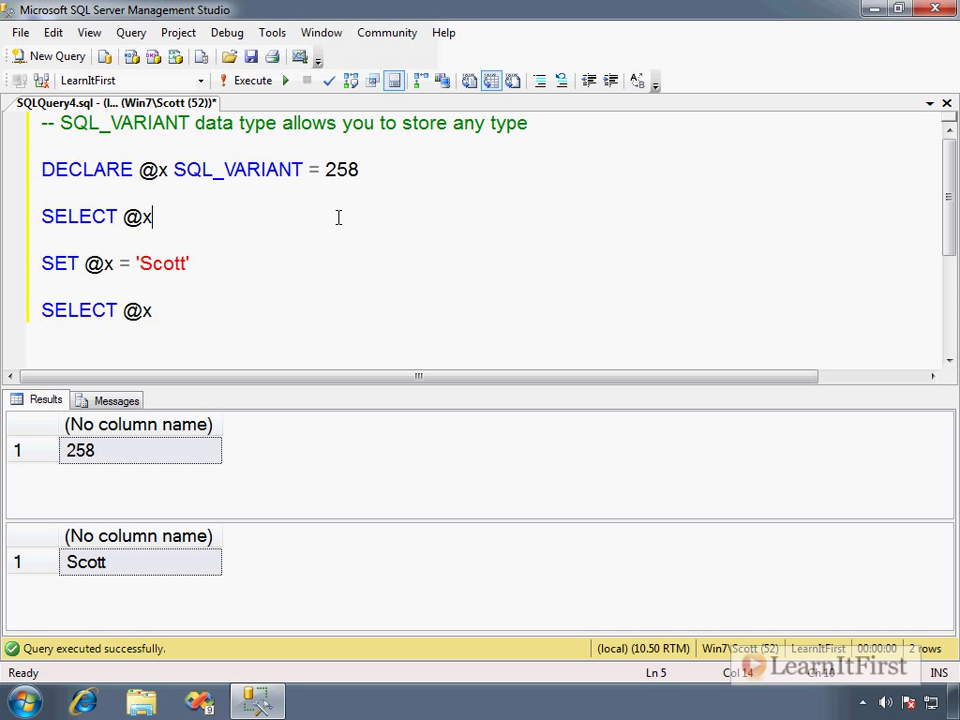
pyautogui.write(', SQL_VARIANT_PROPERTY')
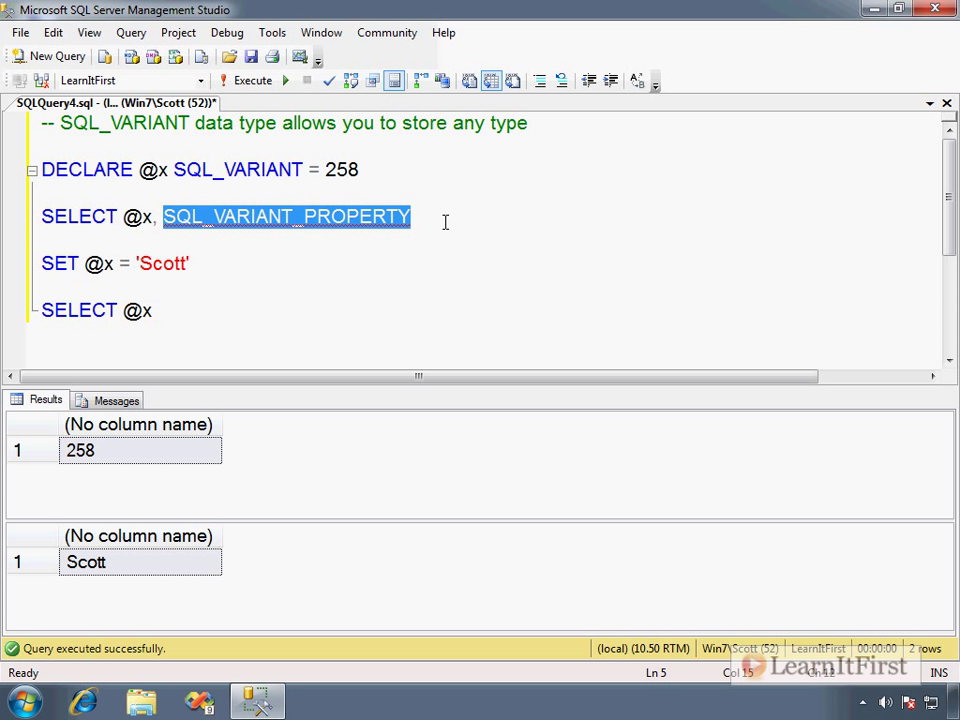
pyautogui.moveTo(482, 250)
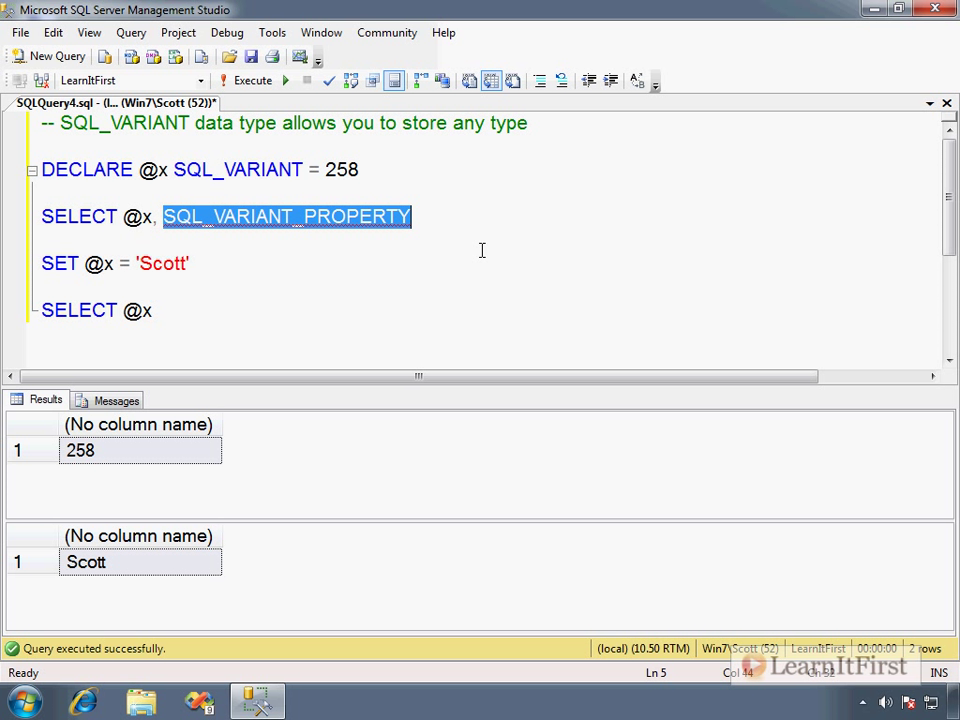
pyautogui.press('f1')
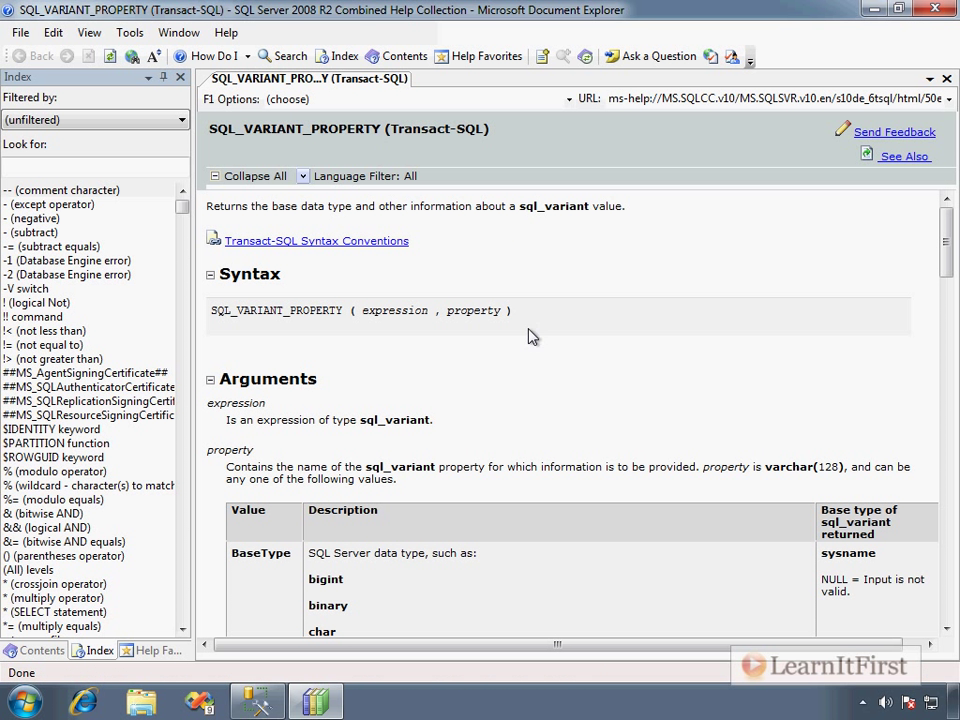
pyautogui.doubleClick(392, 310)
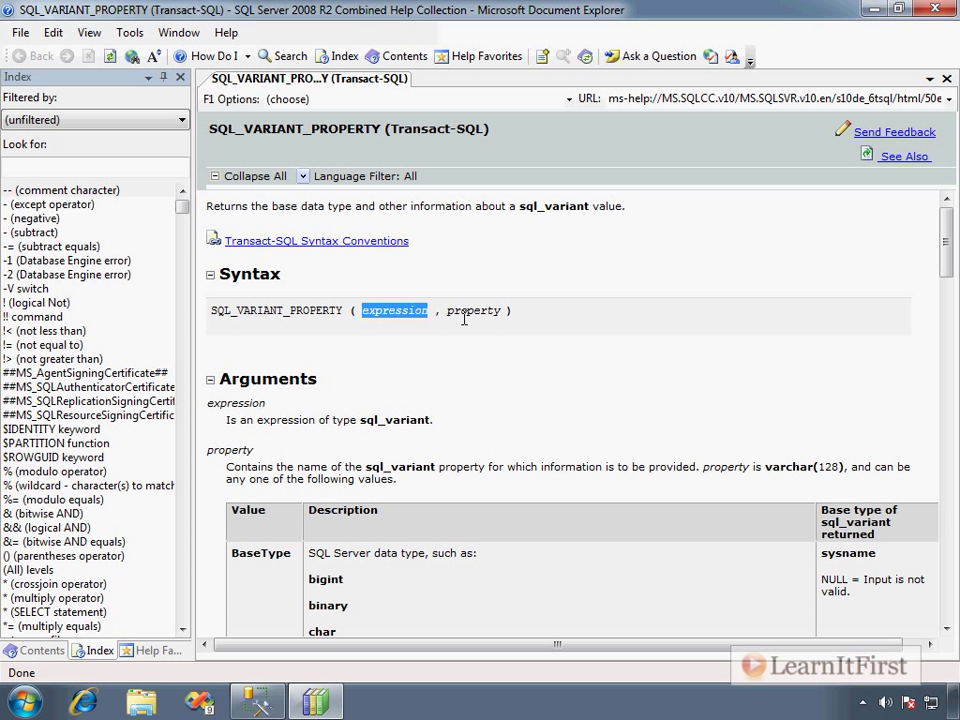
pyautogui.doubleClick(474, 310)
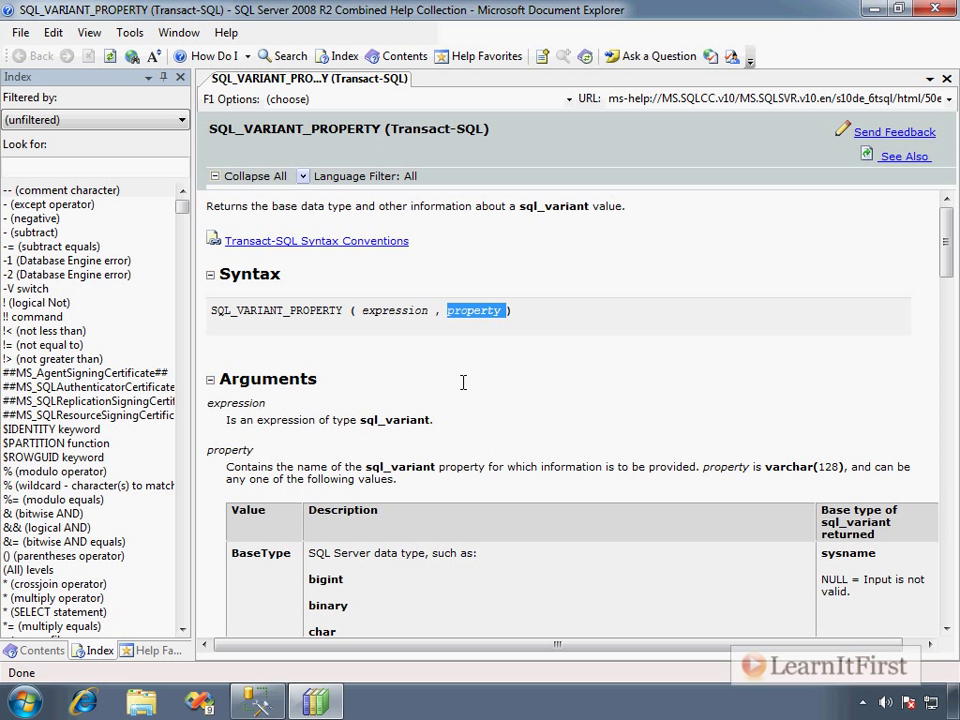
pyautogui.scroll(-3)
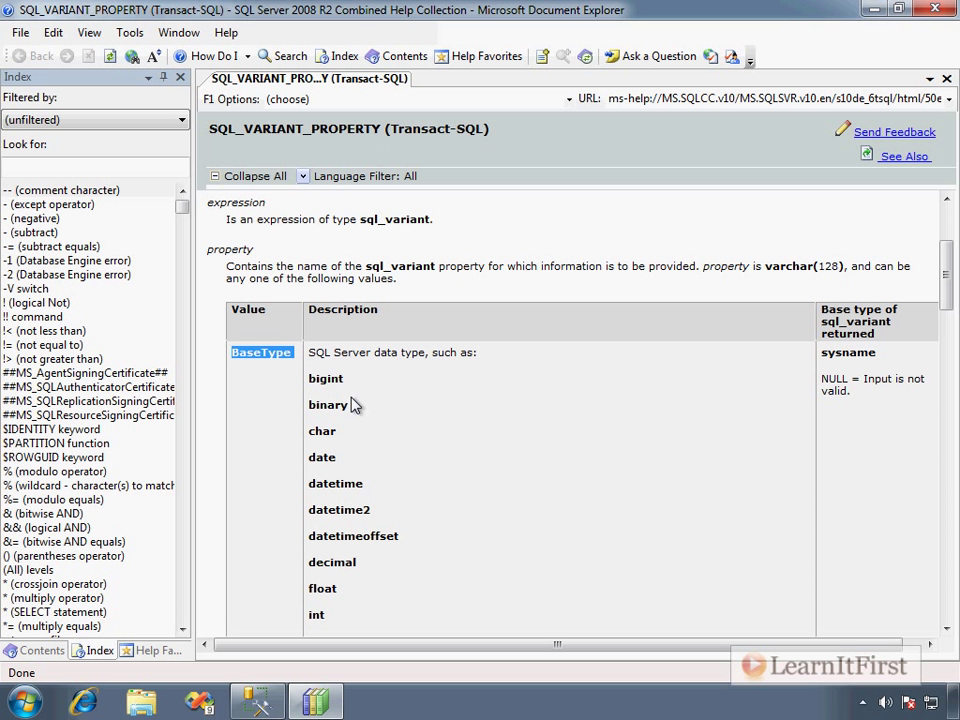
pyautogui.scroll(-3)
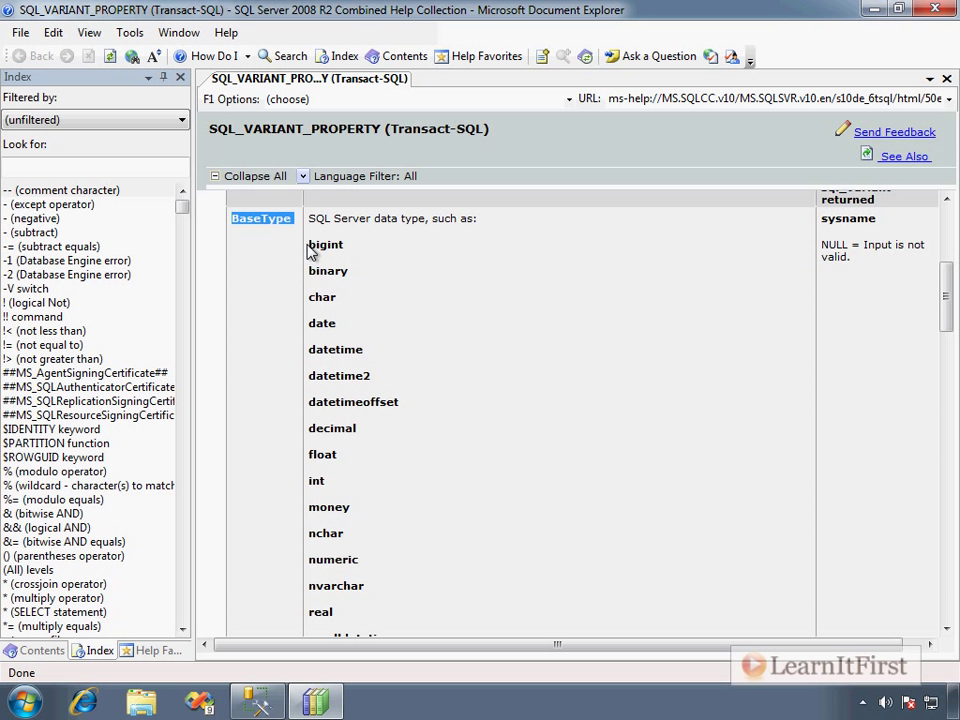
pyautogui.scroll(-3)
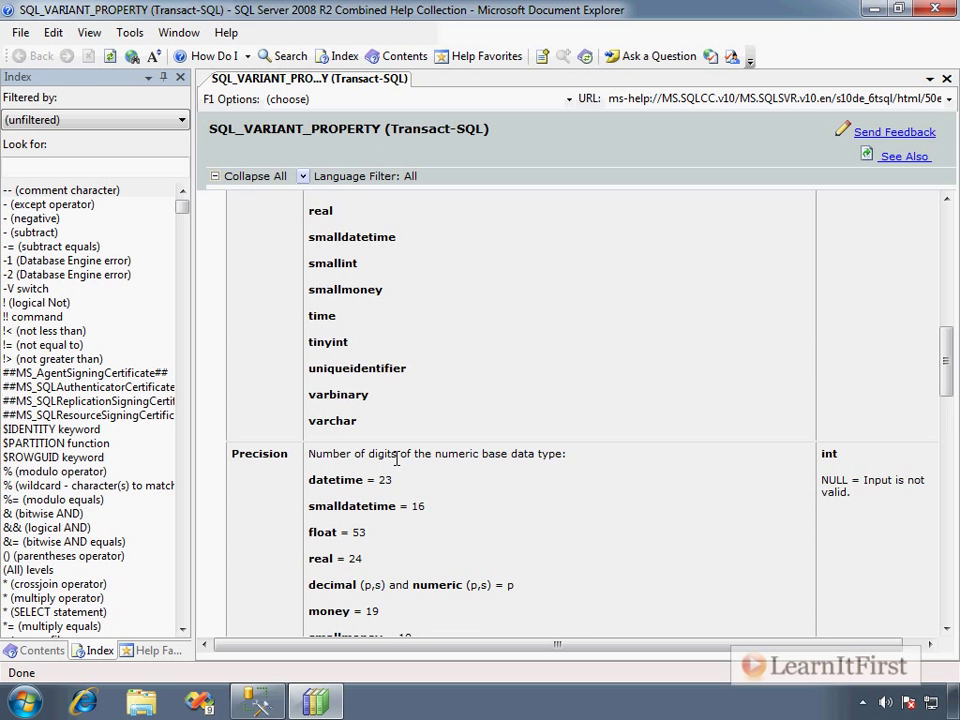
pyautogui.scroll(-3)
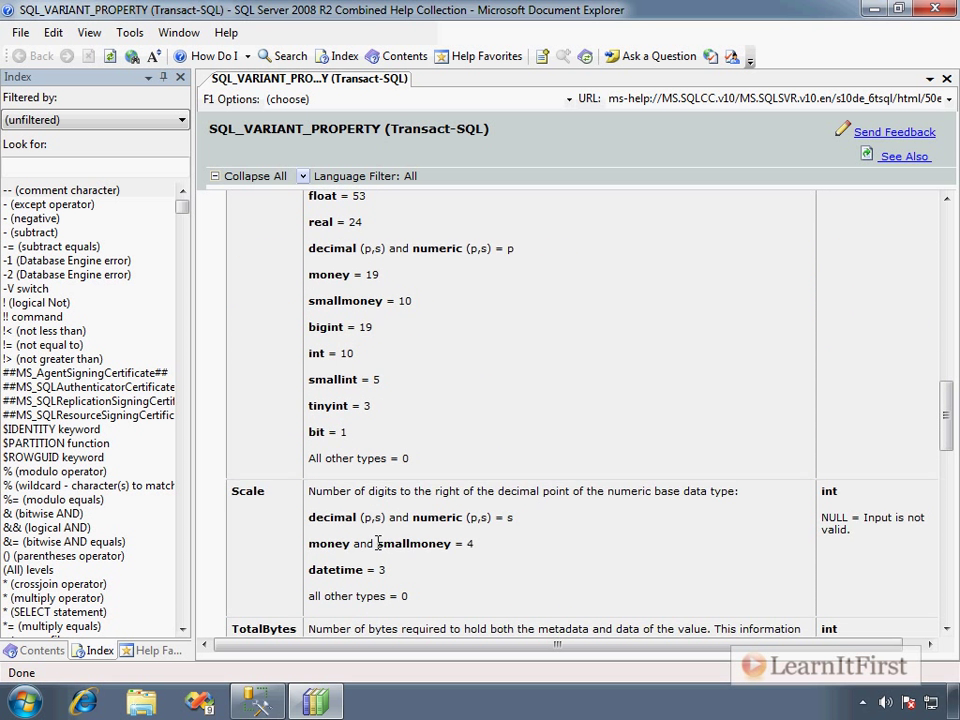
pyautogui.scroll(-3)
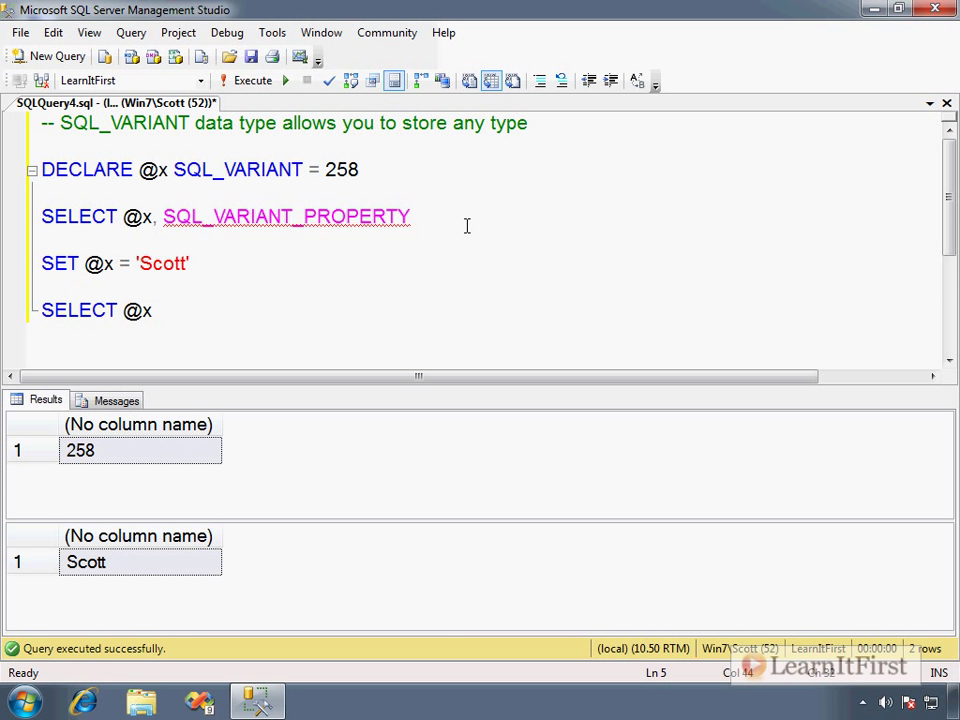
# Step: Complete SQL_VARIANT_PROPERTY(@x, 'BaseType') on both SELECTs and run them to show int and varchar
pyautogui.write('(@x,')
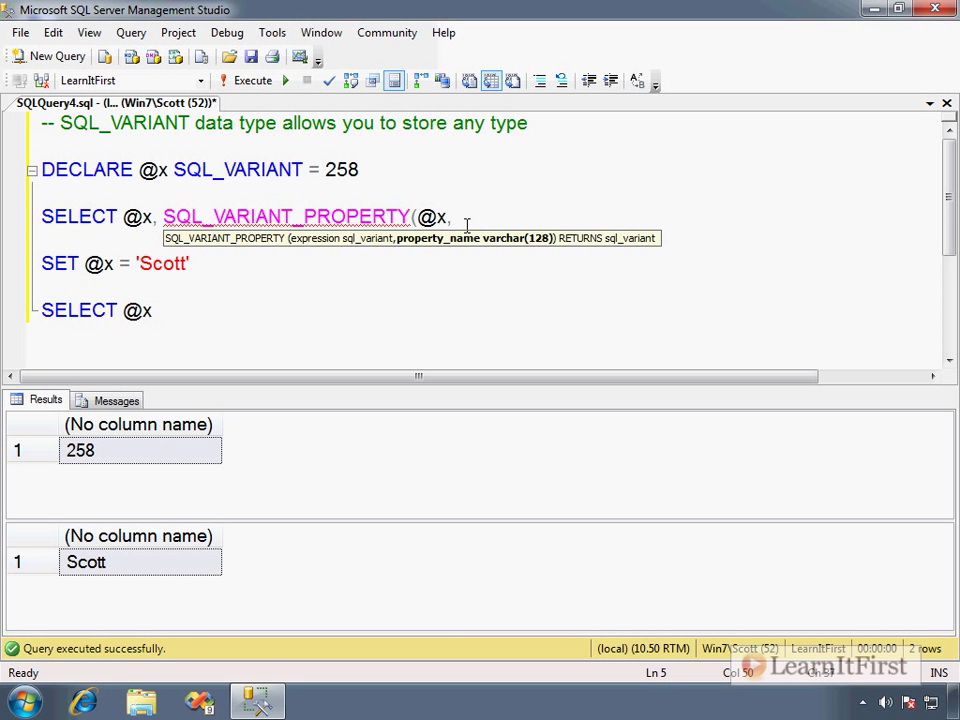
pyautogui.write("'BaseType")
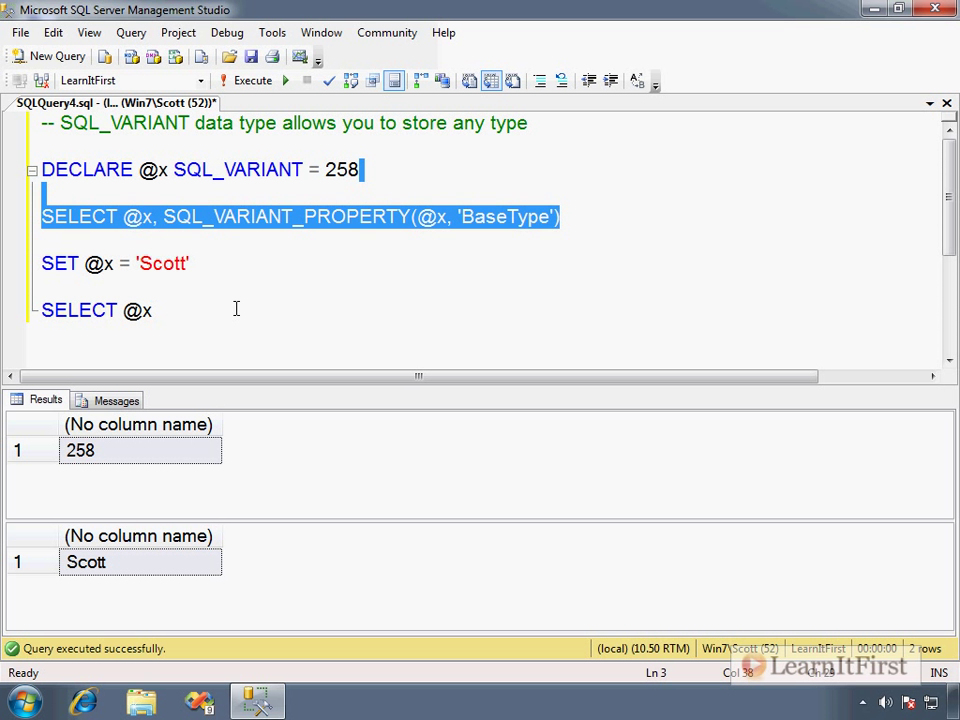
pyautogui.write(", SQL_VARIANT_PROPERTY(@x, 'BaseType')")
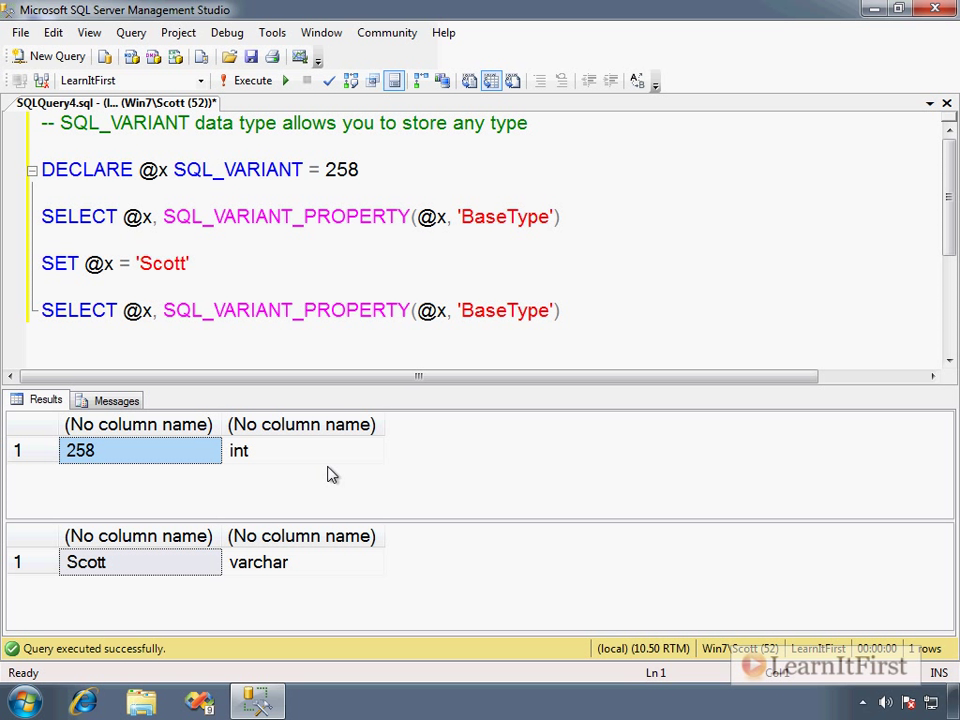
pyautogui.click(302, 450)
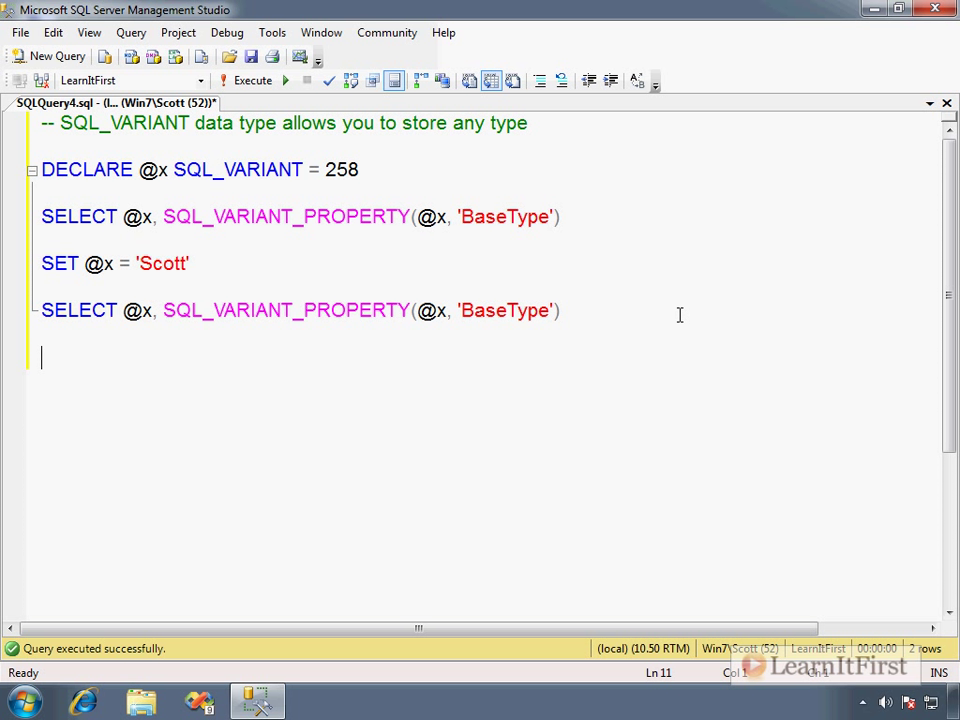
# Step: Write the heading comment '-- EAV - Entity-Attribute-Value modeling'
pyautogui.write('-- E')
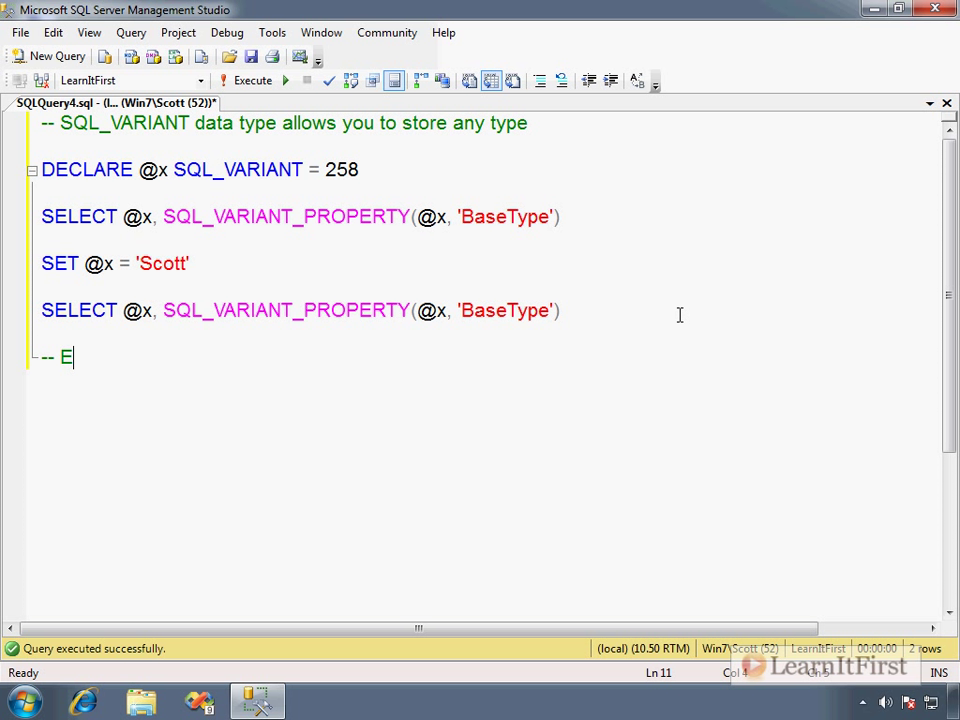
pyautogui.write('AV')
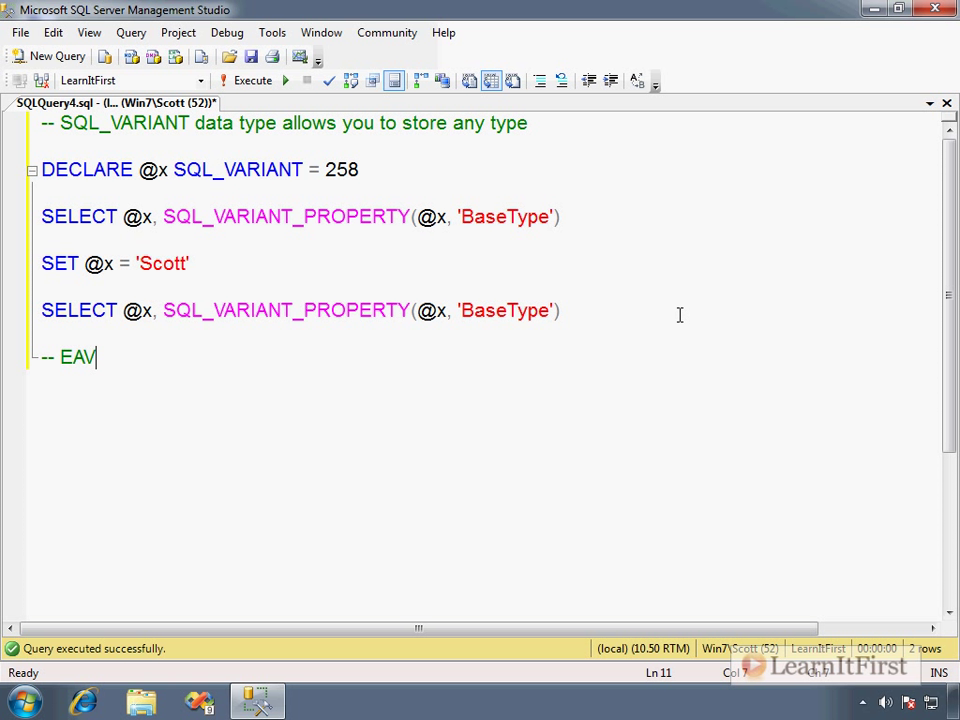
pyautogui.write('- Entity-')
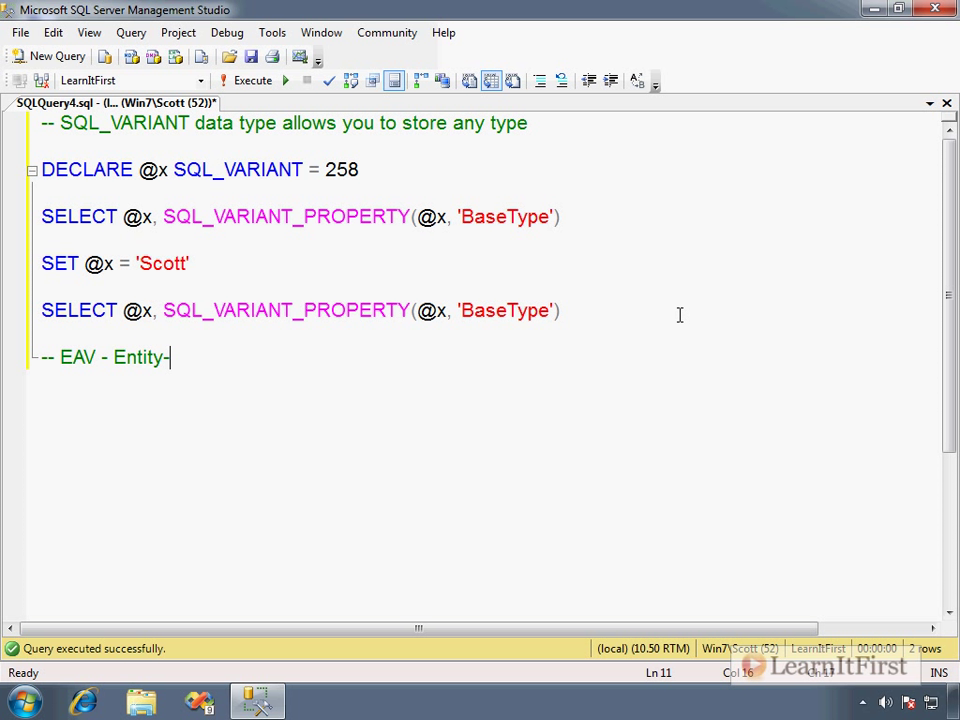
pyautogui.write('Attribute')
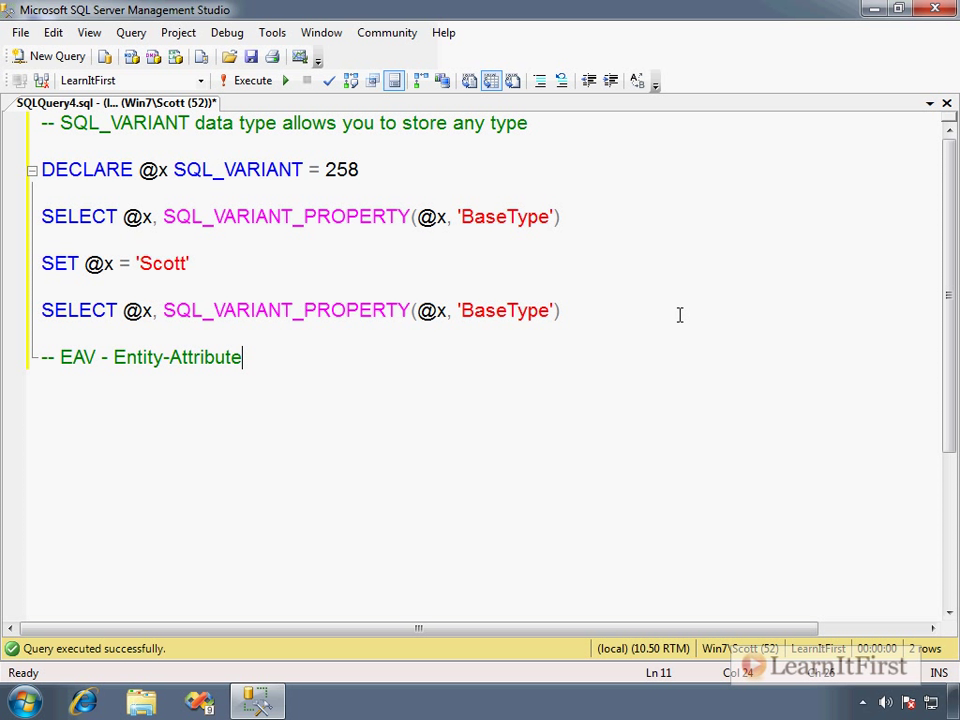
pyautogui.write('-Value modeling')
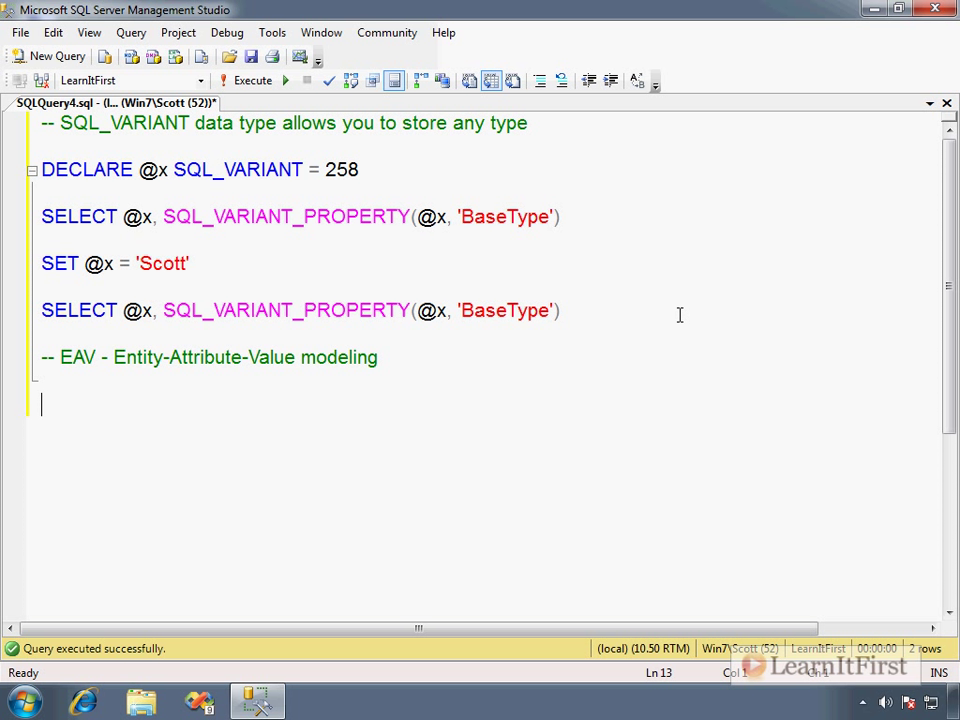
# Step: Add a comment that we wanted a Config-type table that allows a single row
pyautogui.write('-- We')
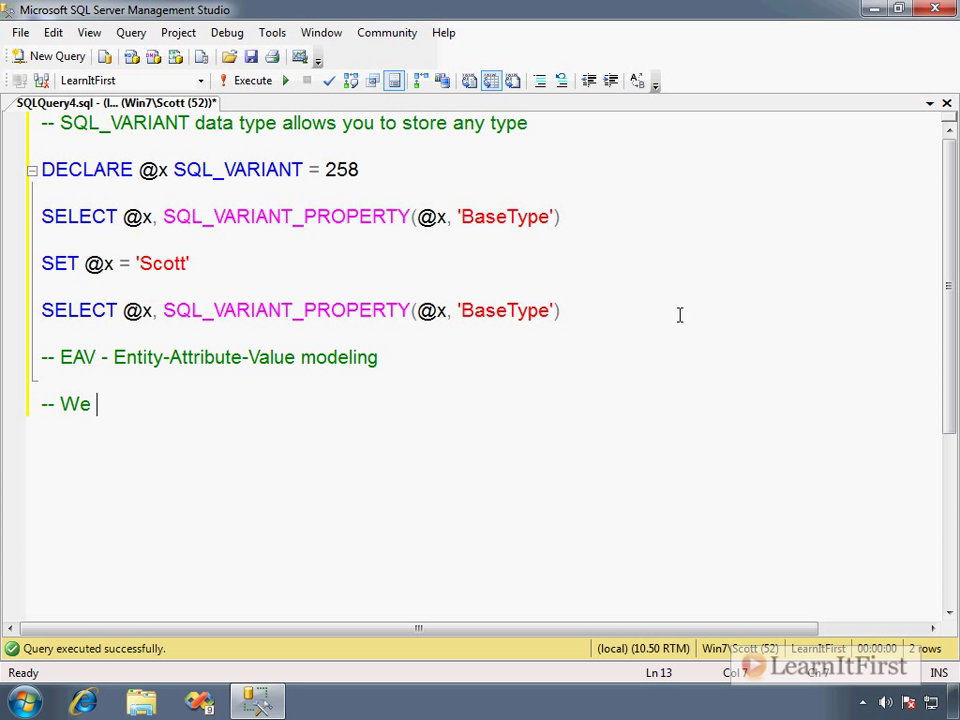
pyautogui.write('wanted to have')
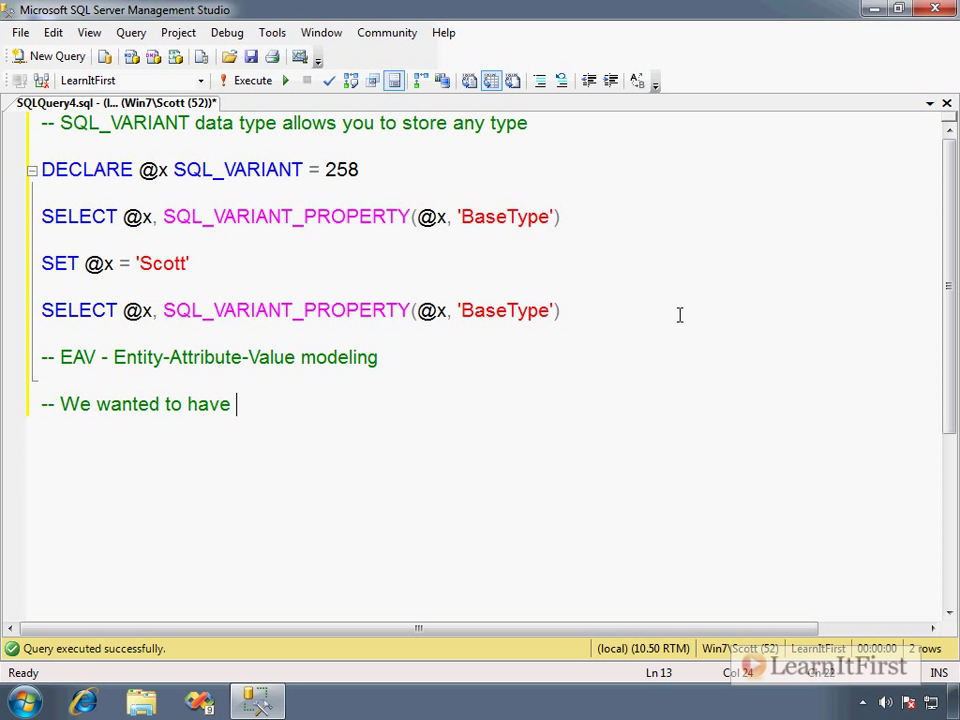
pyautogui.write('a')
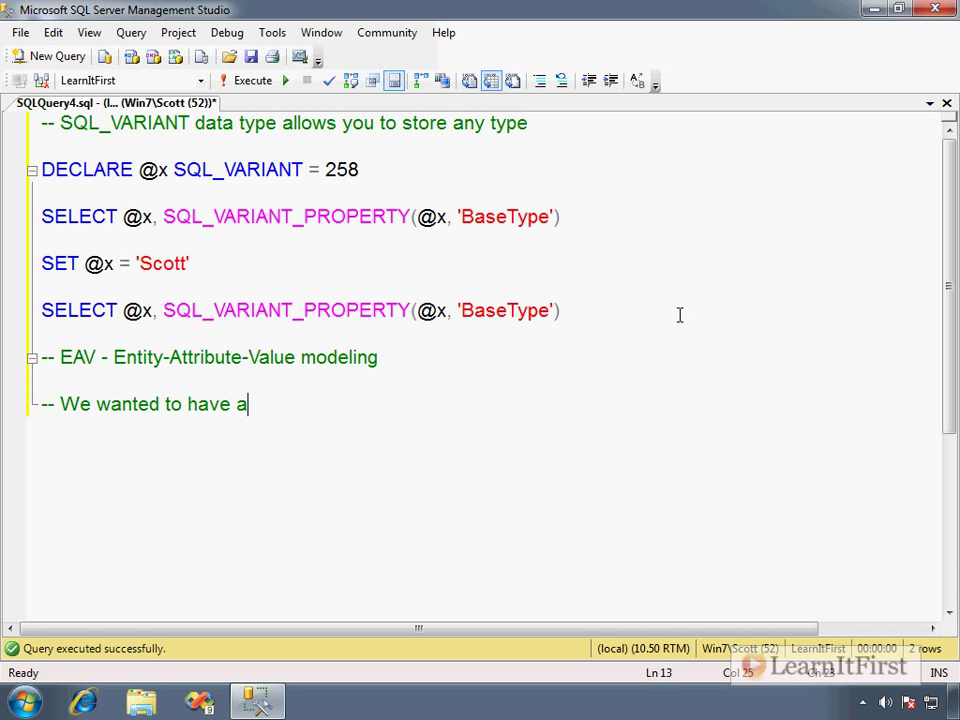
pyautogui.write('Conf')
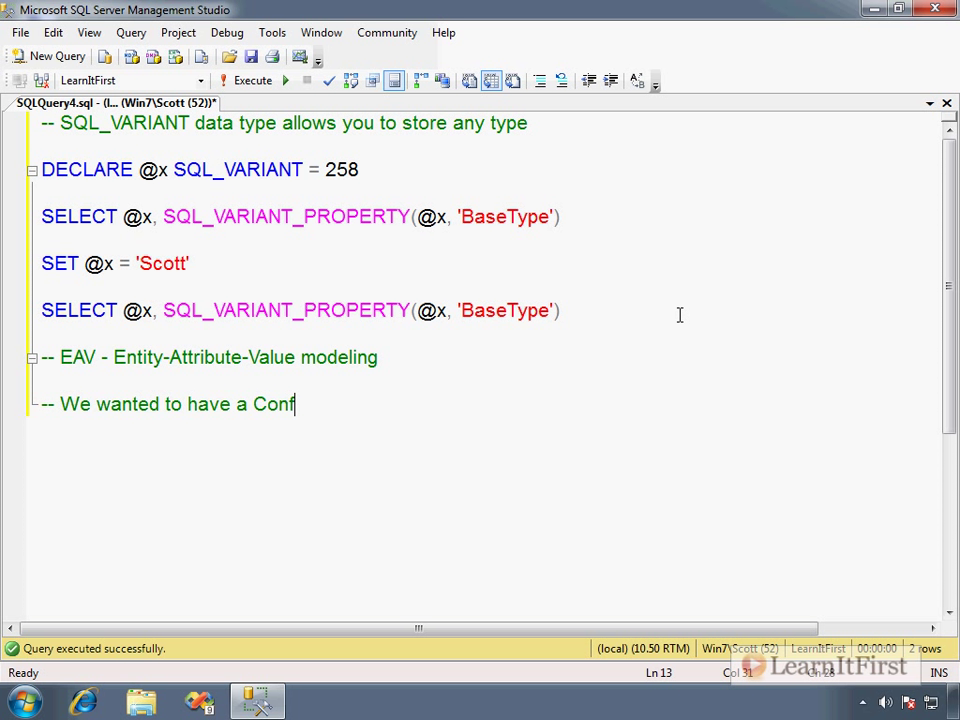
pyautogui.write('ig-type table that only all')
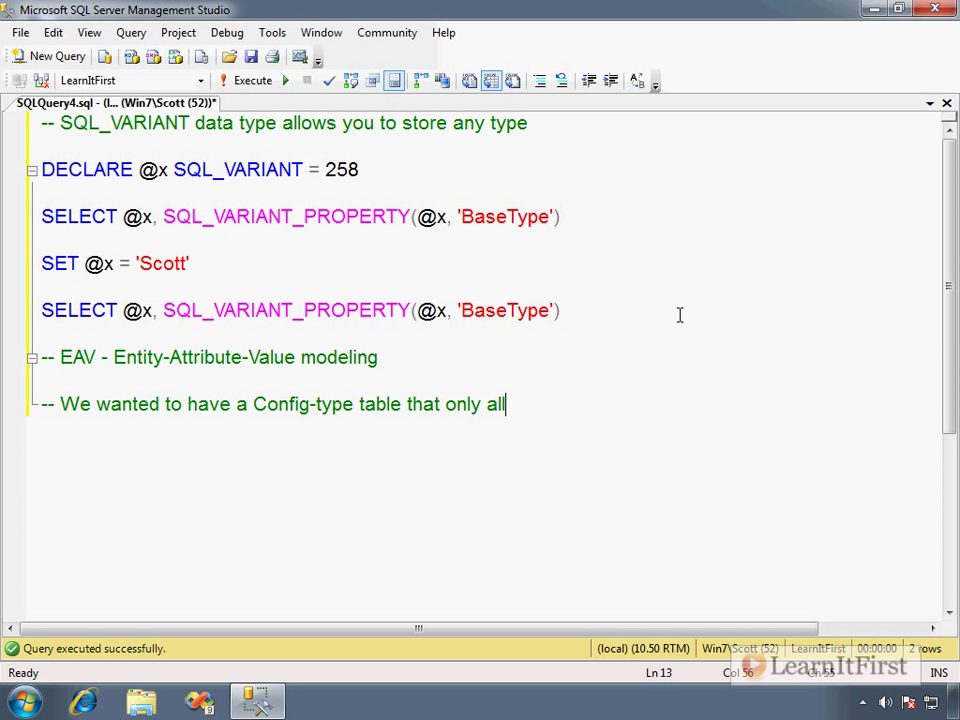
pyautogui.write('ows a single row')
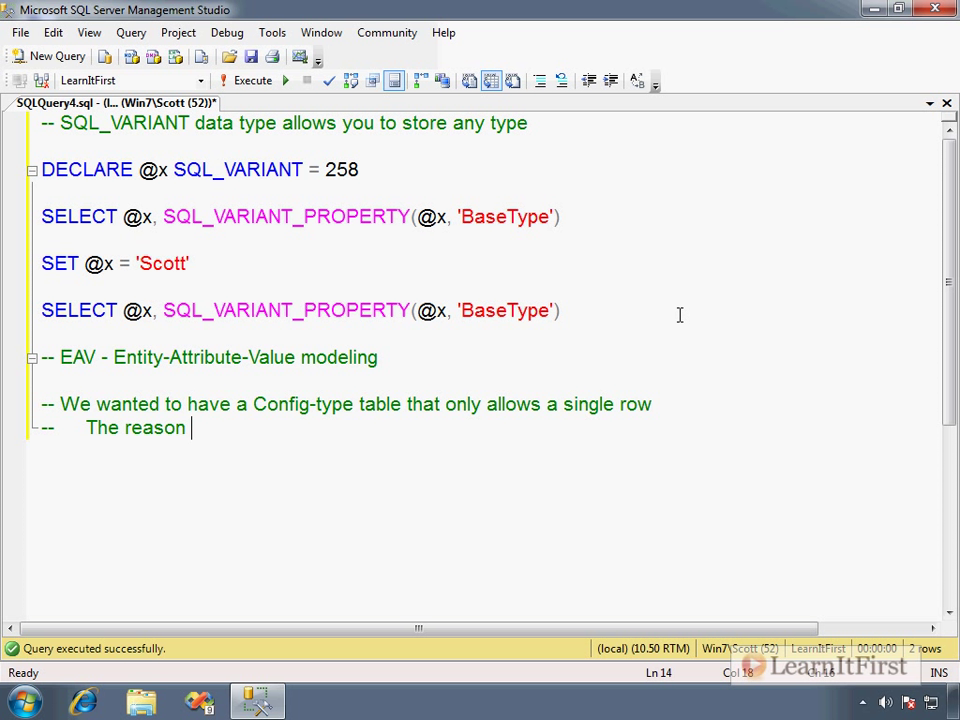
# Step: Add a comment explaining the single row means one value for a given attribute/column
pyautogui.write('we want a single')
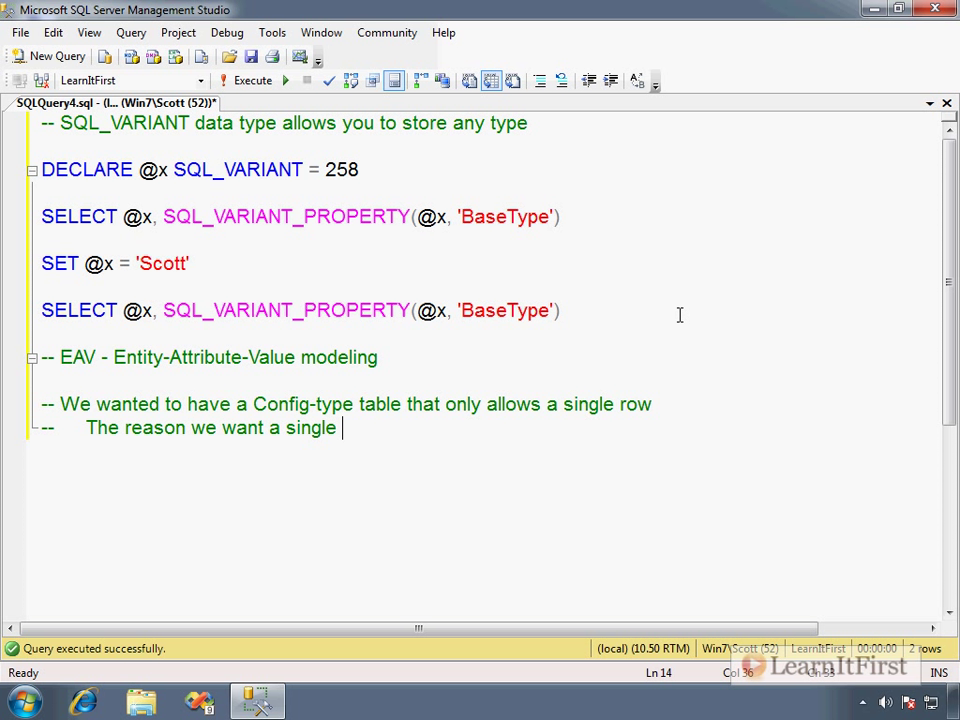
pyautogui.write('row is that there')
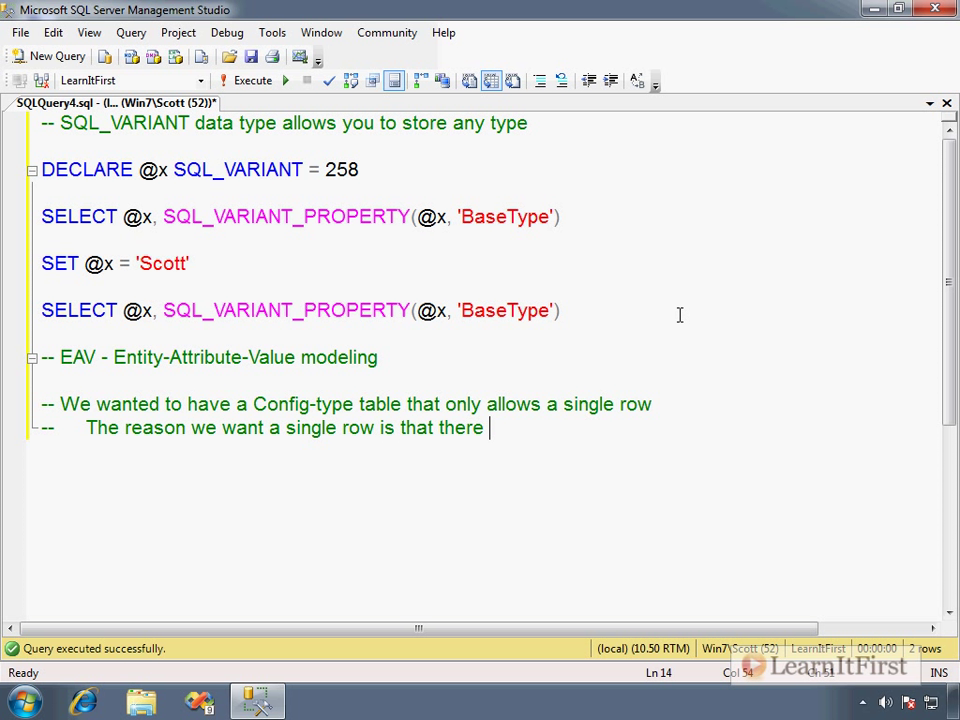
pyautogui.write('can be one')
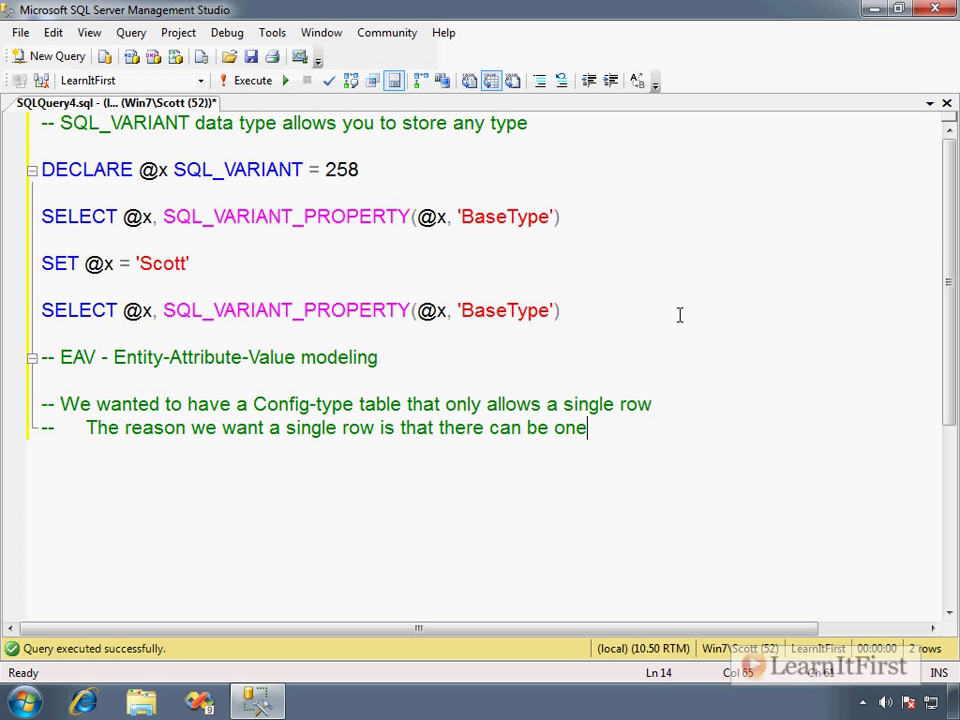
pyautogui.write('value for')
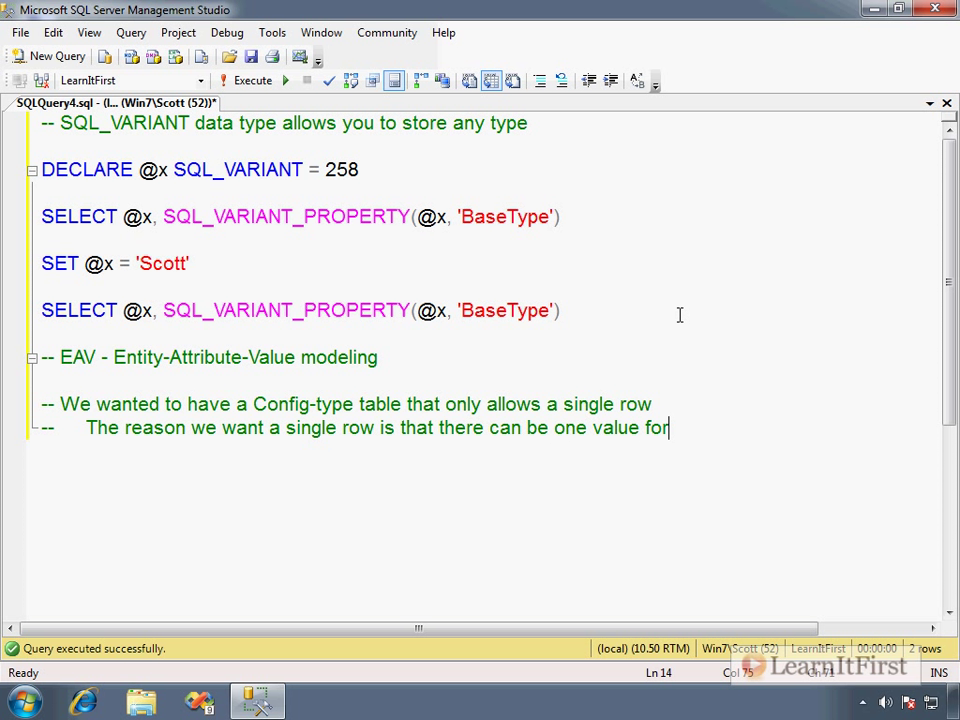
pyautogui.write('a given Att')
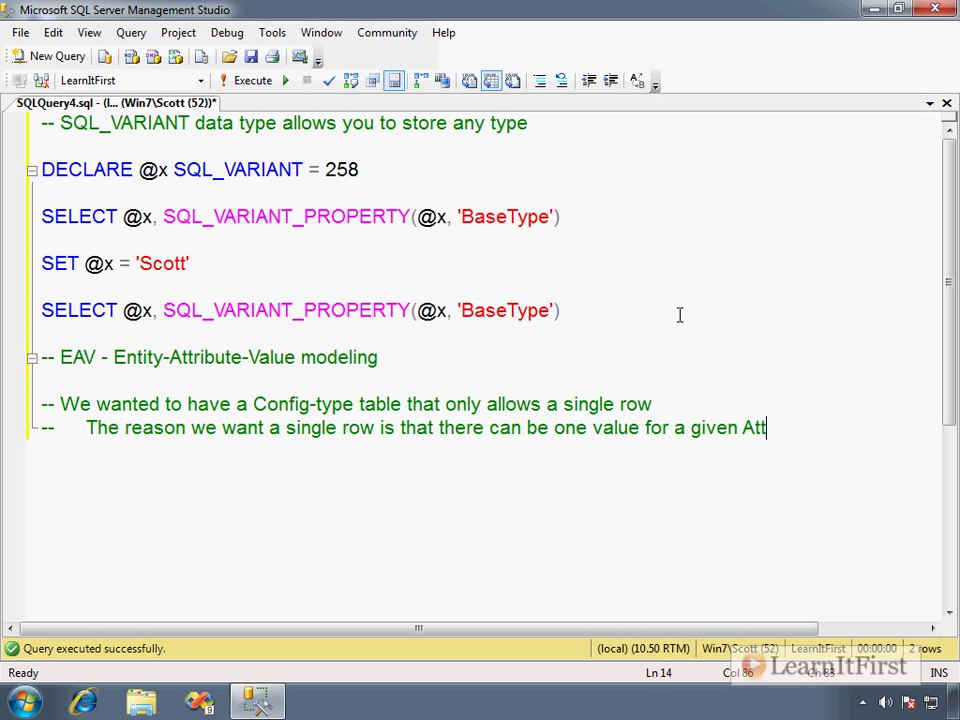
pyautogui.write('ribute/column')
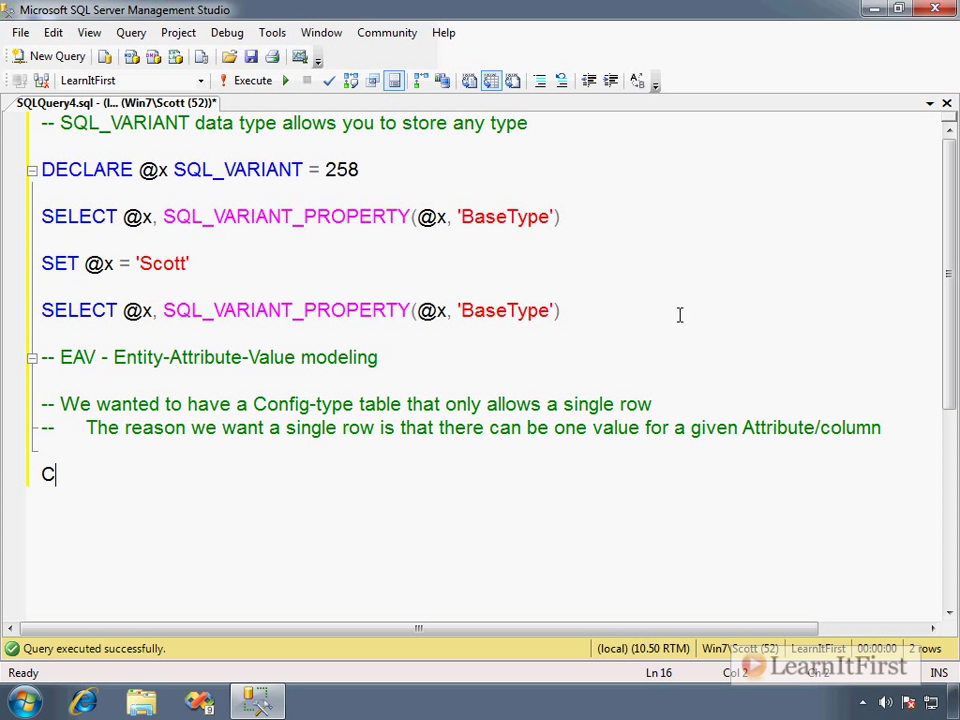
# Step: Start the CREATE TABLE dbo.AppConfig ( ) statement
pyautogui.write('REATE TAB')
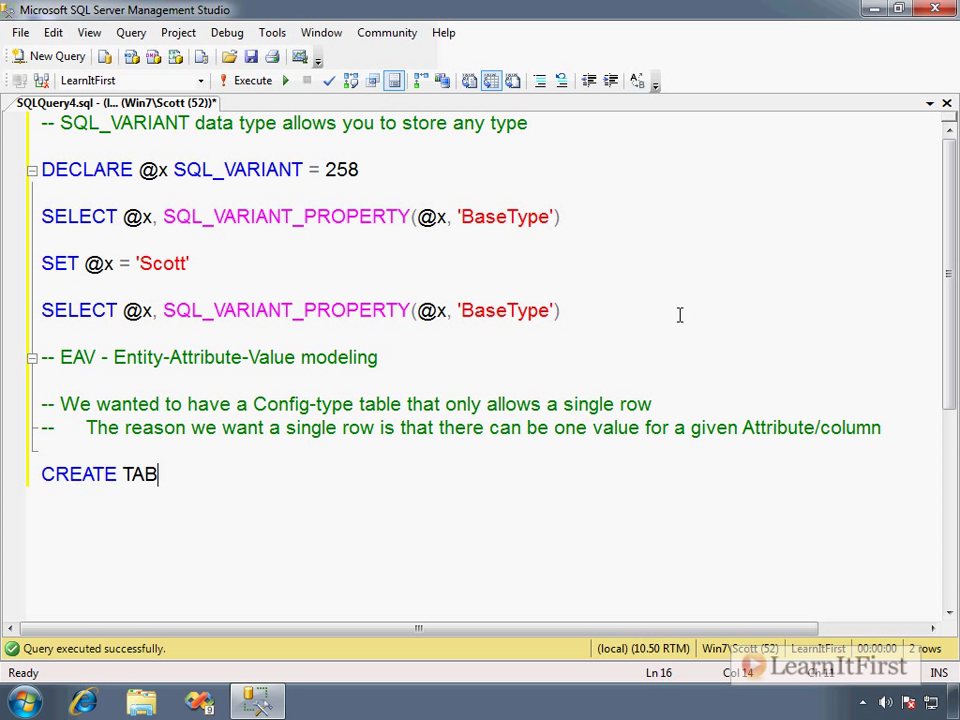
pyautogui.write('LE dbo.AppCon')
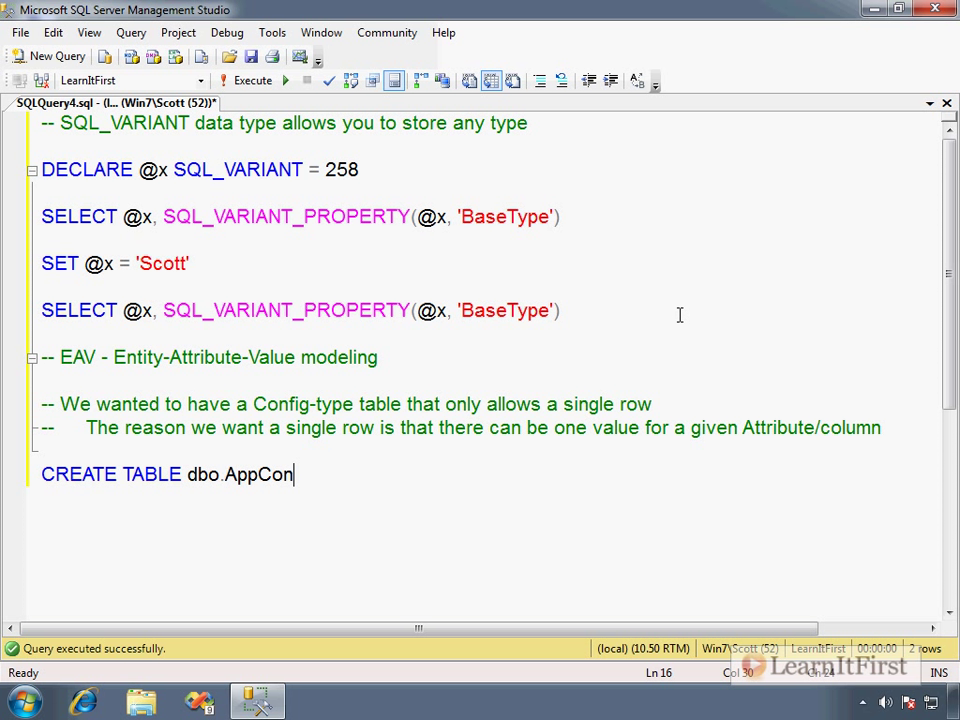
pyautogui.write('fig (')
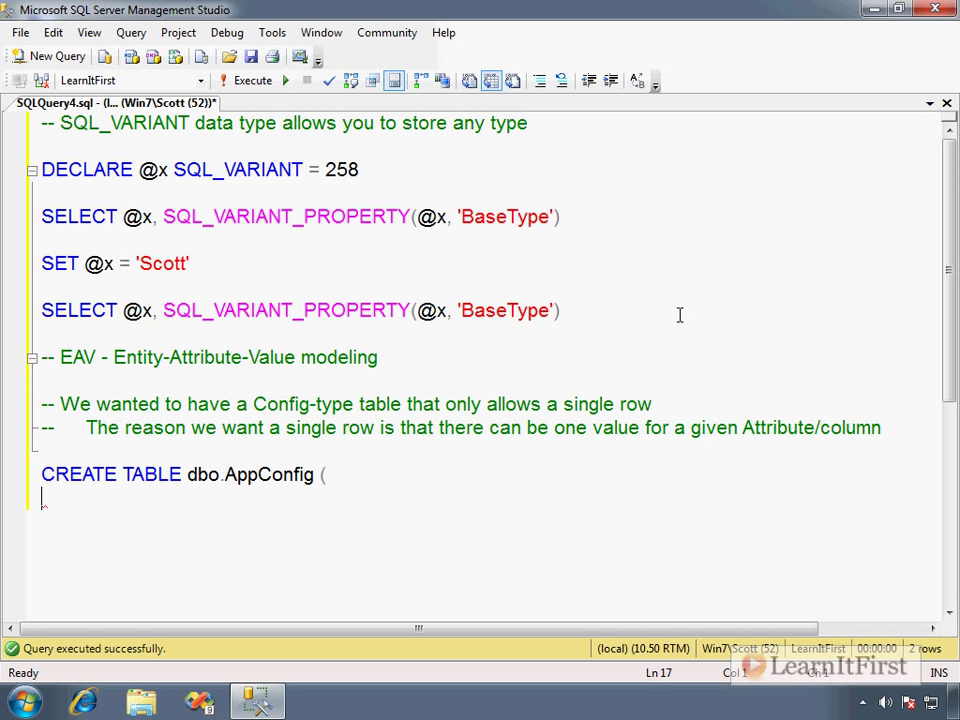
pyautogui.write(')')
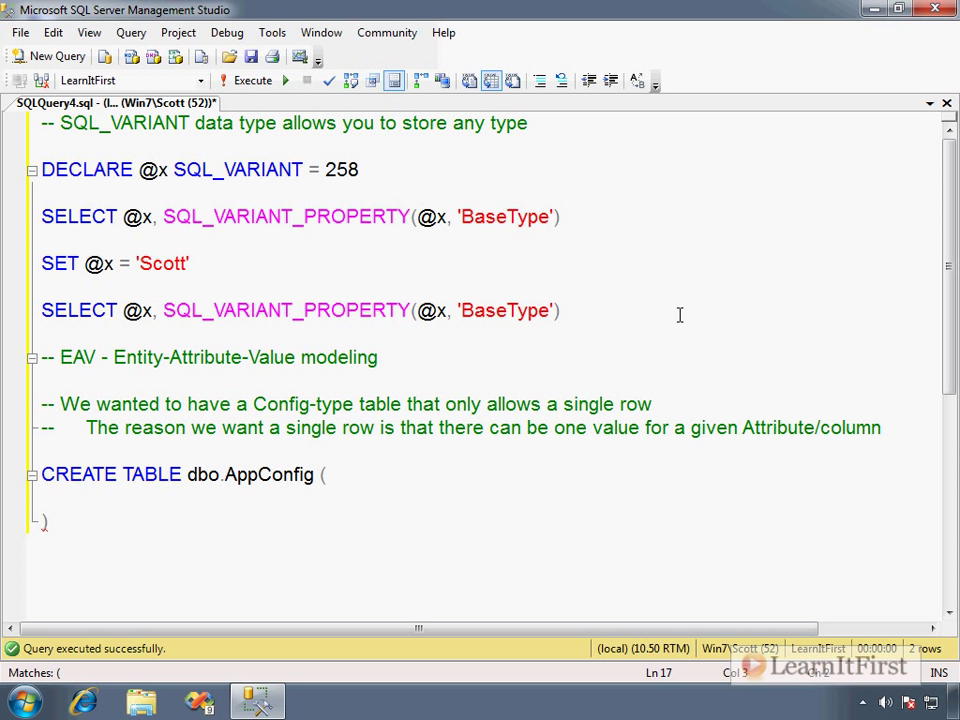
# Step: Define the first column NameOfWebserver NVARCHAR(128) NOT NULL, correcting a mistyped start
pyautogui.write('A')
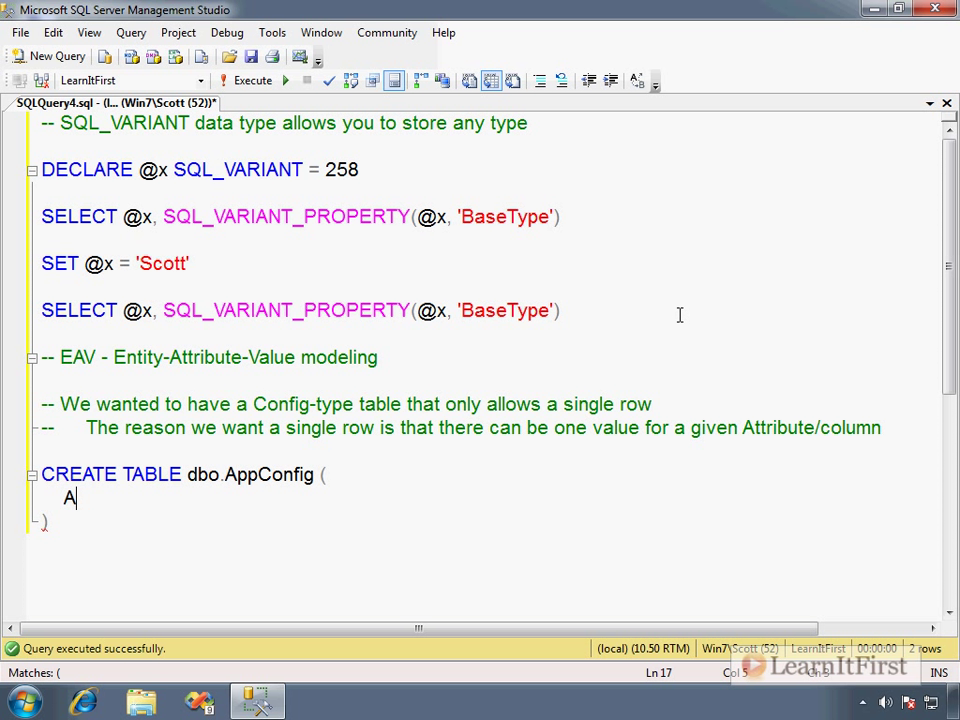
pyautogui.write('pp')
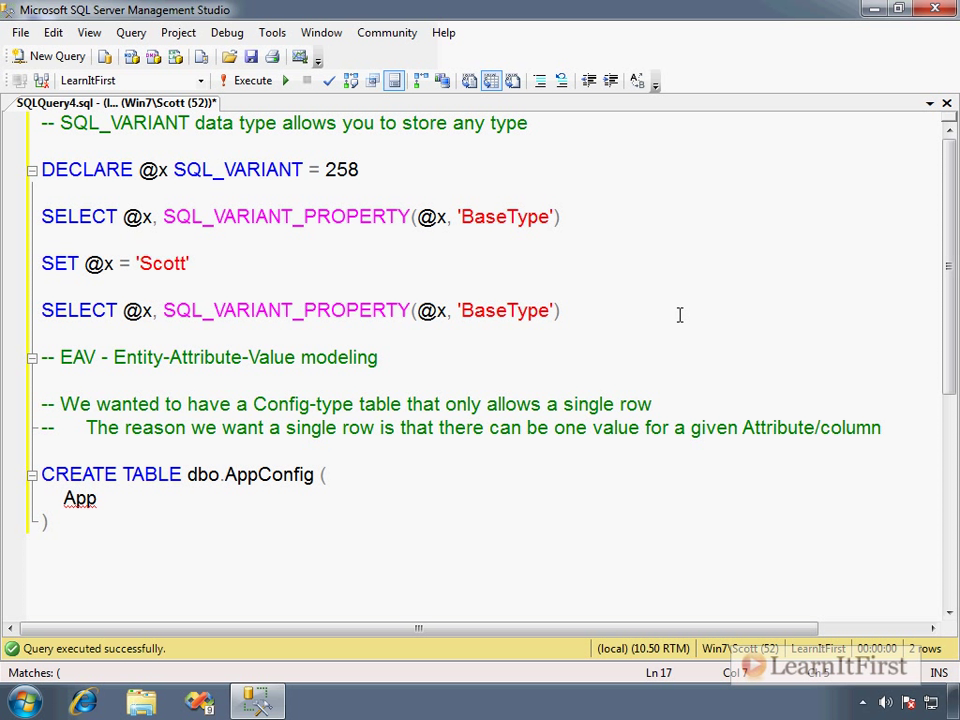
pyautogui.press('BackSpace')
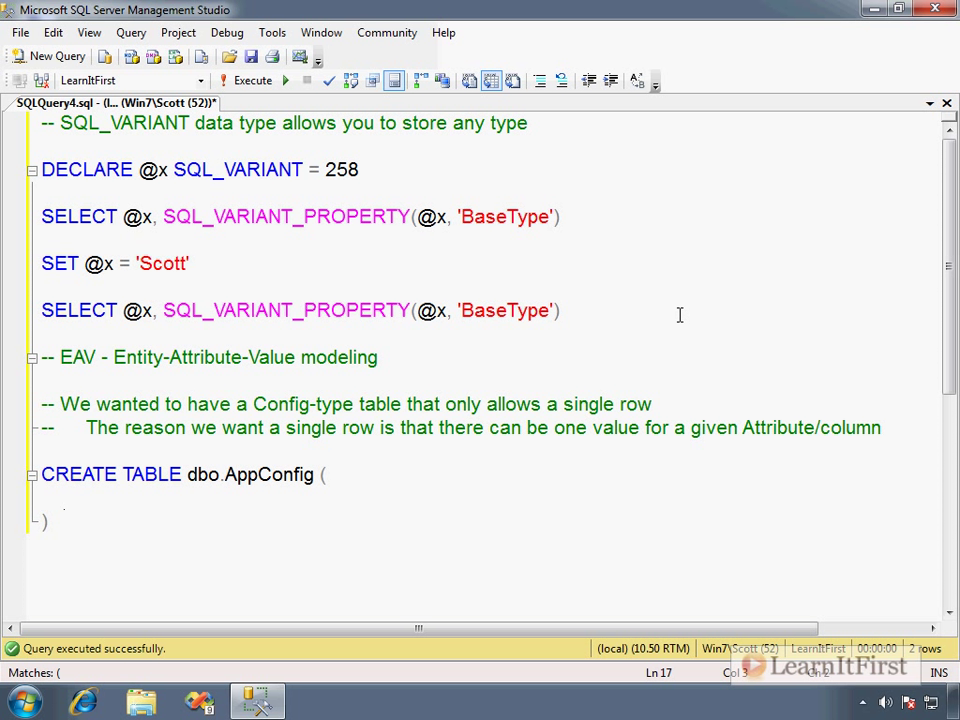
pyautogui.write('Name')
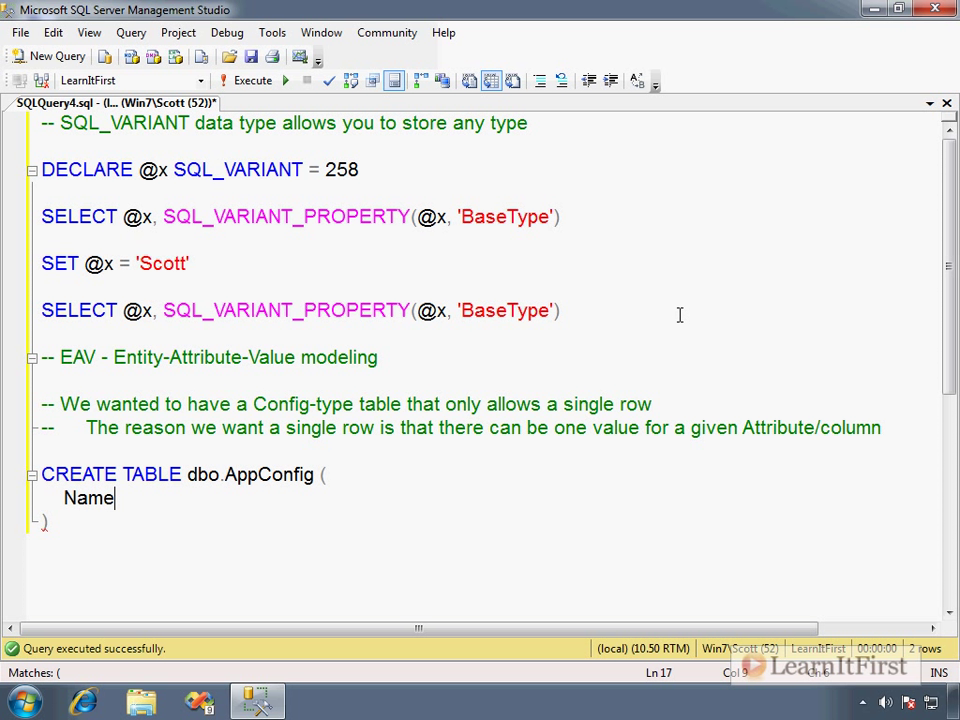
pyautogui.write('OfWebs')
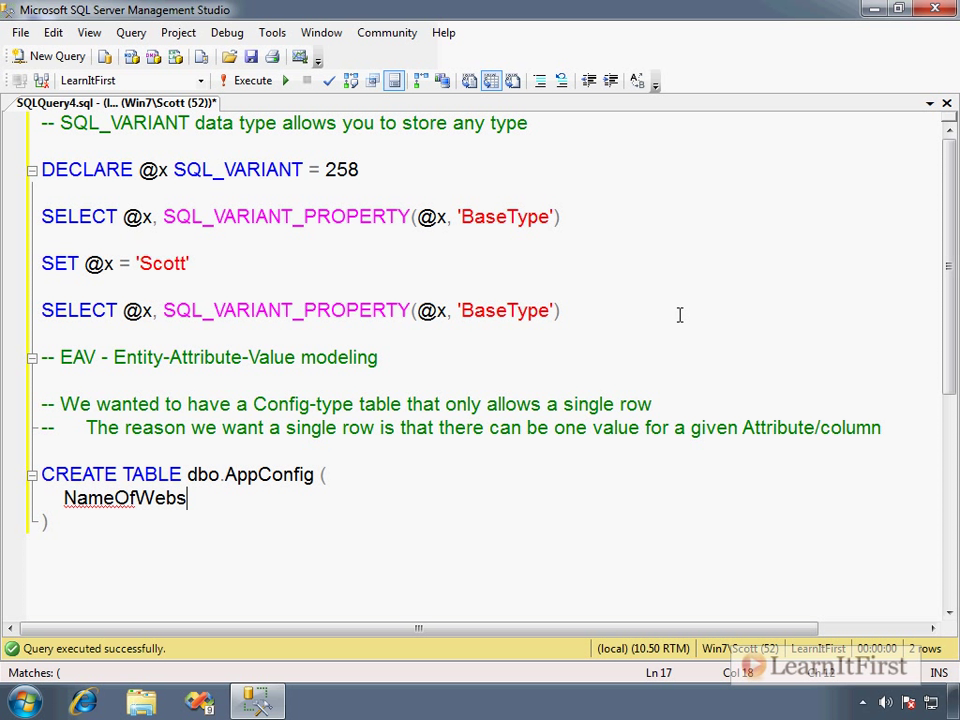
pyautogui.write('erver')
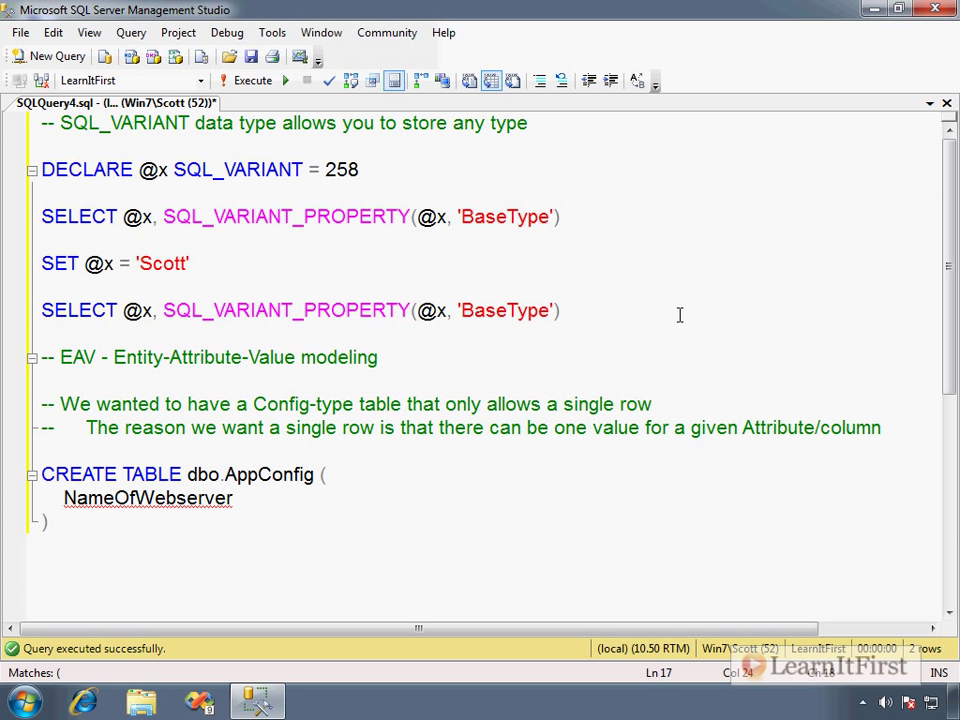
pyautogui.write('NVARCHAR(')
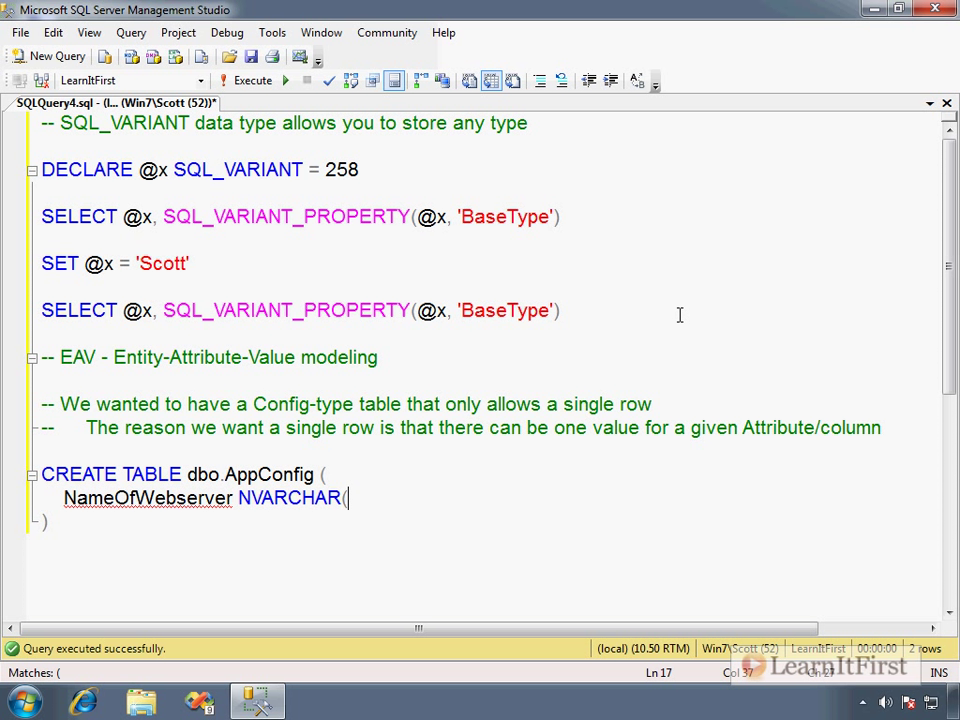
pyautogui.write('128) NOT NUL')
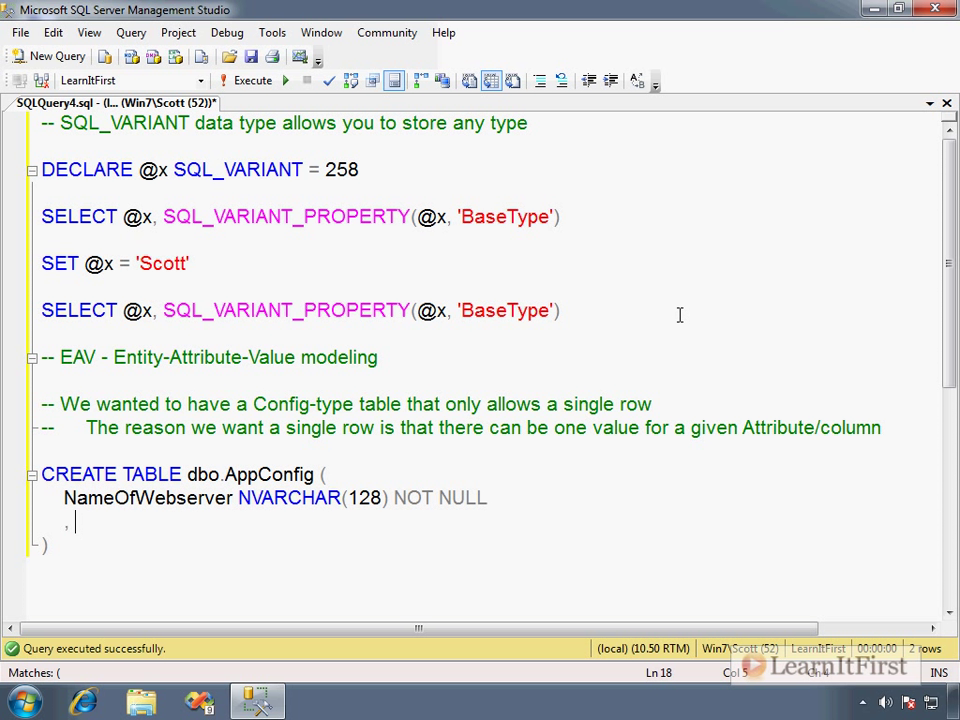
# Step: Add LoginName and LoginPassword columns as NVARCHAR(256) NOT NULL
pyautogui.write('Logi')
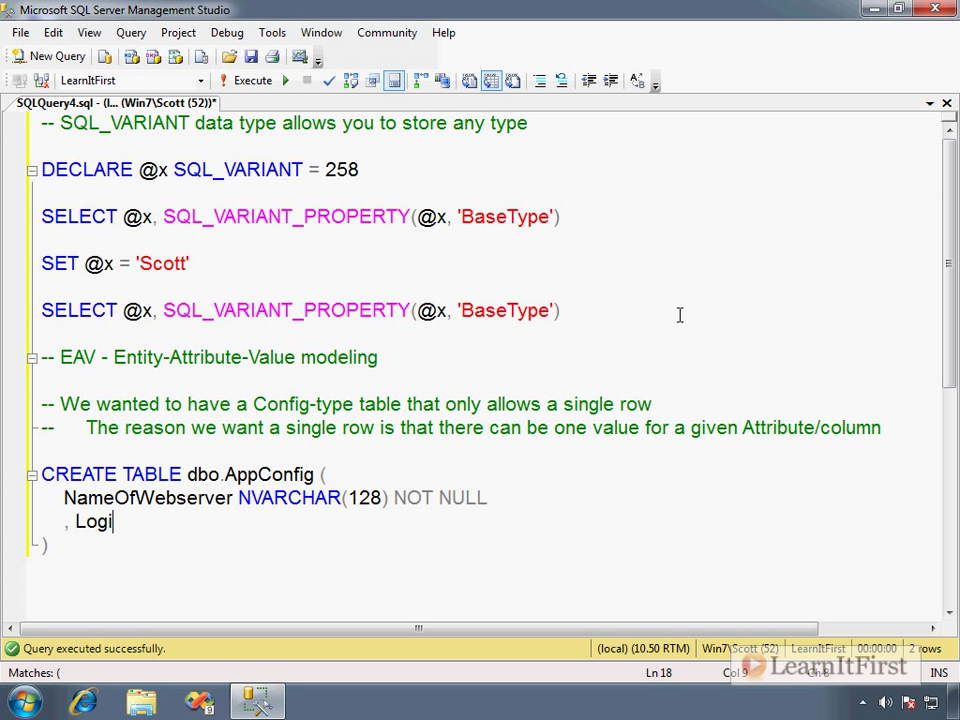
pyautogui.write('nName NVARH')
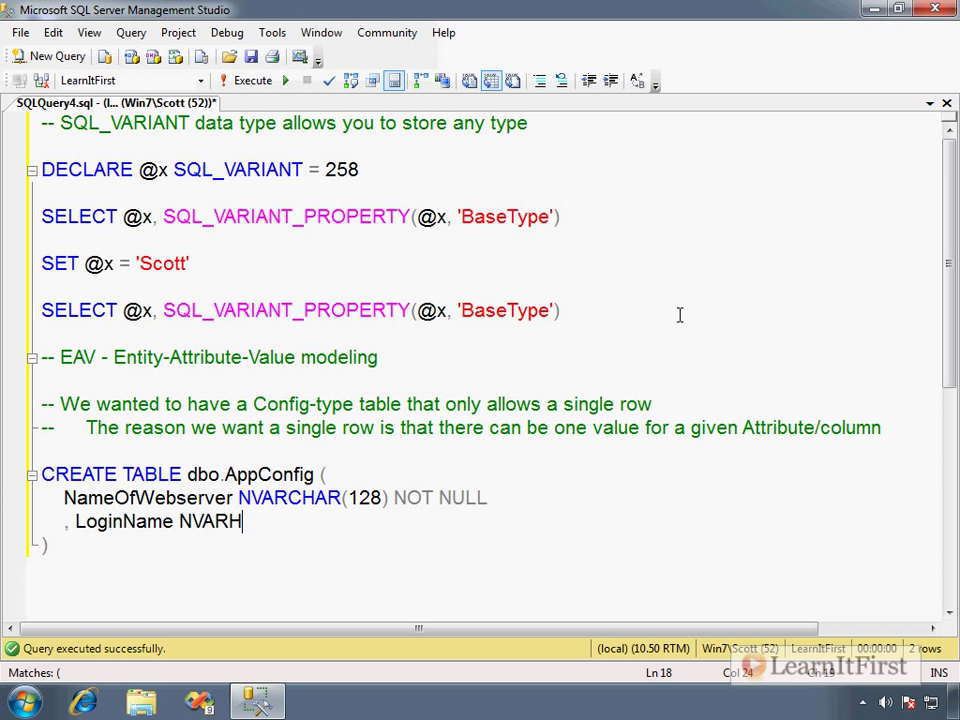
pyautogui.write('CHAR(12')
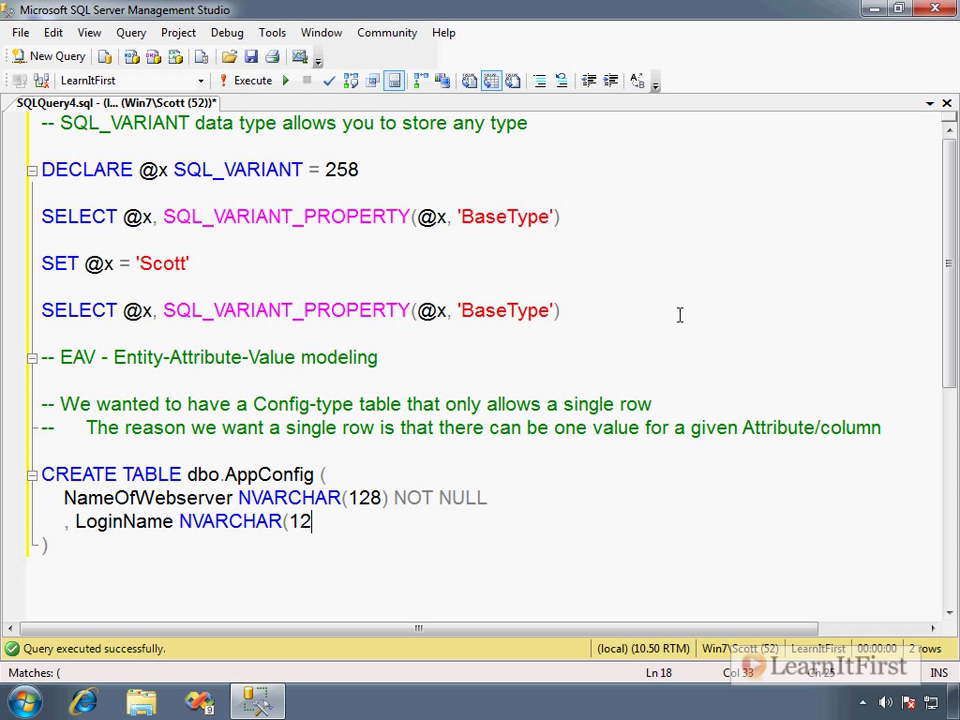
pyautogui.write('56) NOT NUL')
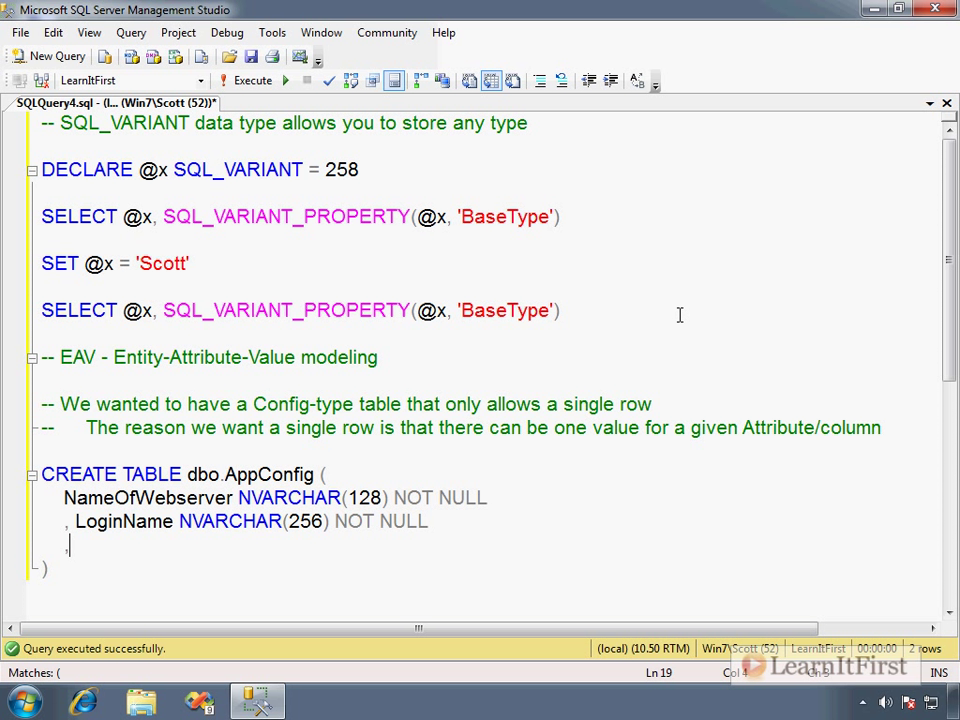
pyautogui.write('LoginPasswo')
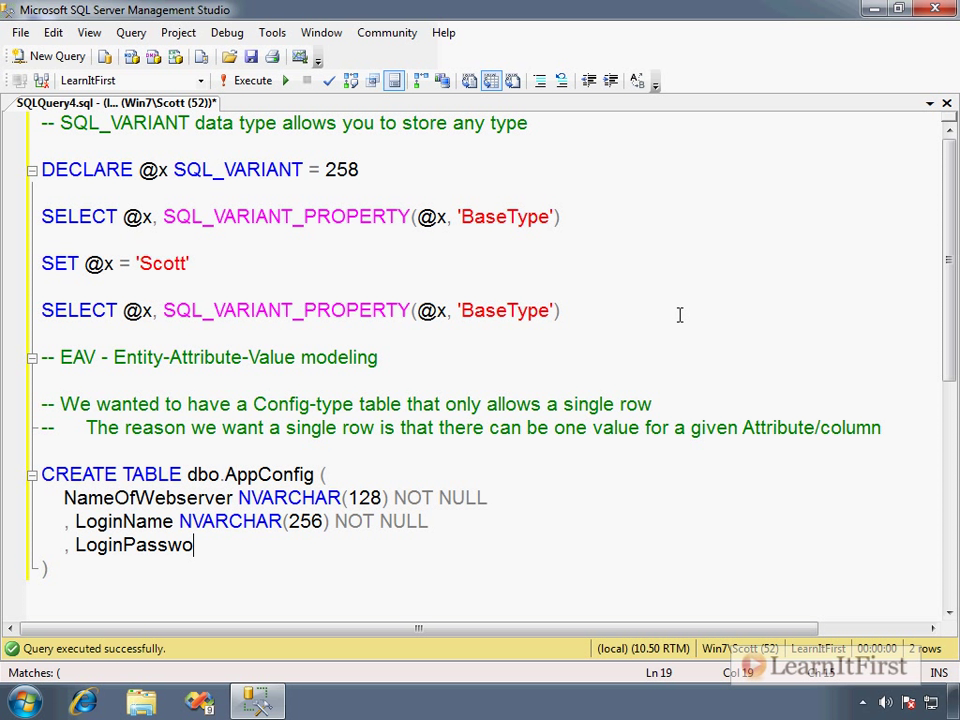
pyautogui.write('rd NVARCHAR(256) NOT NULL')
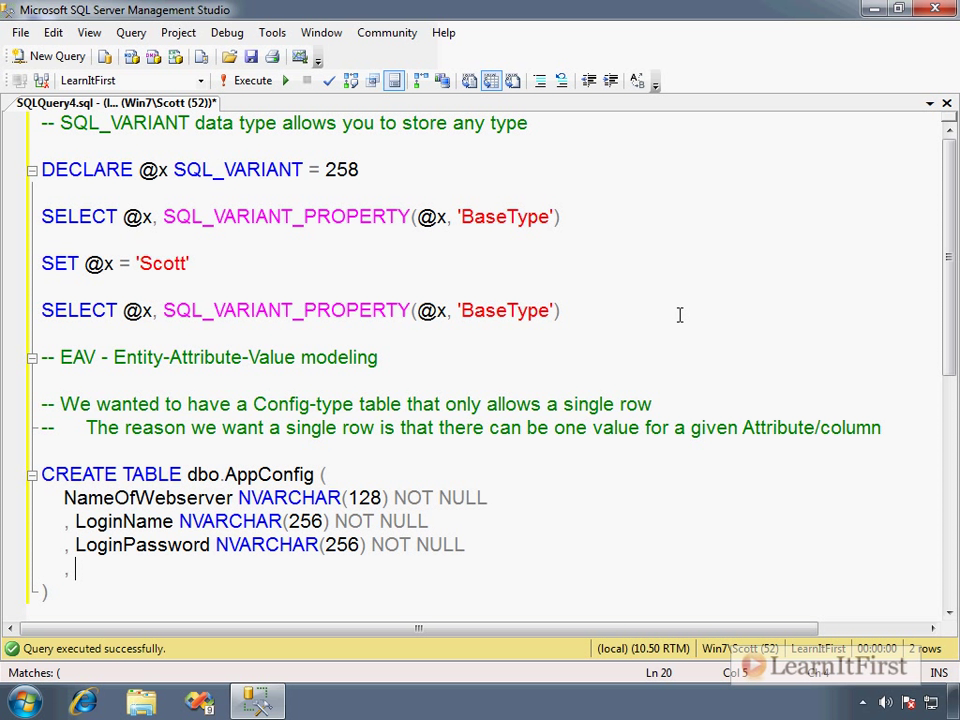
# Step: Add PathToLogFile NVARCHAR(256) NOT NULL DEFAULT 'C:\AppLogs\'
pyautogui.write('PathToLogFile')
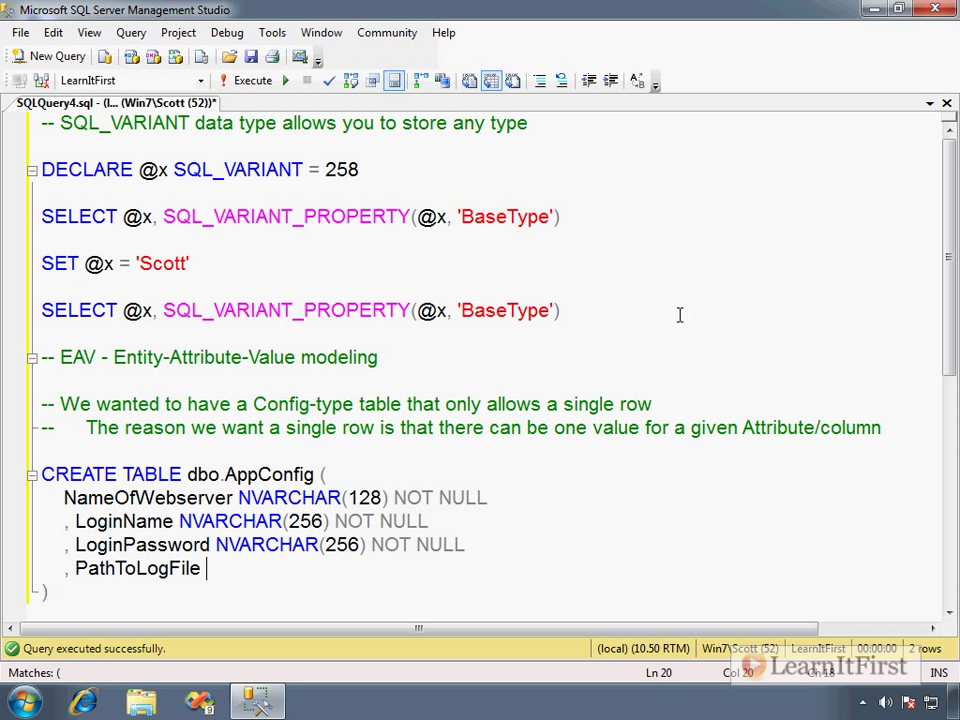
pyautogui.write('NVARCHAR(256)')
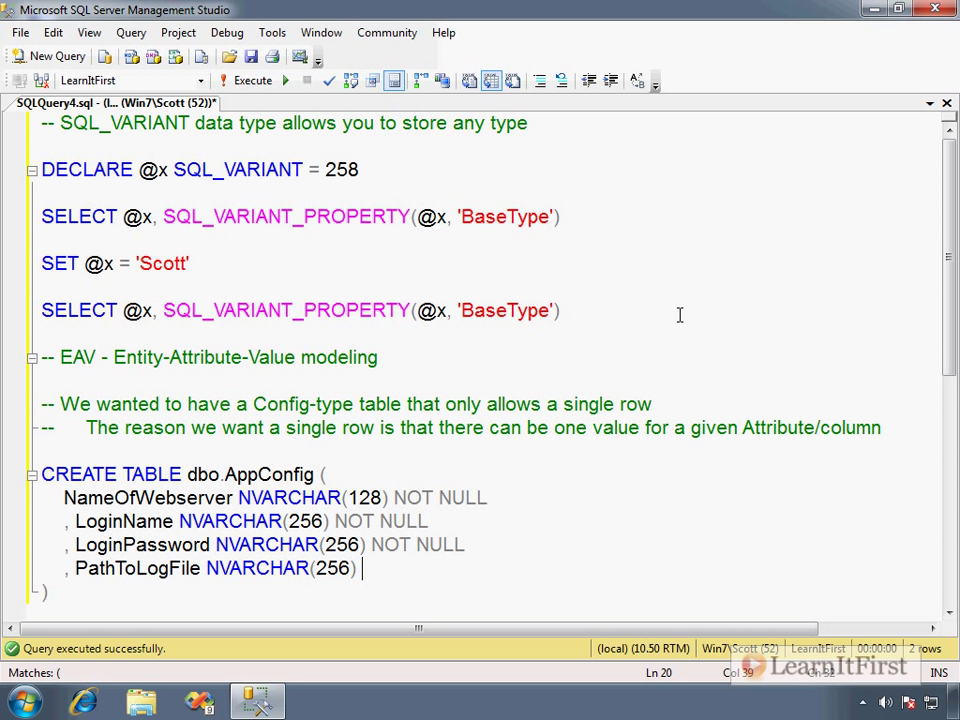
pyautogui.write('NOT NULL DE')
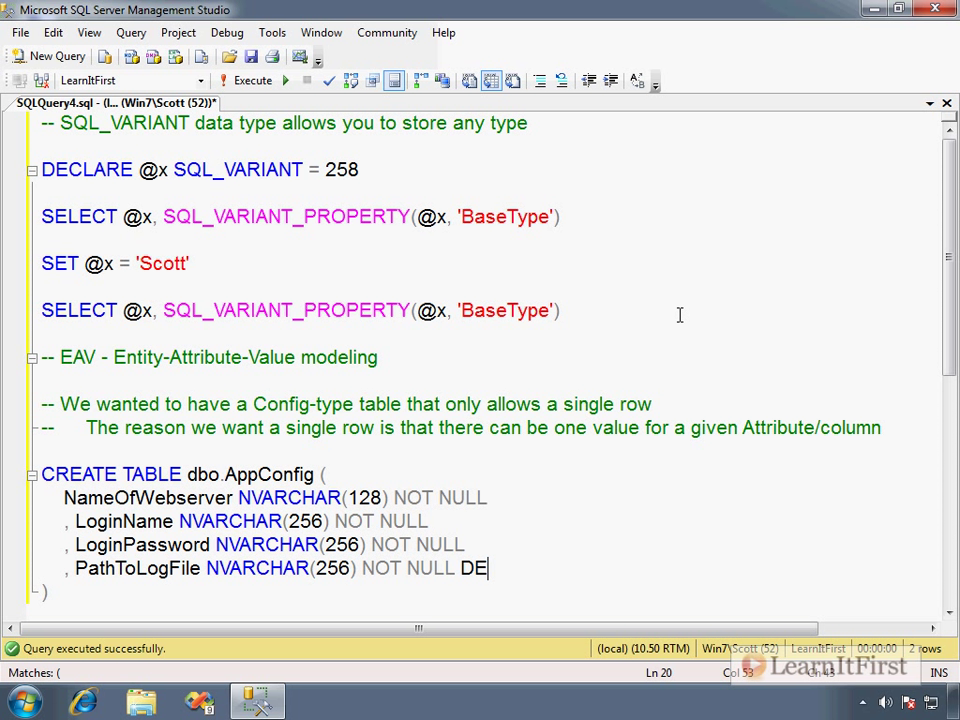
pyautogui.write("FAULT 'C")
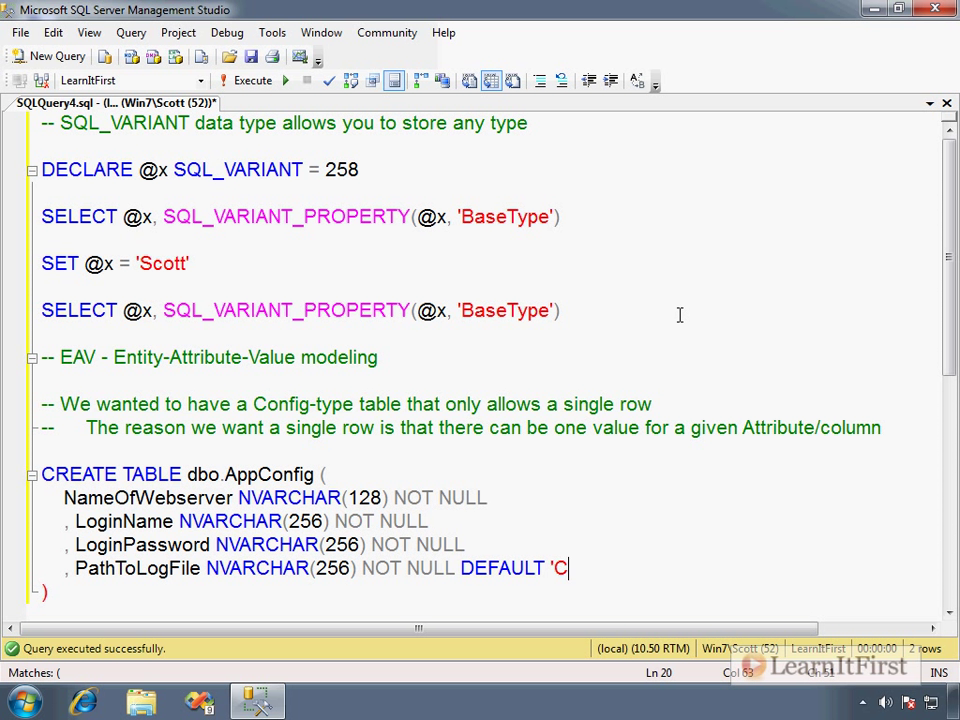
pyautogui.write(':\\AppLogs')
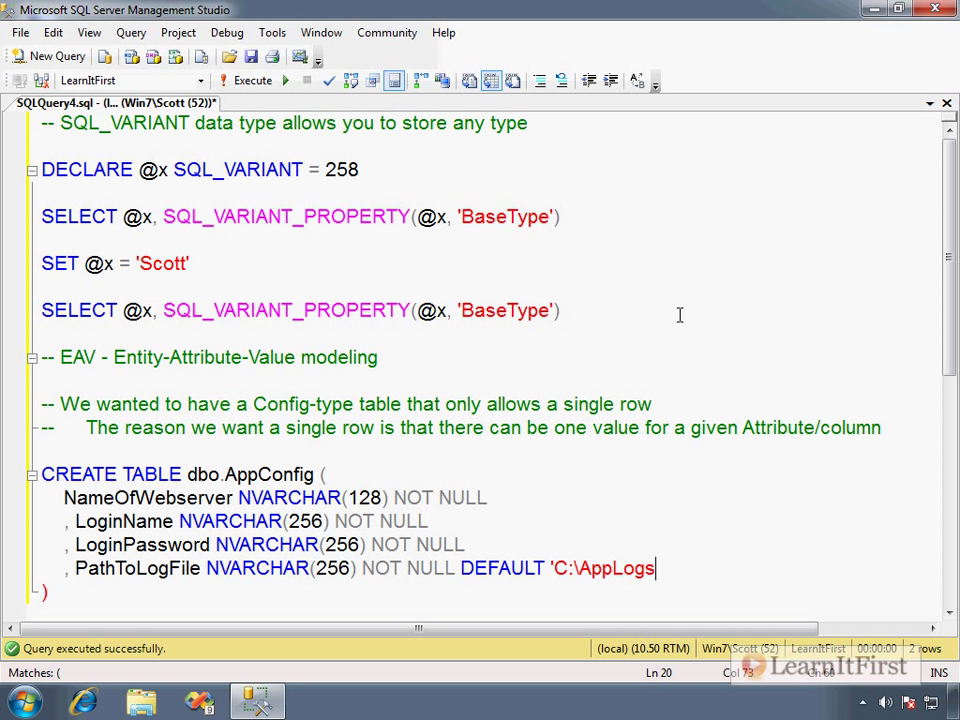
pyautogui.write('\\')
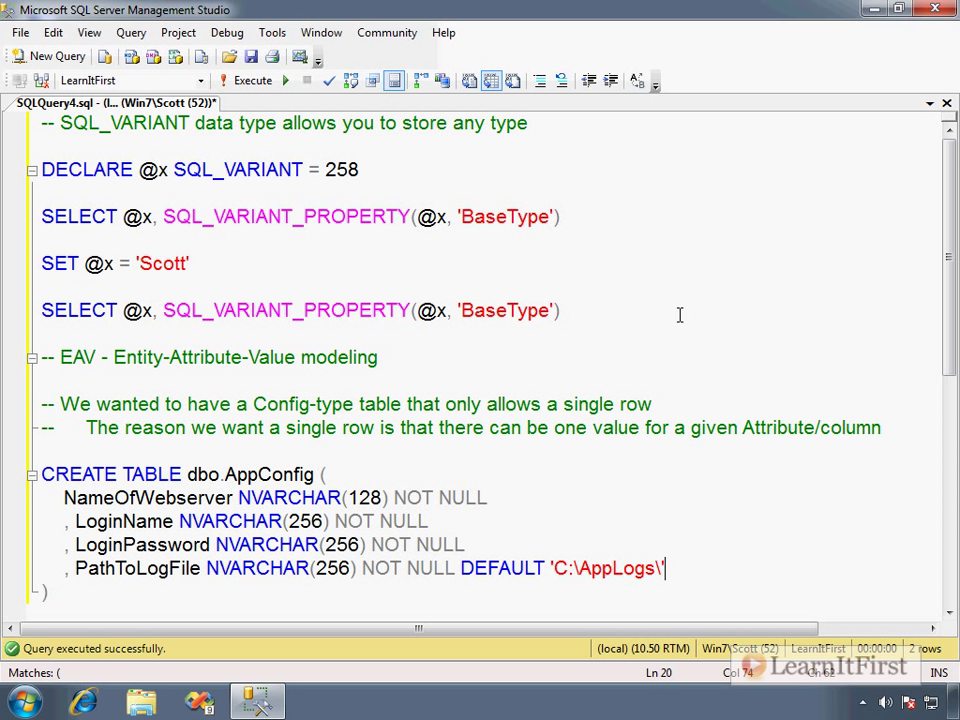
pyautogui.moveTo(276, 648)
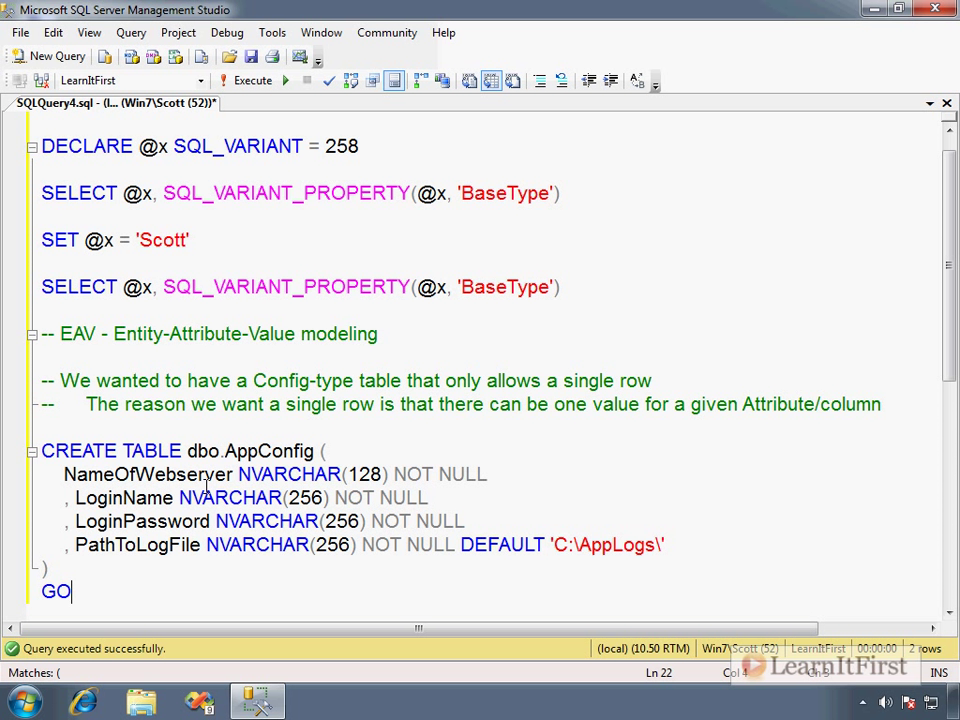
# Step: Highlight the NameOfWebserver and PathToLogFile column names while explaining them
pyautogui.doubleClick(148, 474)
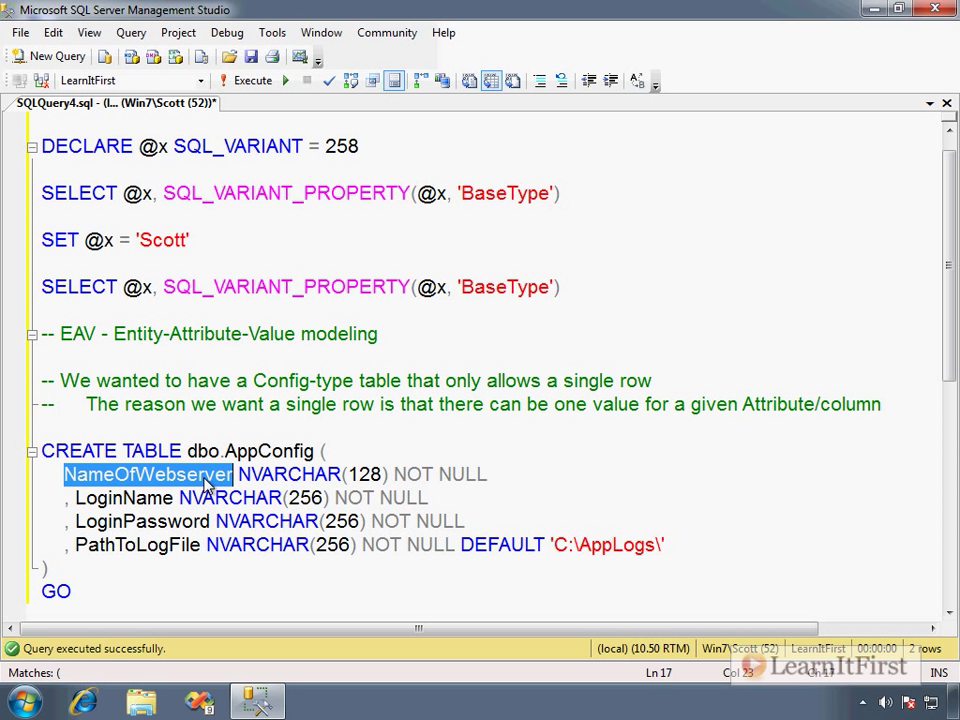
pyautogui.doubleClick(136, 544)
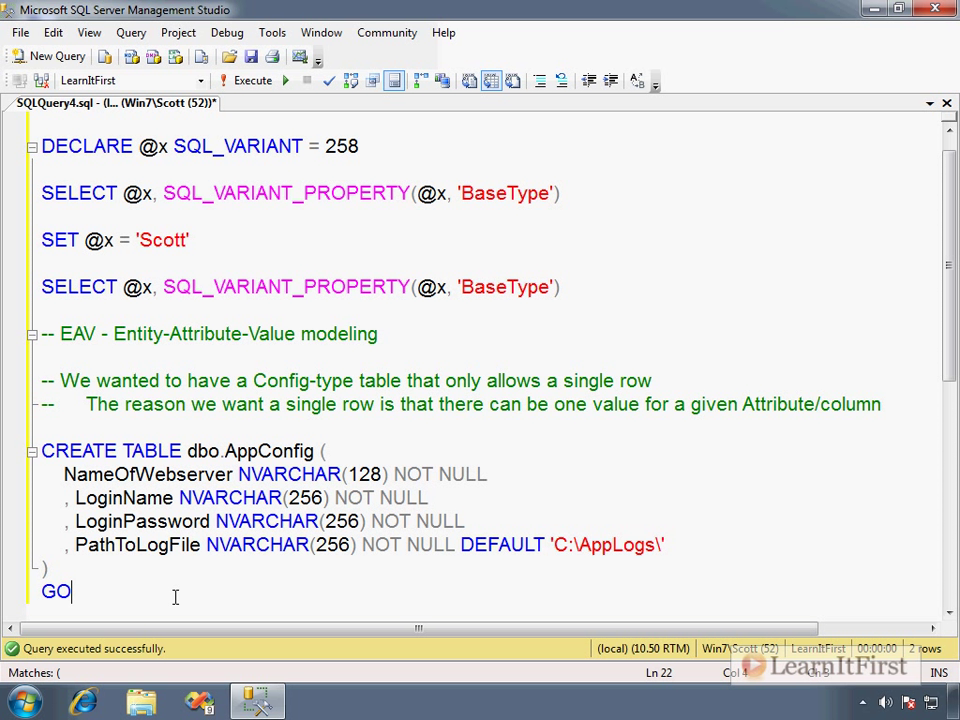
pyautogui.moveTo(74, 476)
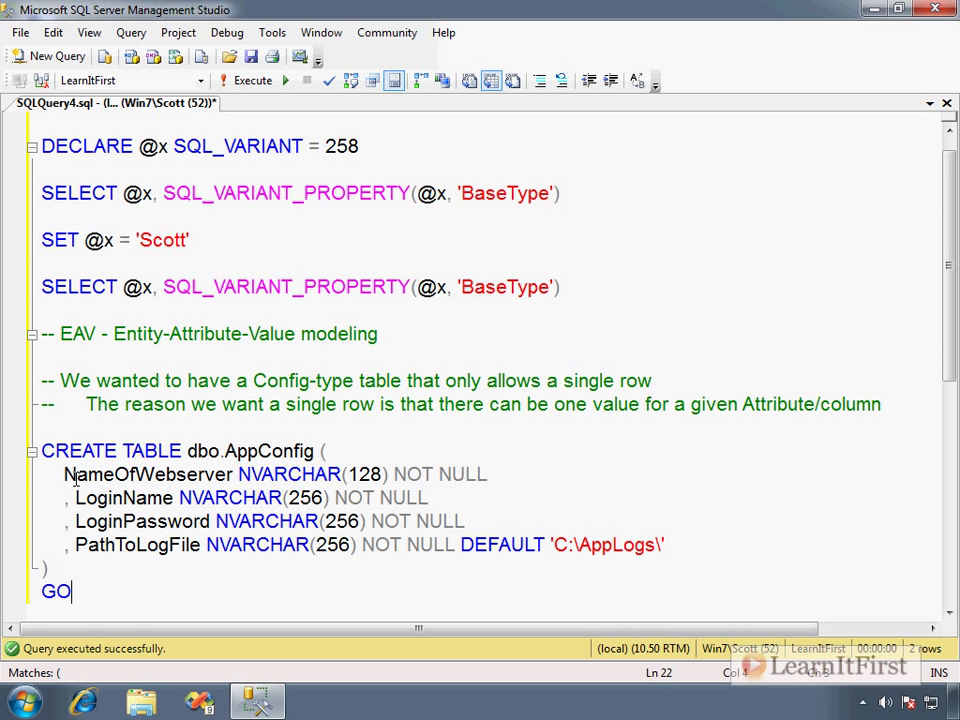
pyautogui.moveTo(126, 496)
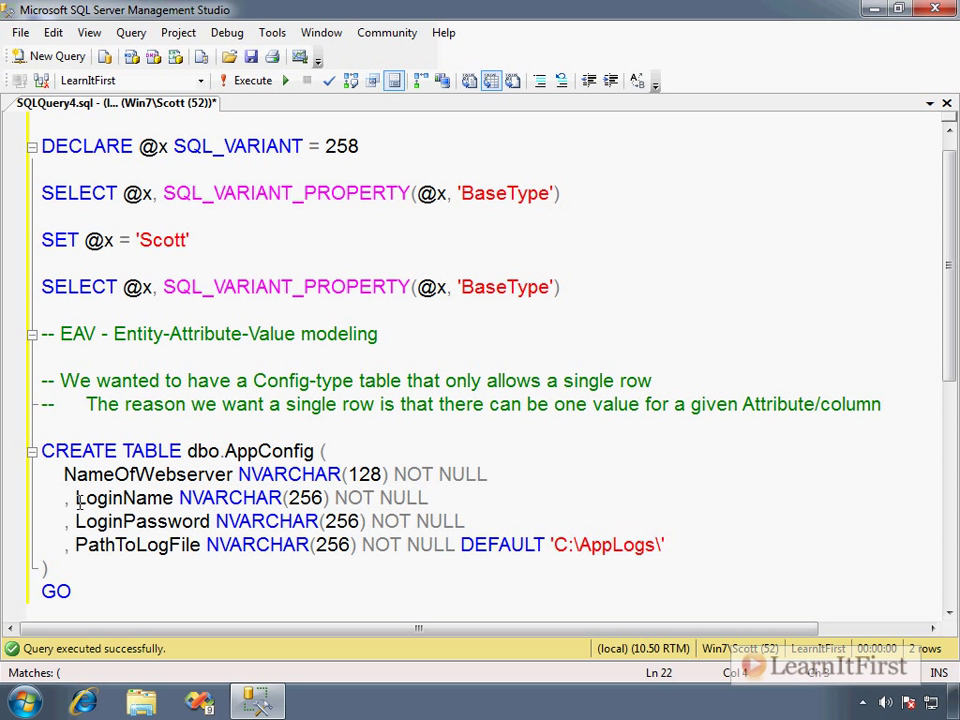
pyautogui.doubleClick(136, 544)
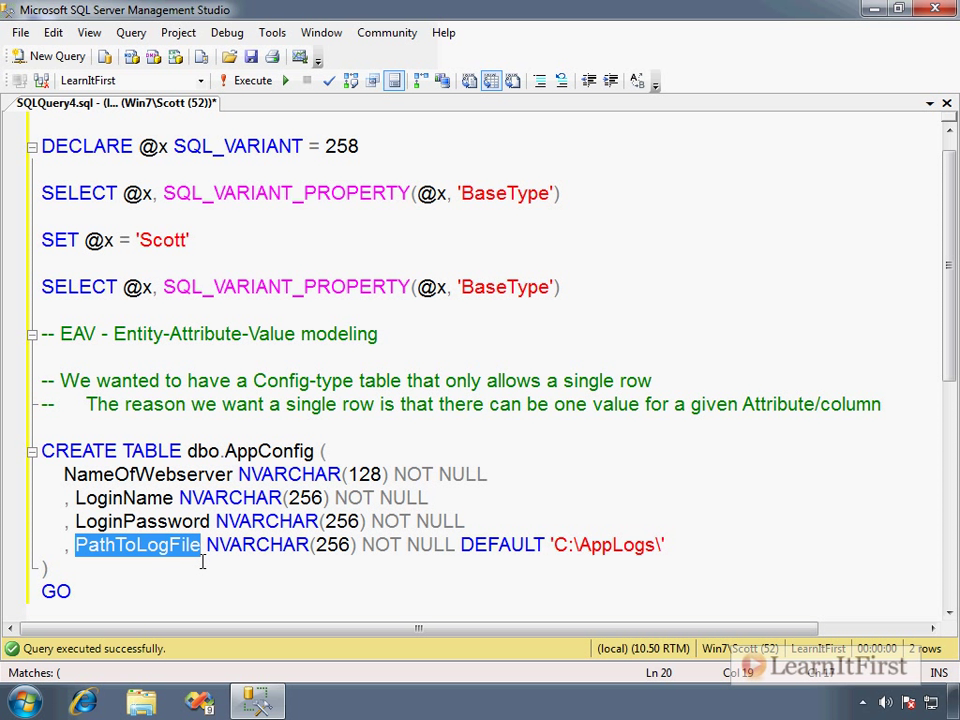
pyautogui.click(196, 568)
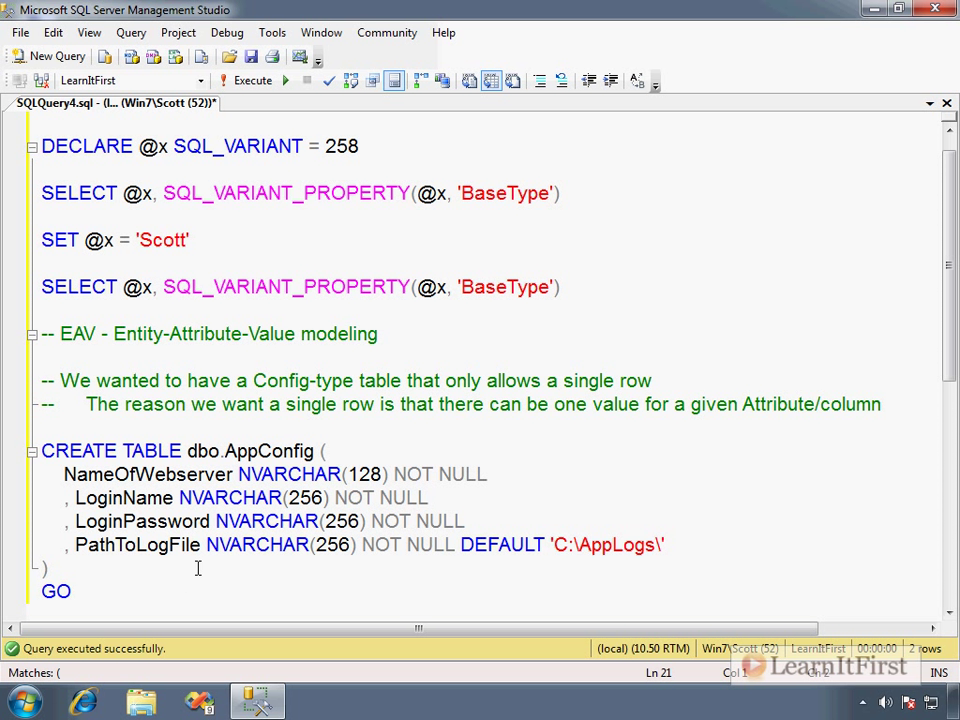
pyautogui.doubleClick(608, 544)
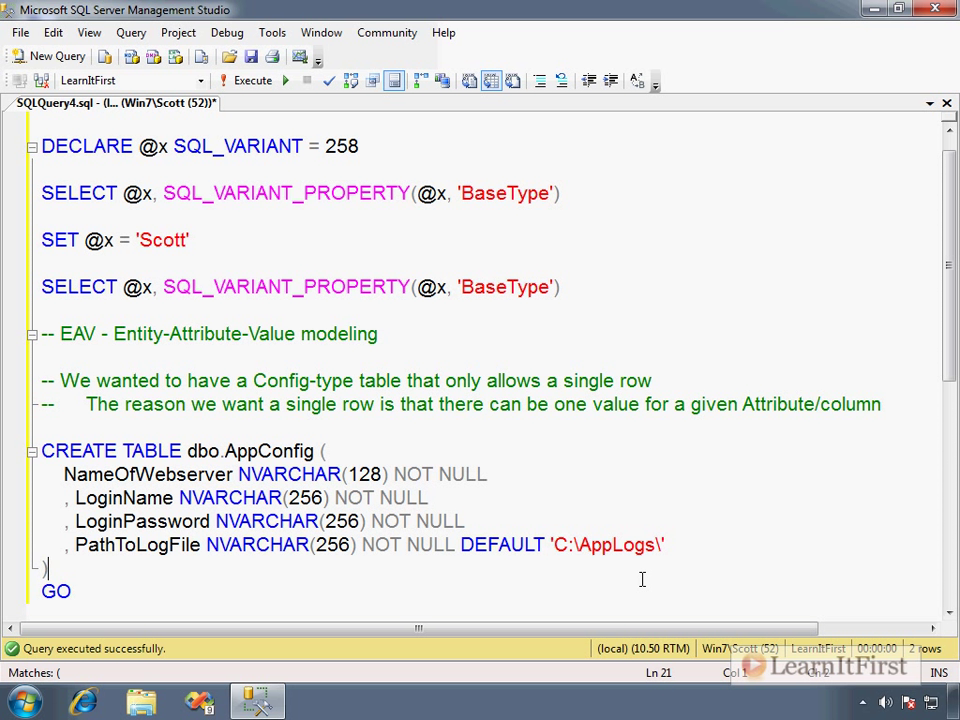
# Step: Begin a '-- Tradi' comment on the blank line above CREATE TABLE
pyautogui.click(72, 592)
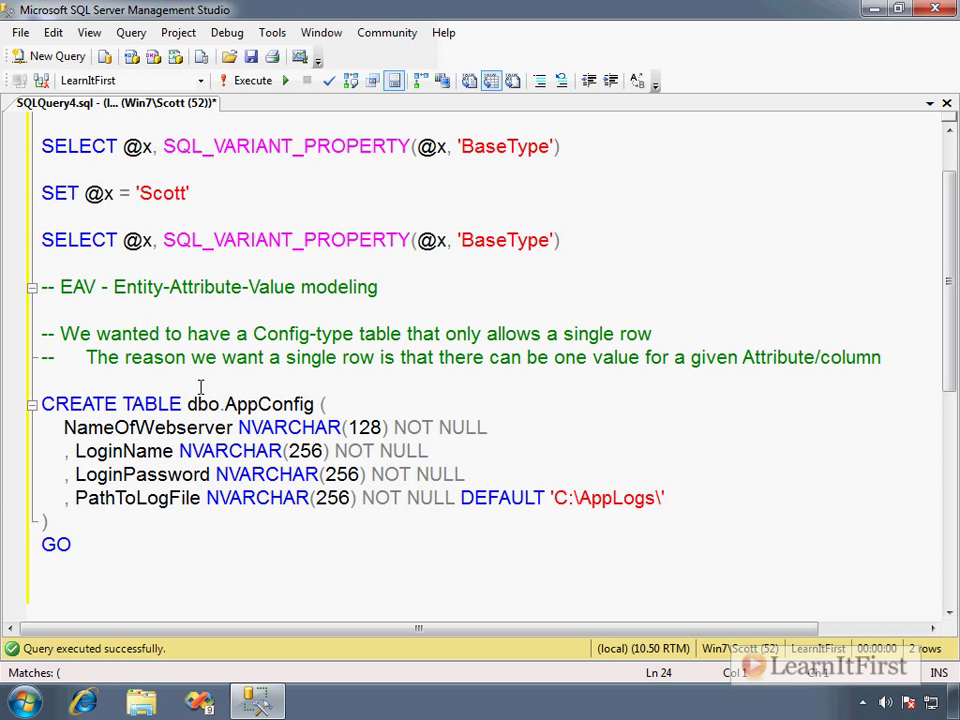
pyautogui.write('-- Tradi')
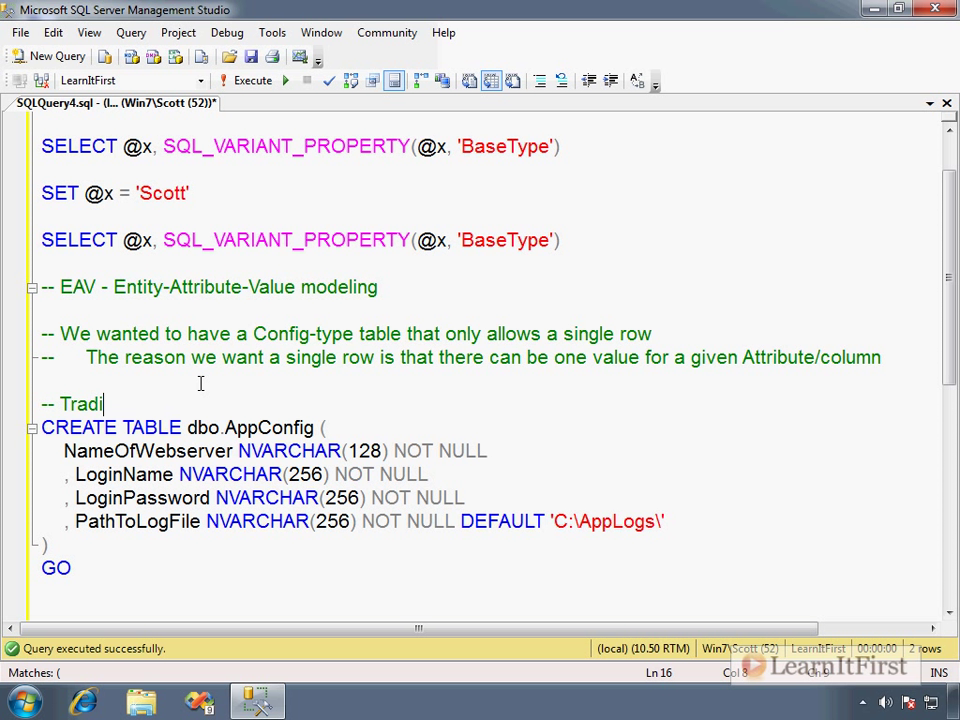
# Step: Finish the comment as '-- Traditional relational database design:'
pyautogui.write('tional')
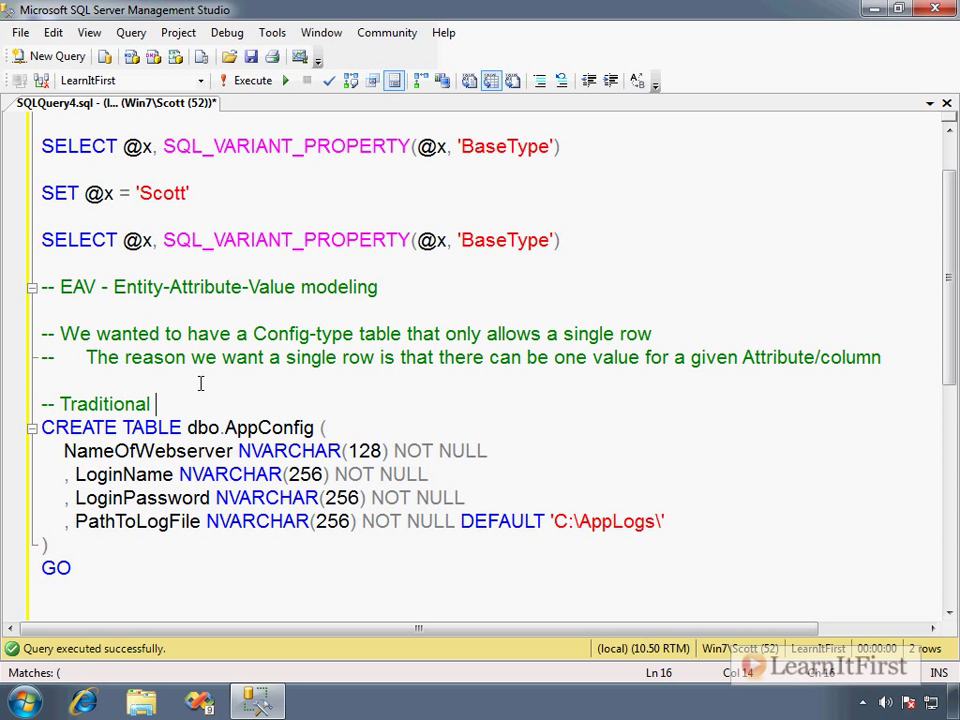
pyautogui.write('relational database de')
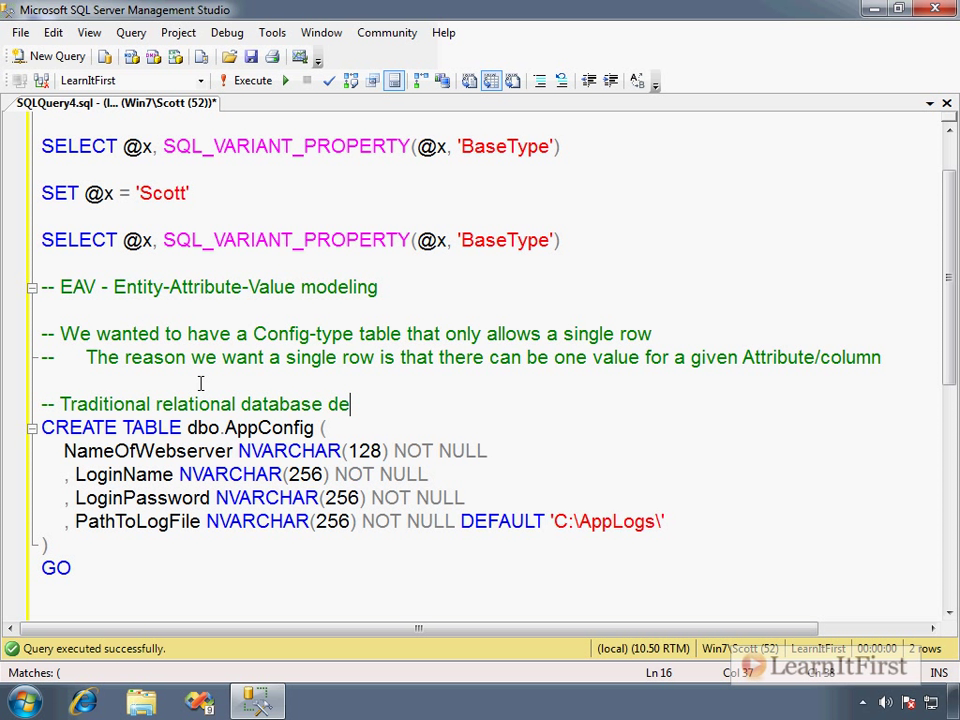
pyautogui.write('sign:')
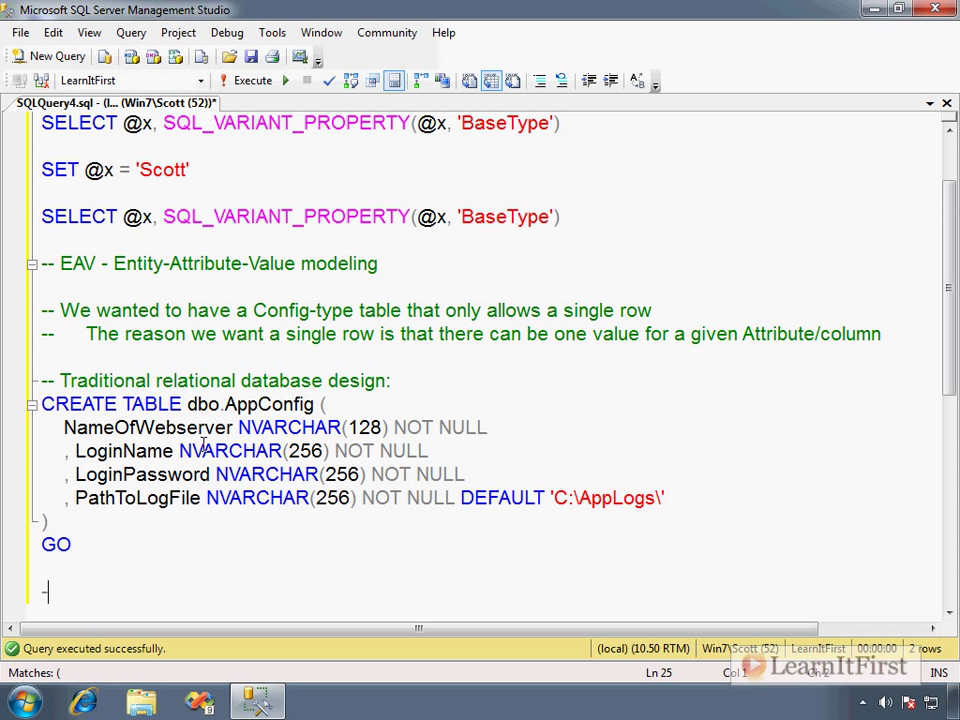
# Step: Add the '-- EAV design:' comment and start CREATE TABLE AppConfig
pyautogui.write('-- EAV design:')
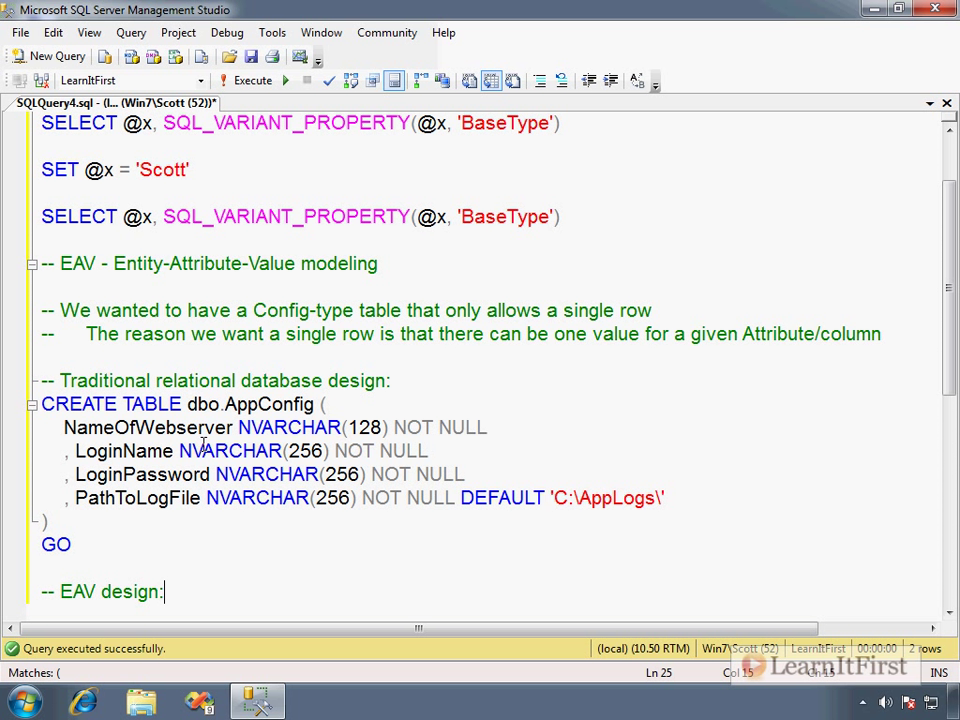
pyautogui.write('CREATE TABLE')
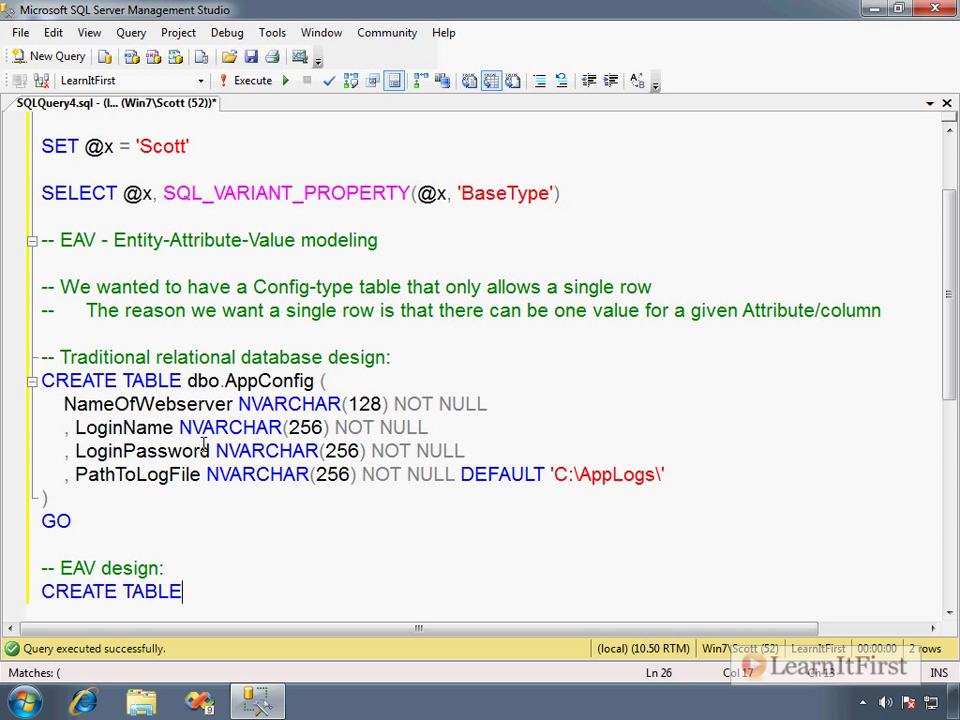
pyautogui.write('AppConfdigu')
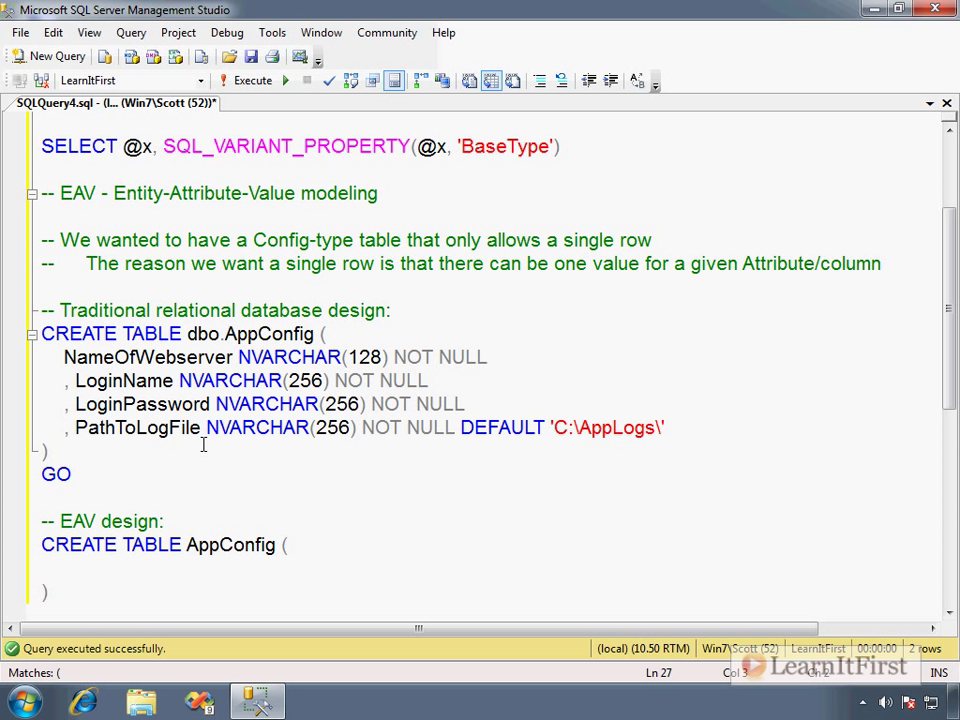
# Step: Define Attribute NVARCHAR(256) NOT NULL PRIMARY KEY and Value SQL_VARIANT NULL columns
pyautogui.write('Atrt')
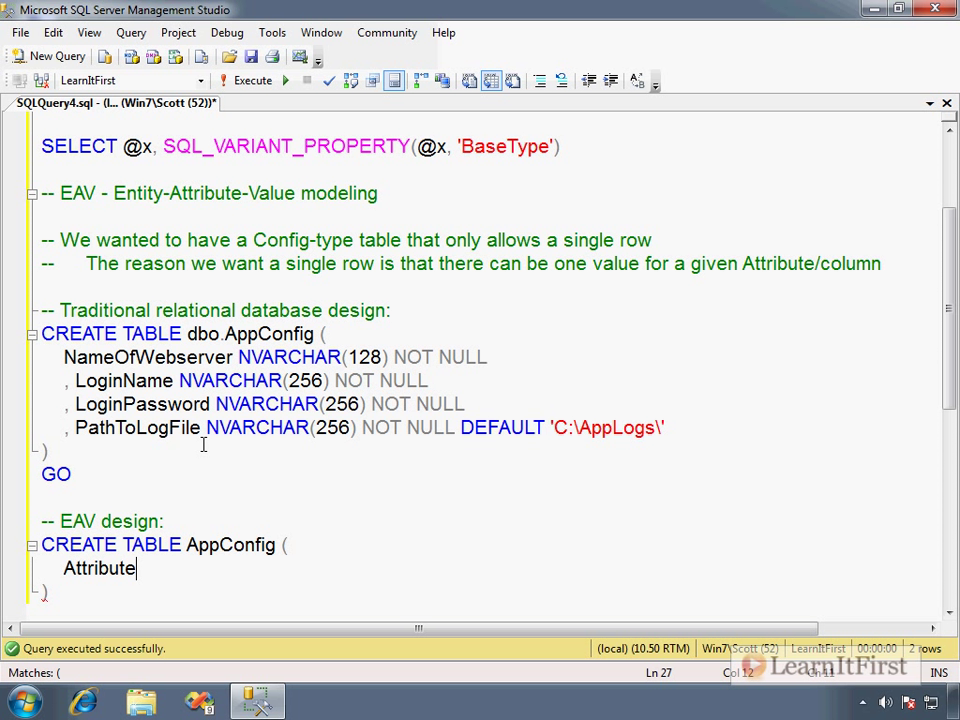
pyautogui.write('VNAR')
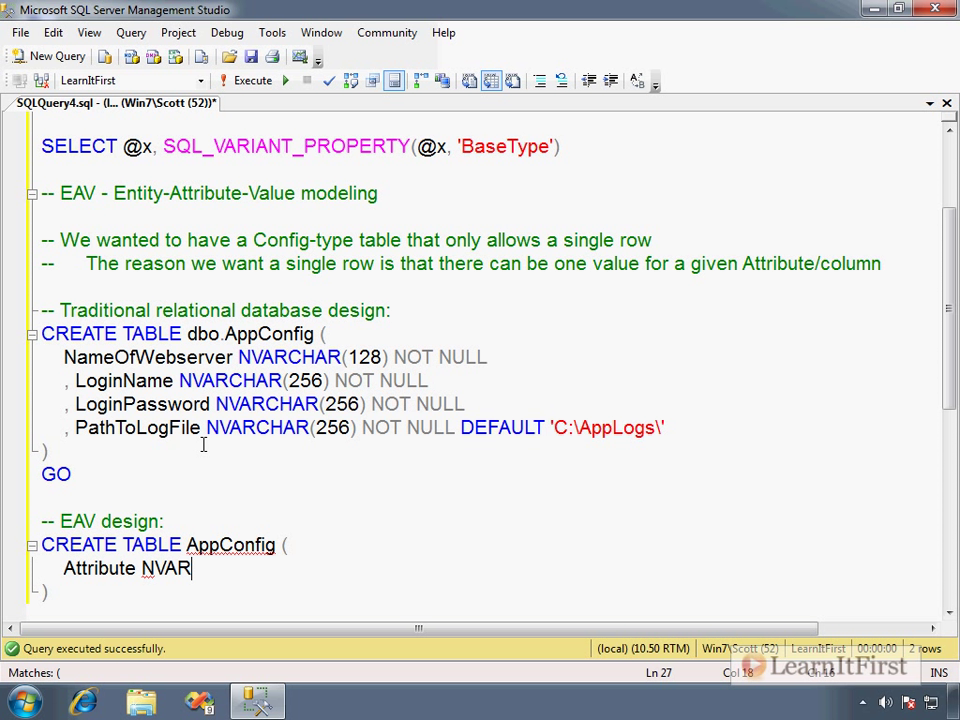
pyautogui.write('CHAR(256)')
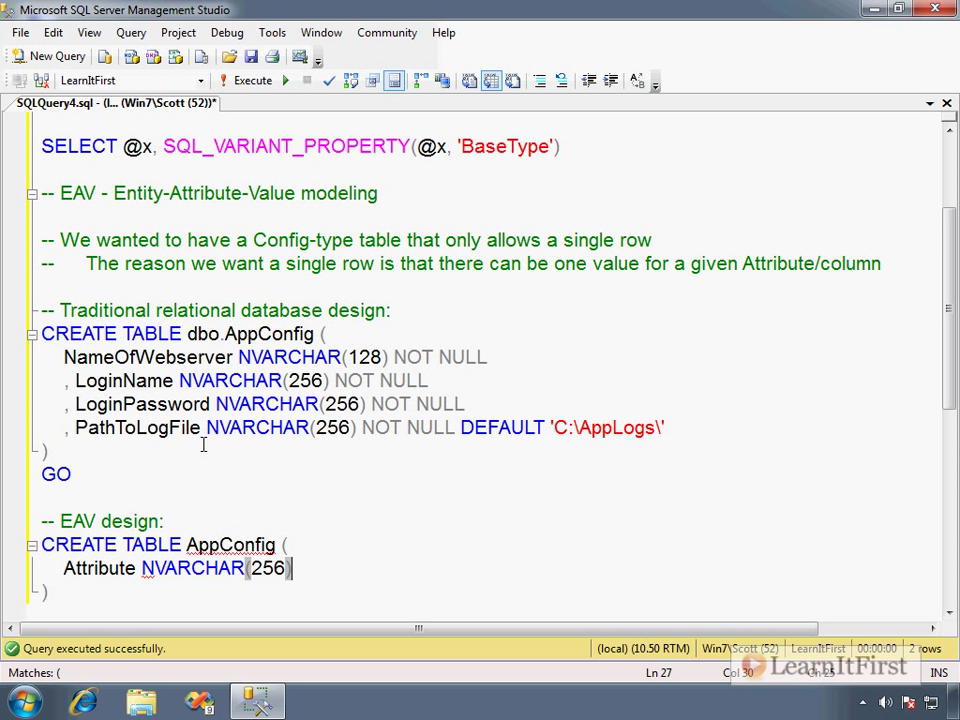
pyautogui.write('NOT NULL PRIMAR')
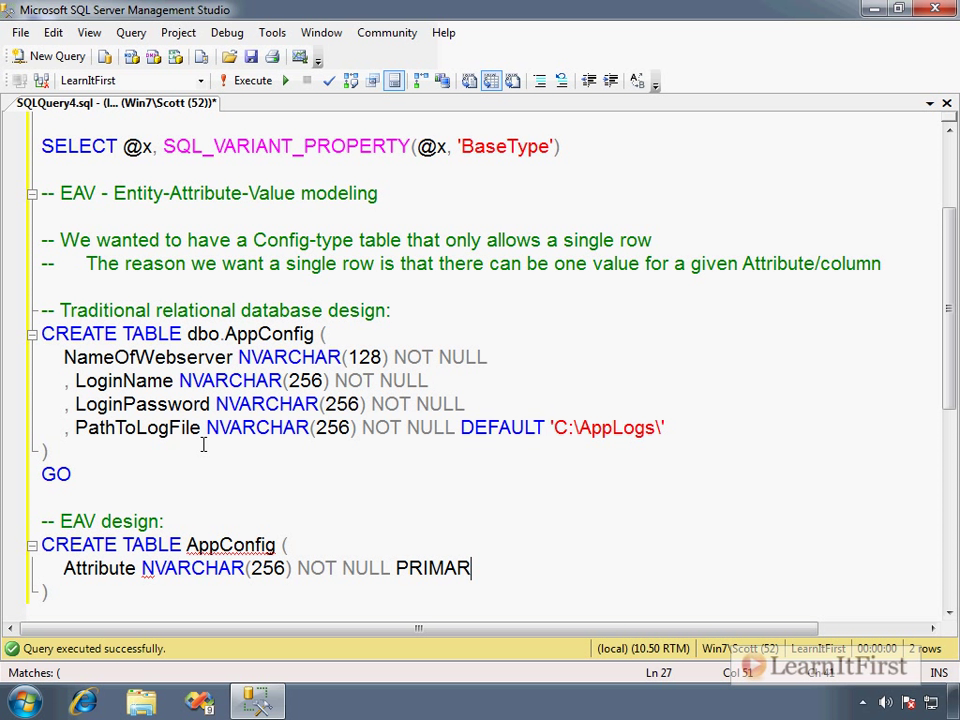
pyautogui.write('Y KEY')
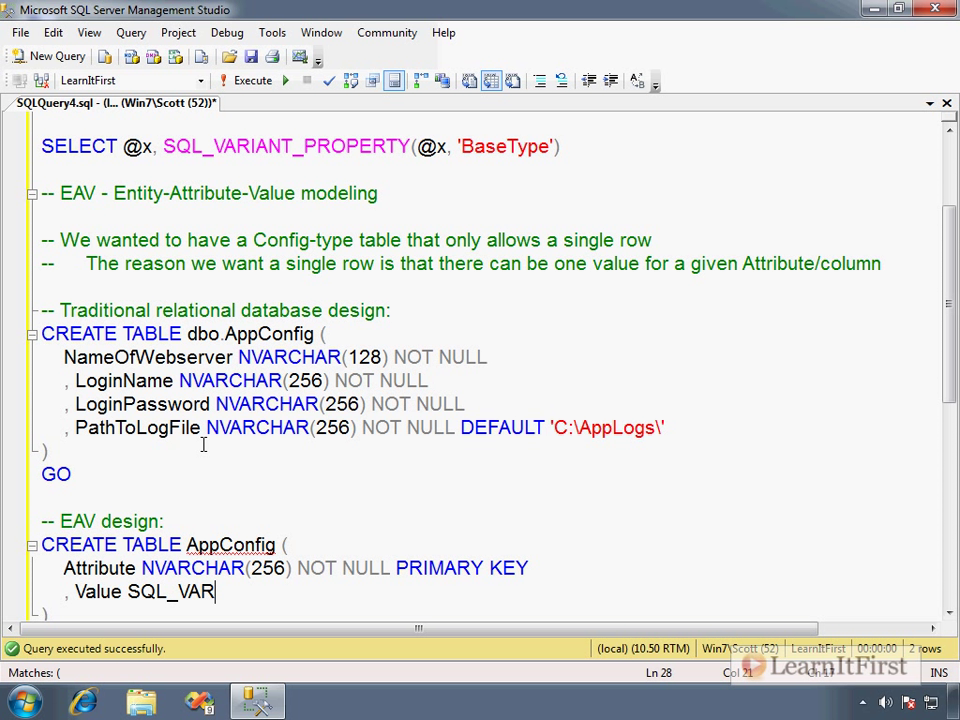
pyautogui.write('IANT NULL')
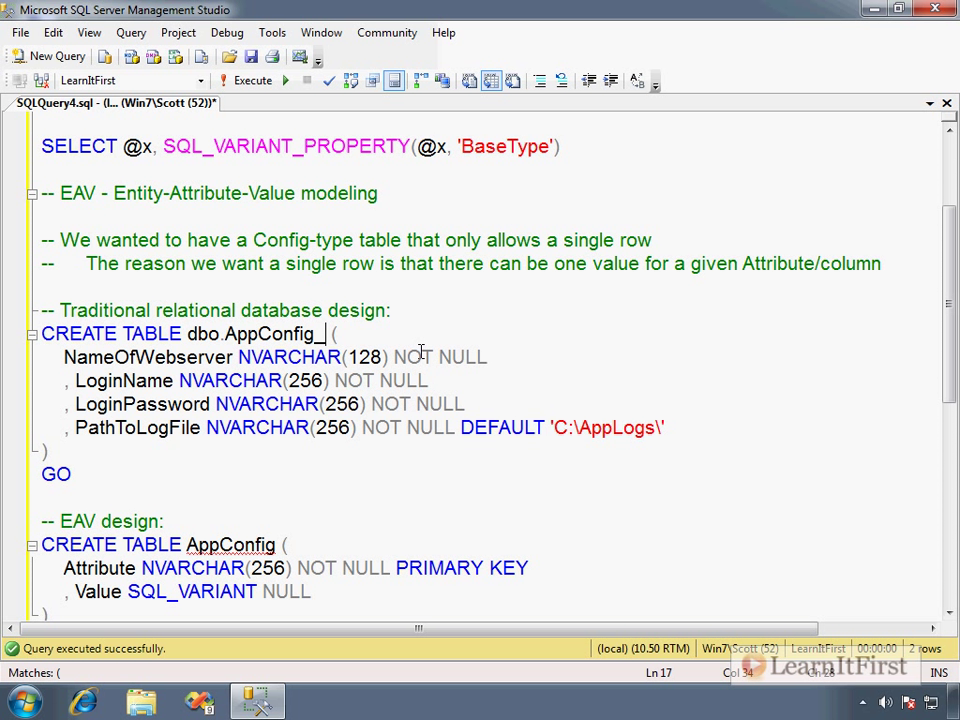
# Step: Rename the tables to AppConfig_Relational and AppConfig_EAV
pyautogui.write('Relational')
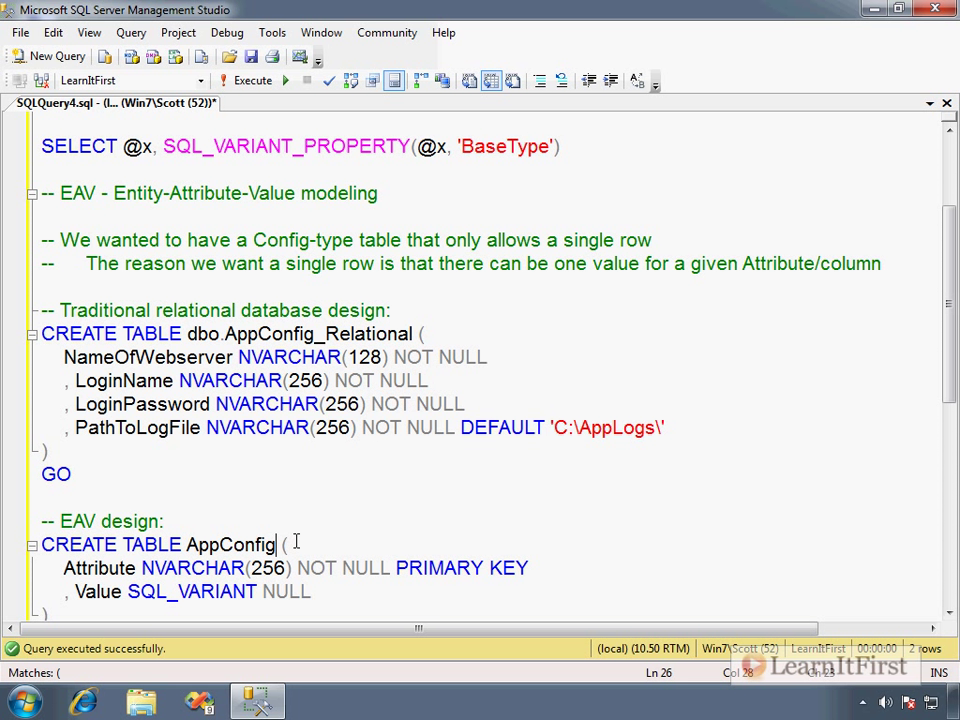
pyautogui.write('_EAV')
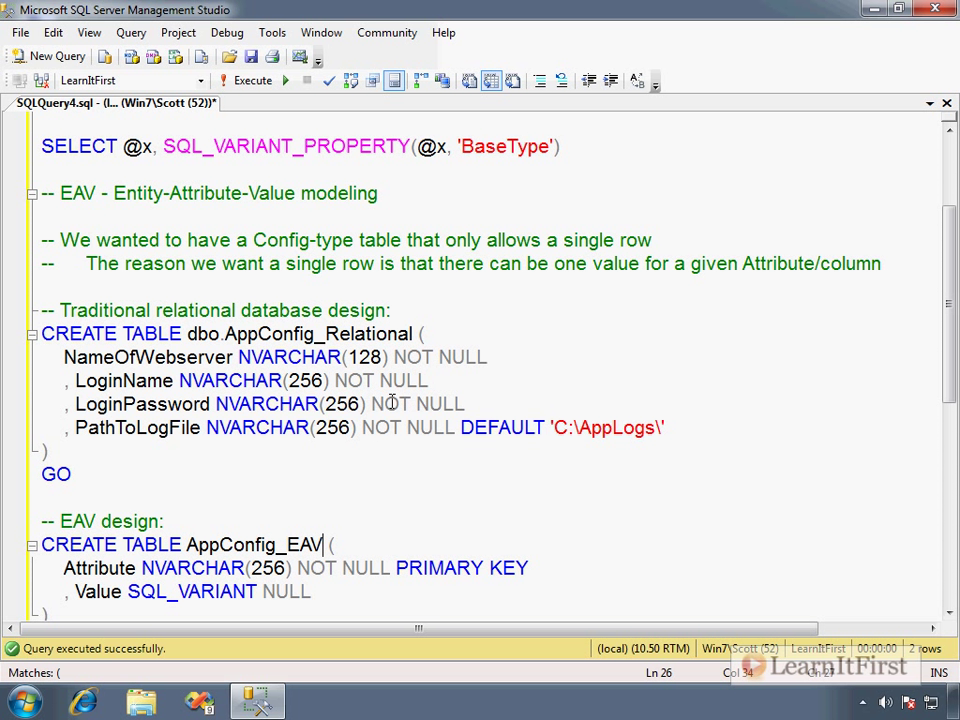
# Step: Highlight the Value and AppConfig_EAV names while explaining, then end the statement with GO
pyautogui.doubleClick(98, 452)
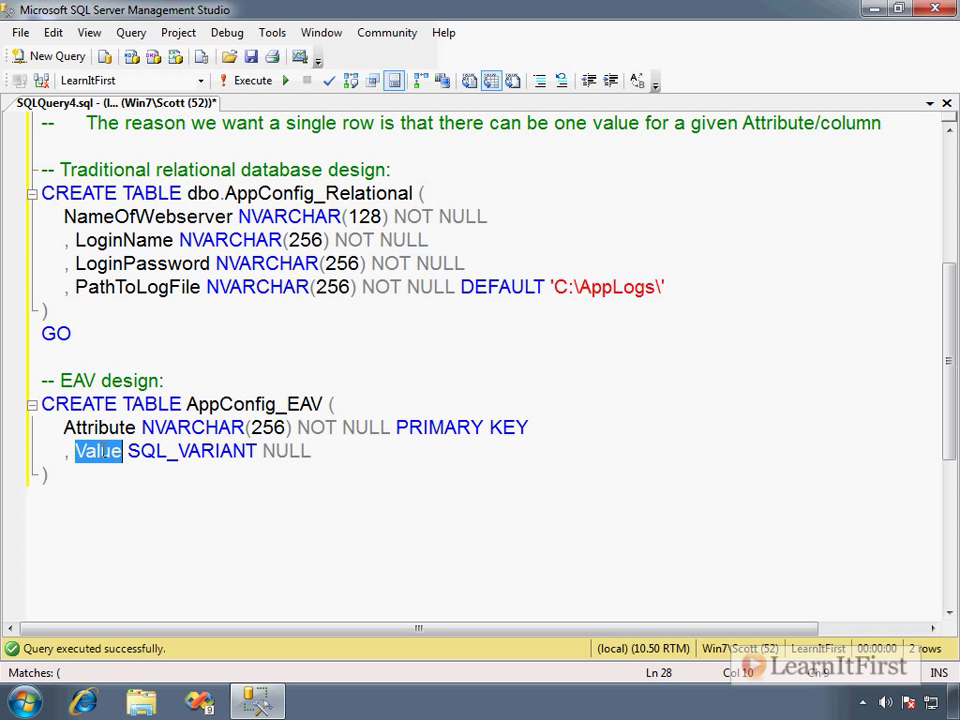
pyautogui.doubleClick(252, 404)
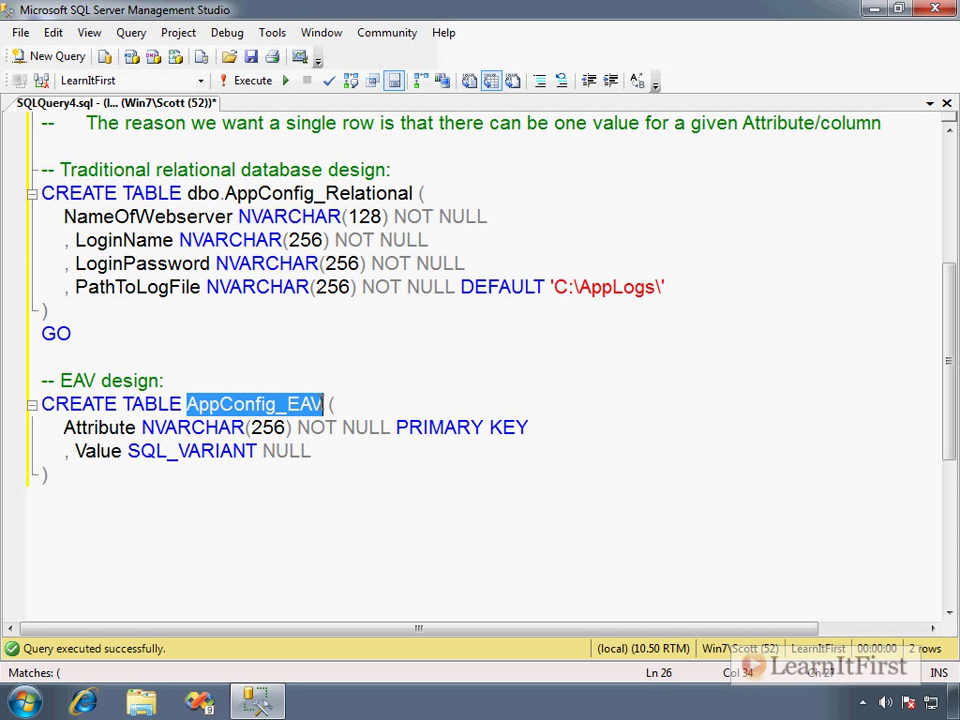
pyautogui.doubleClick(96, 452)
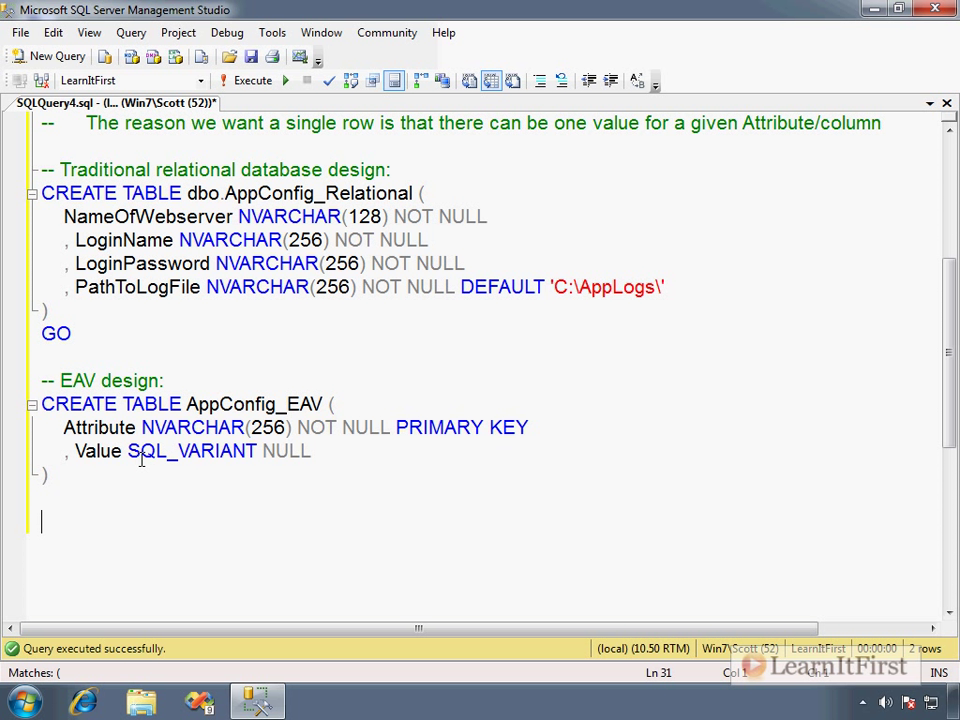
pyautogui.write('GO')
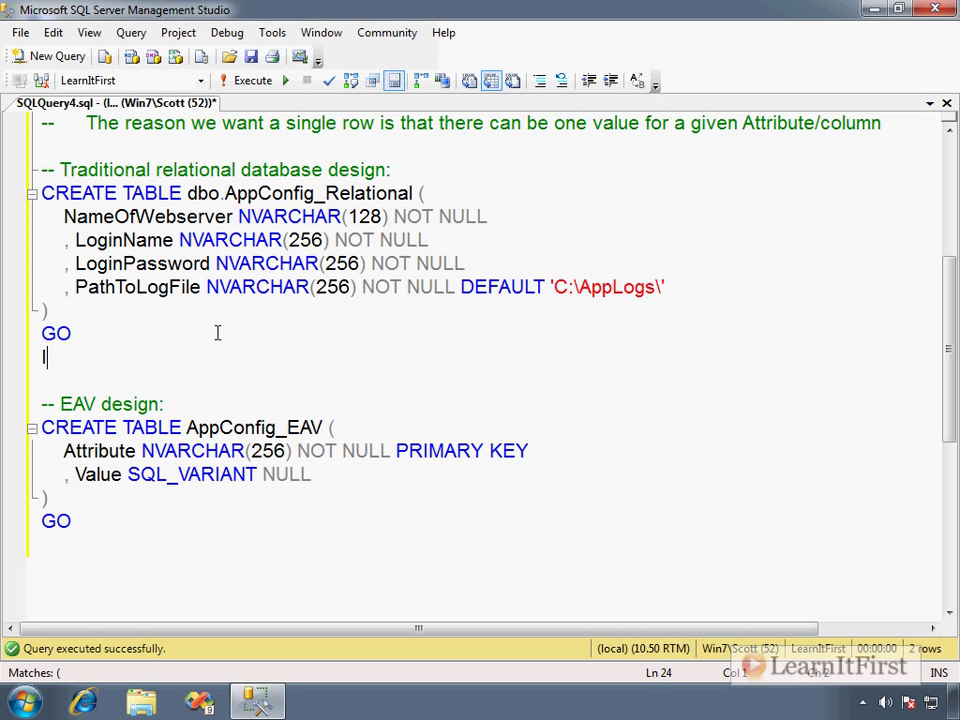
# Step: Write INSERT dbo.AppConfig_Relational with columns NameOfWebserver, LoginName, LoginPassword, PathToLogFile
pyautogui.write('INSERT')
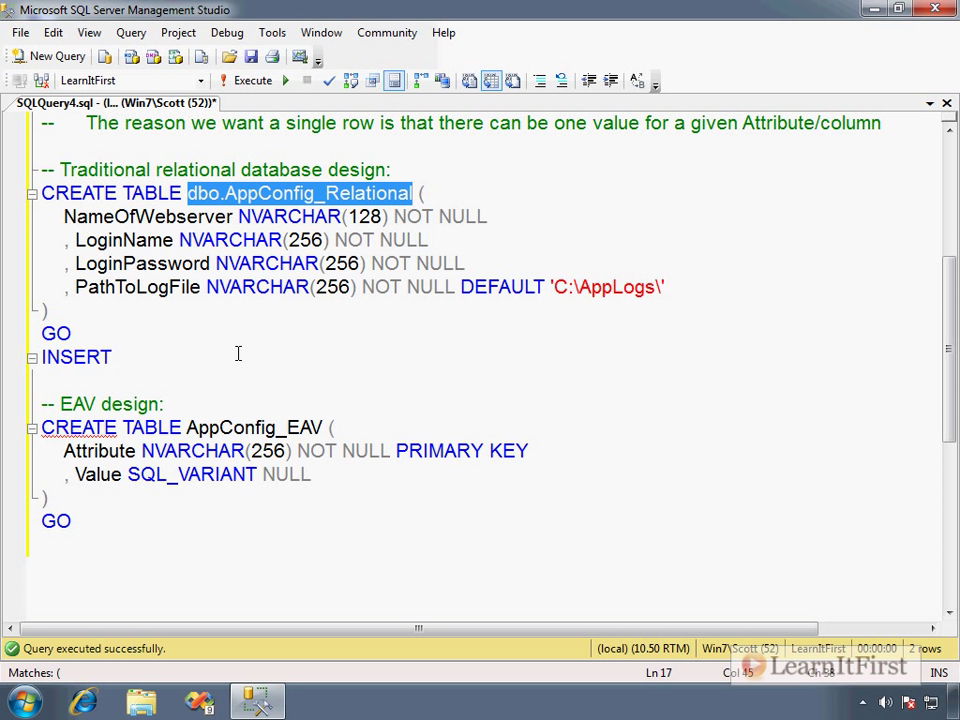
pyautogui.write('dbo.AppConfig_Relational (')
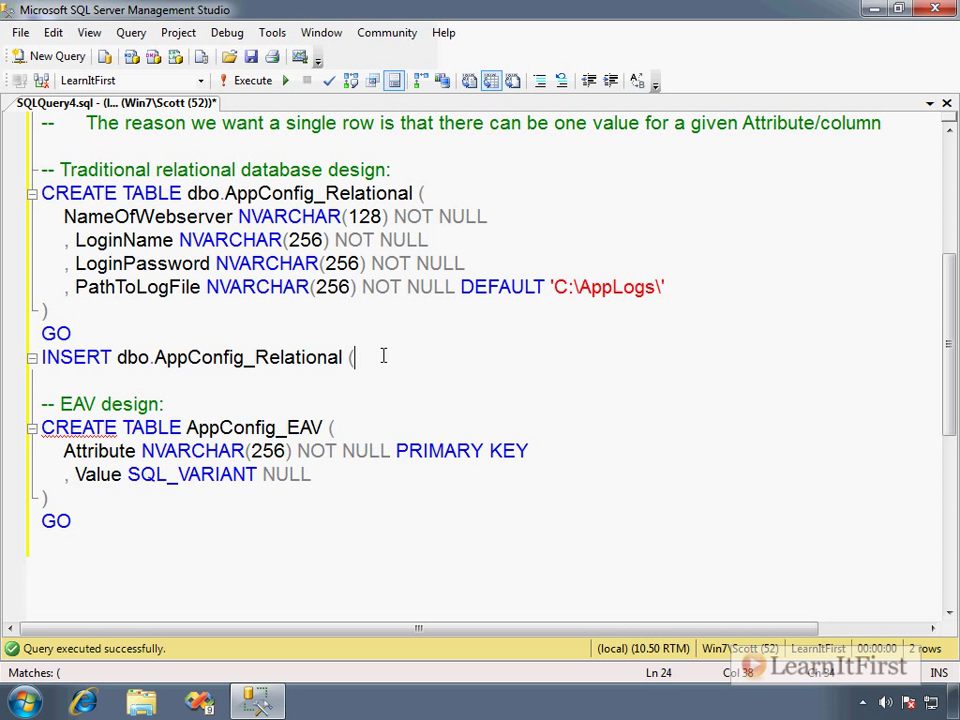
pyautogui.write('NameOfWebserver')
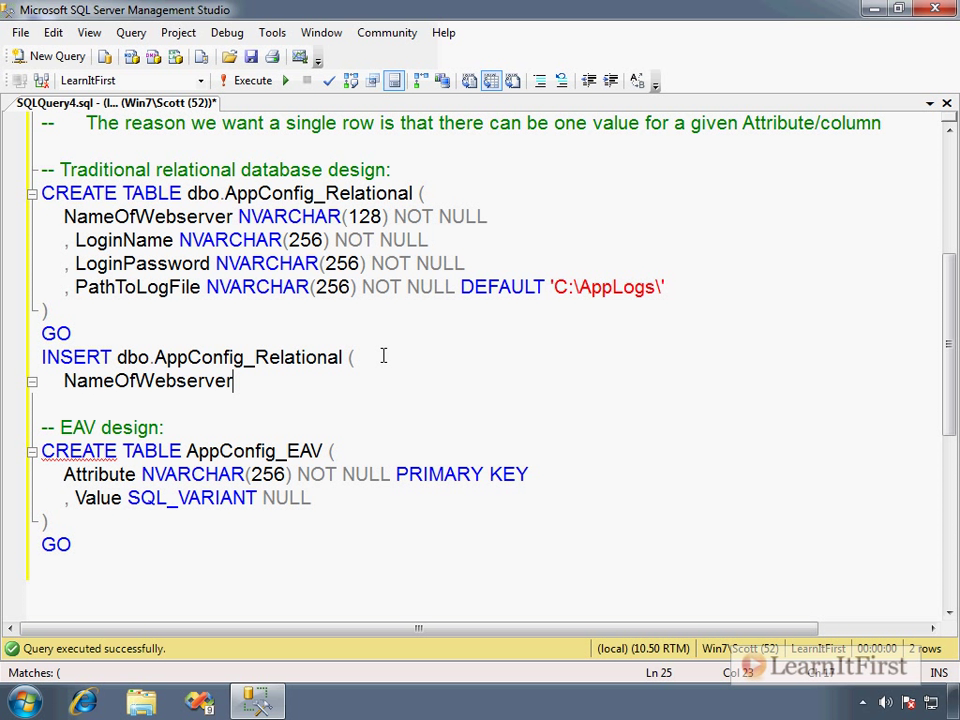
pyautogui.write(', LoginName, LoginPassword,')
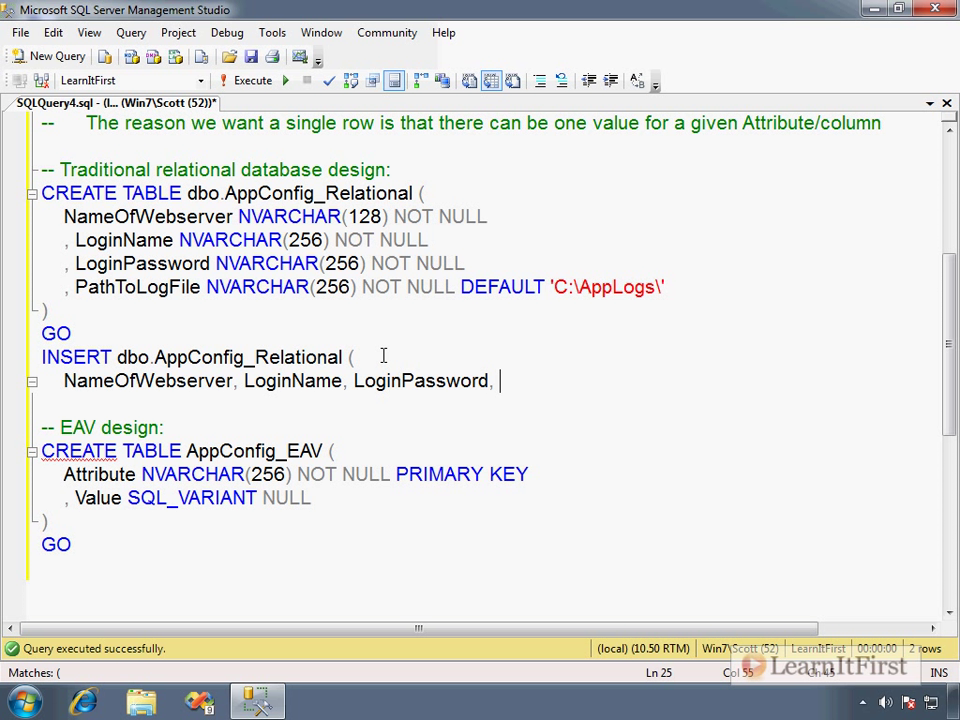
pyautogui.write('PathToLogFile')
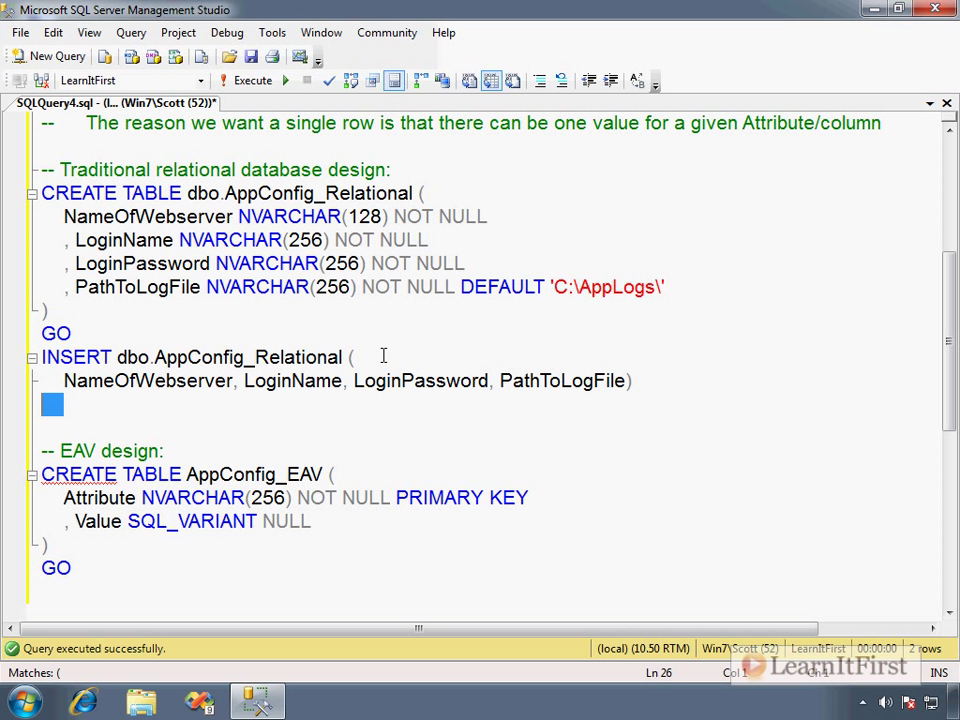
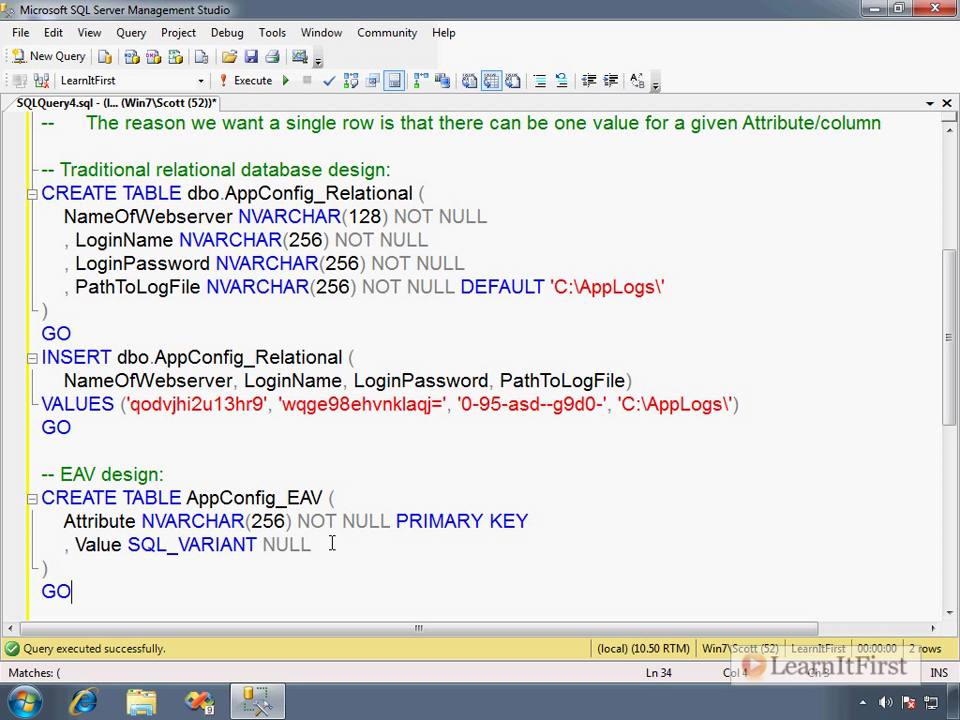
# Step: Write INSERT AppConfig_EAV (Attribute, Value) VALUES starting with the NameOfWebserver row
pyautogui.scroll(-3)
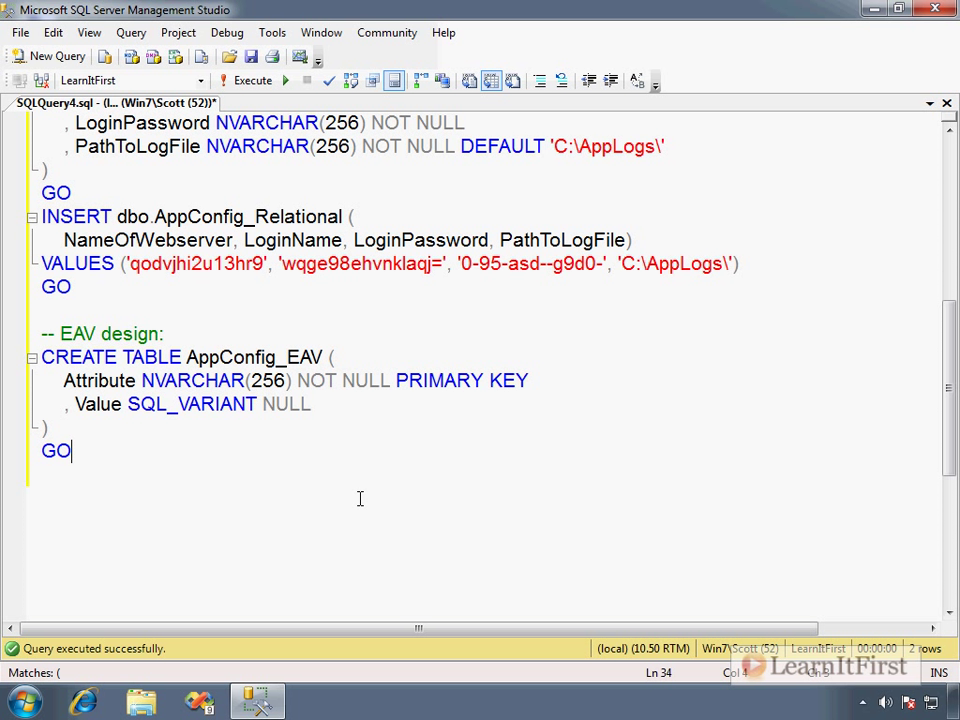
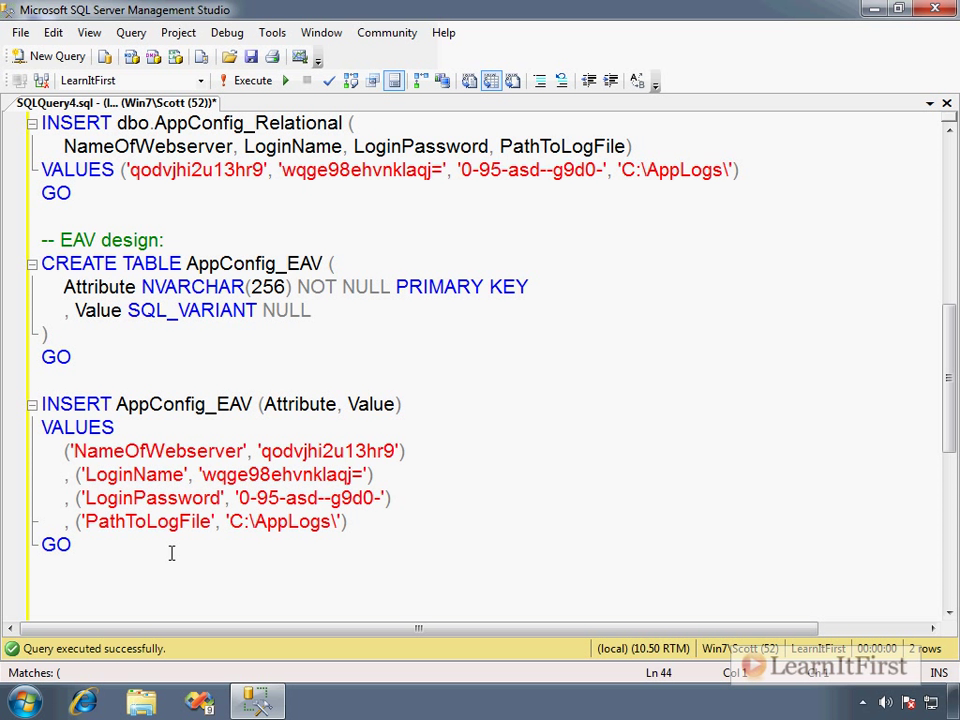
# Step: Write SELECT Value FROM dbo.AppConfig_EAV WHERE Attribute = 'NameOfWebserver'
pyautogui.write('SELECT')
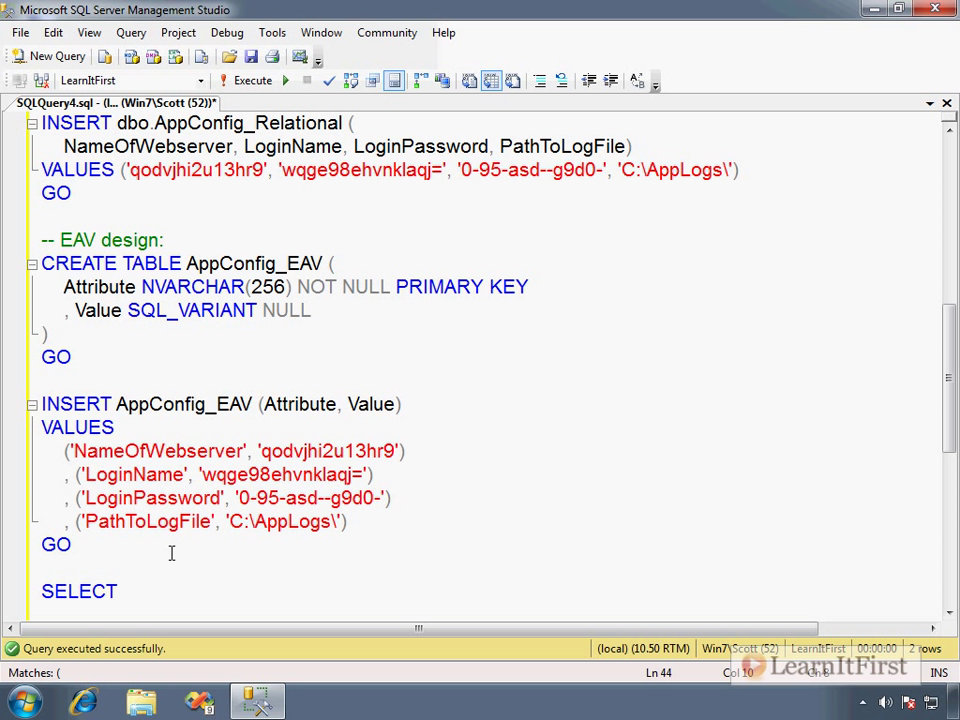
pyautogui.write('Value FROM dbo.AppConfig_EAV WHERE A')
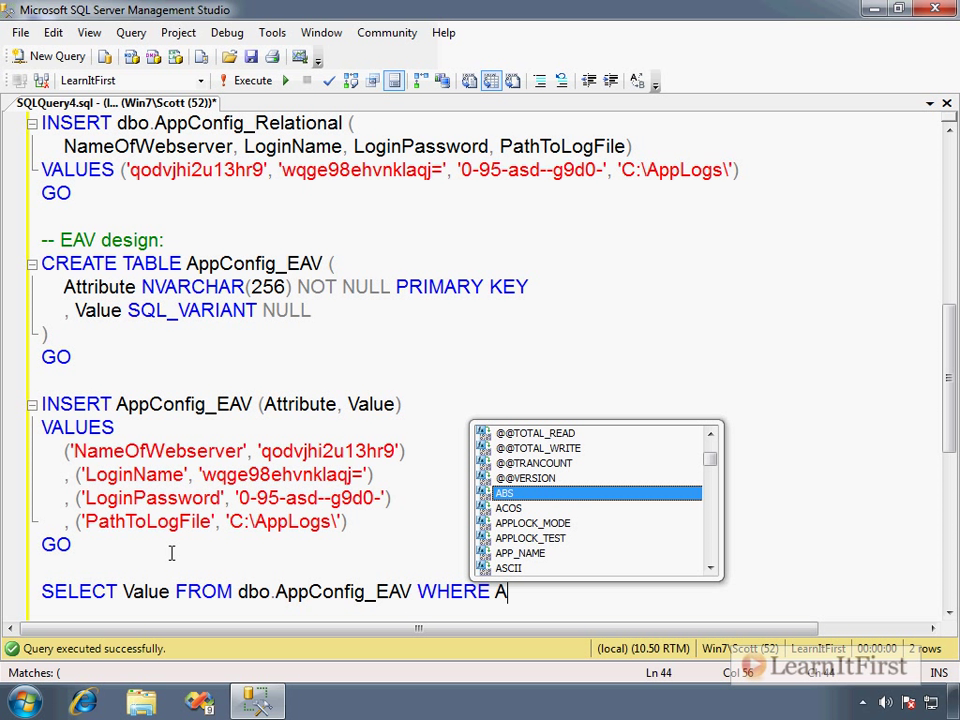
pyautogui.write('ttribute =')
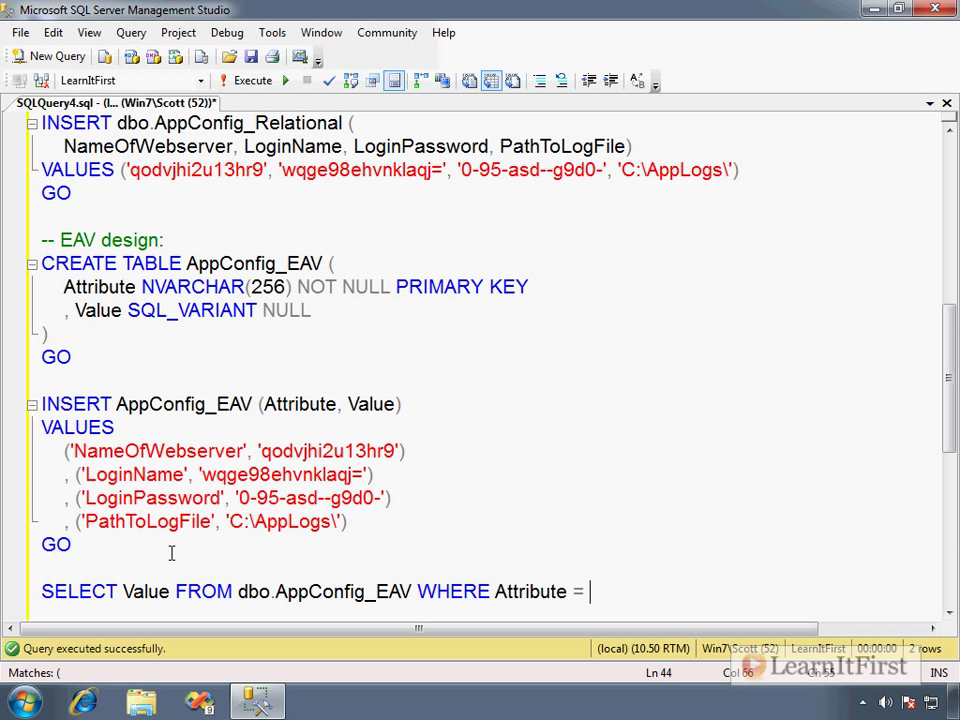
pyautogui.write("'NameOfWebs")
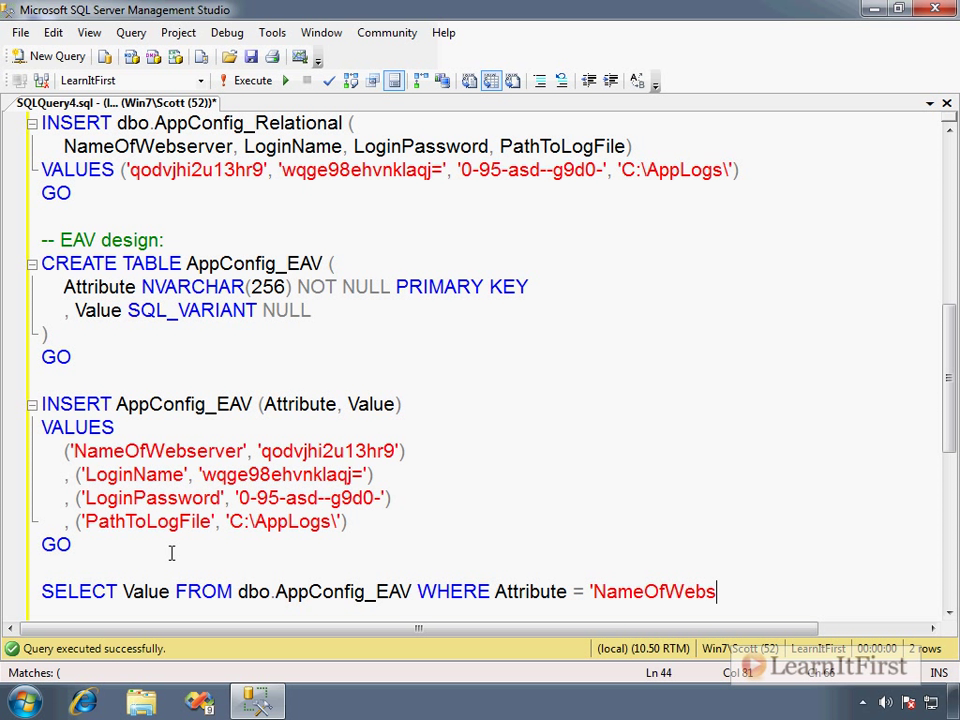
pyautogui.write("erver'")
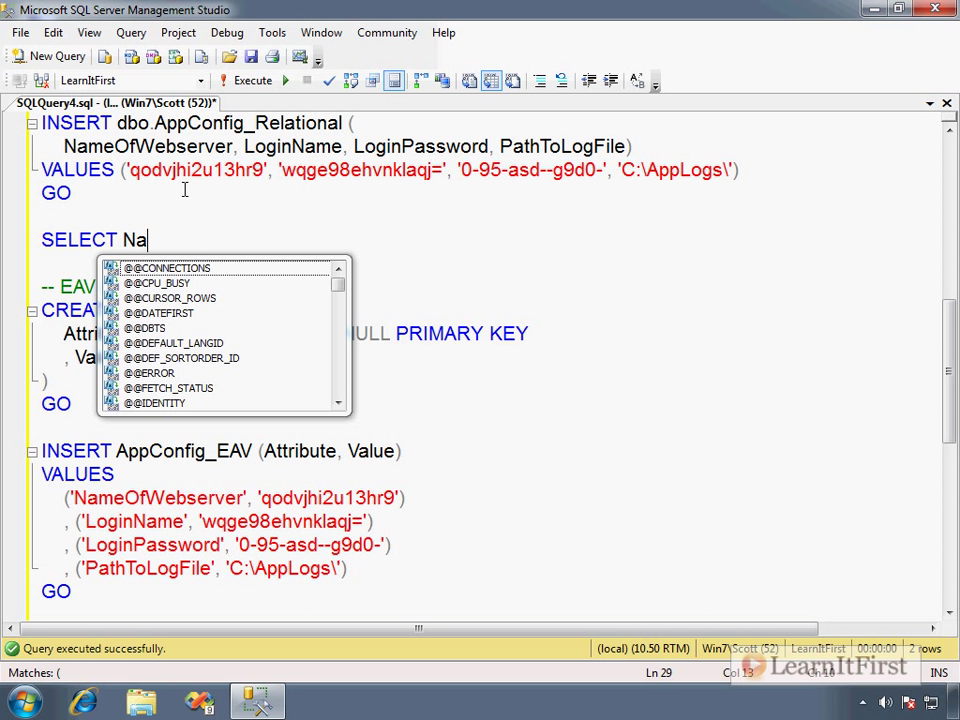
# Step: Write SELECT NameOfWebserver FROM AppConfig_Relational, completing the table name via IntelliSense
pyautogui.write('meOfWevbserver FROM App')
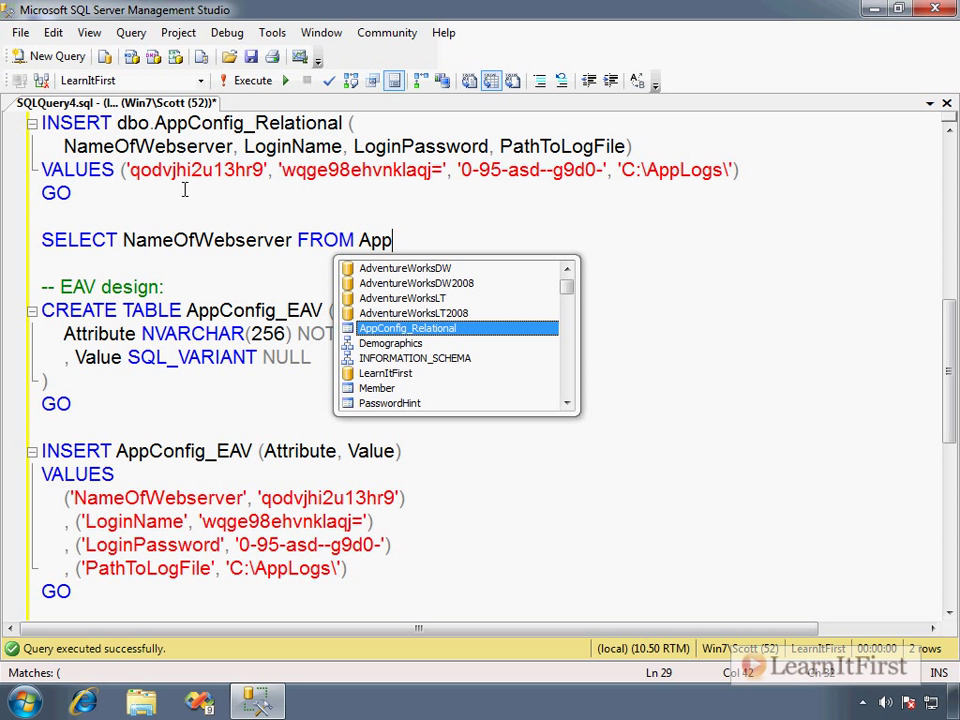
pyautogui.press('Tab')
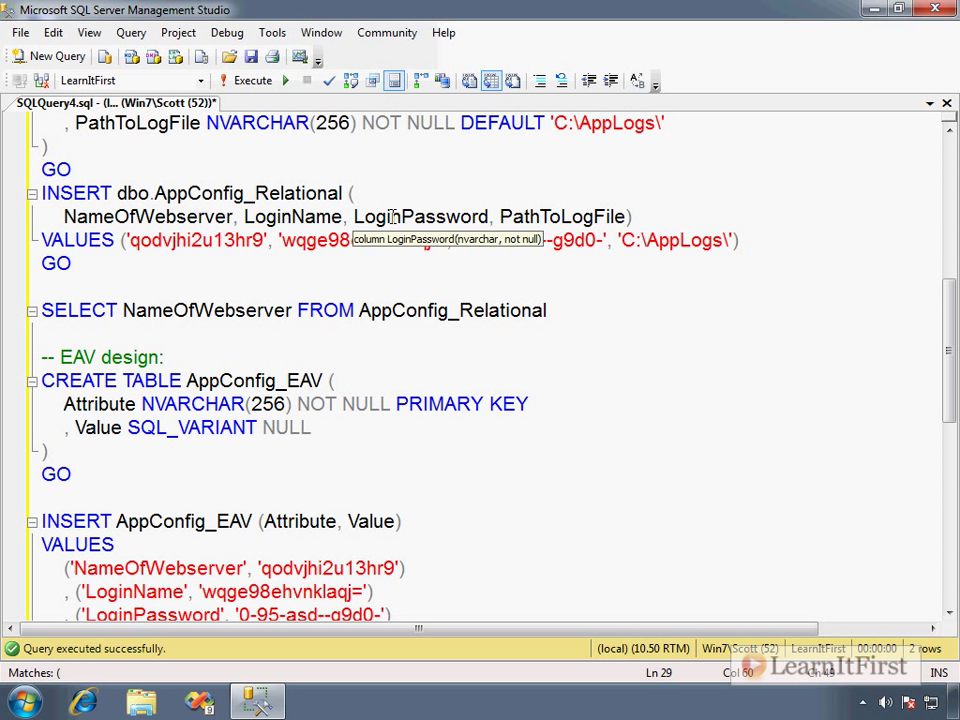
pyautogui.doubleClick(228, 192)
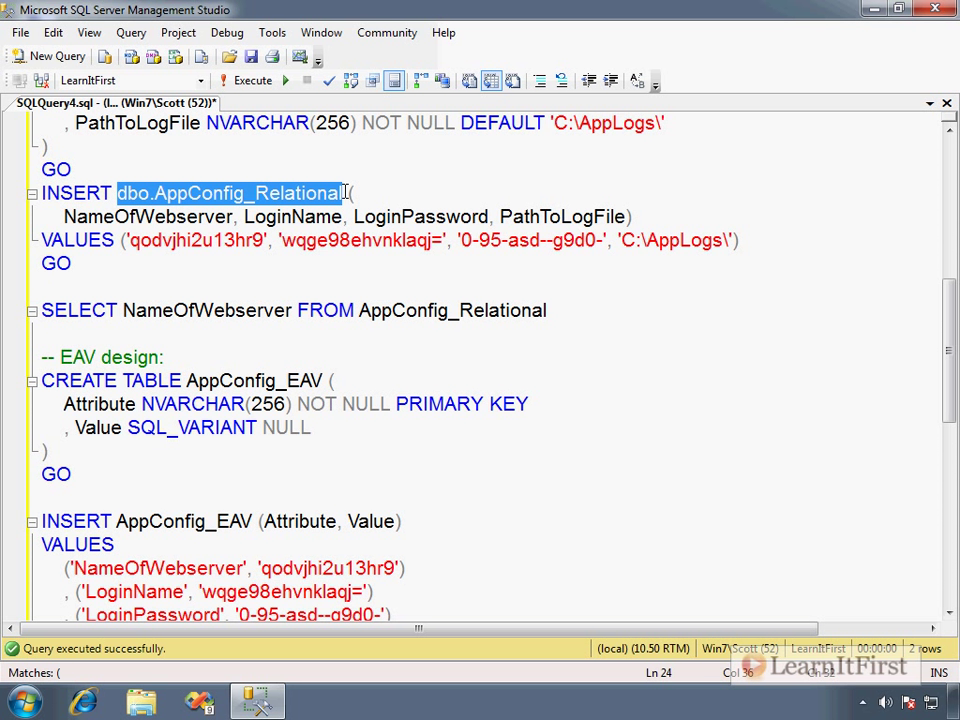
pyautogui.scroll(-3)
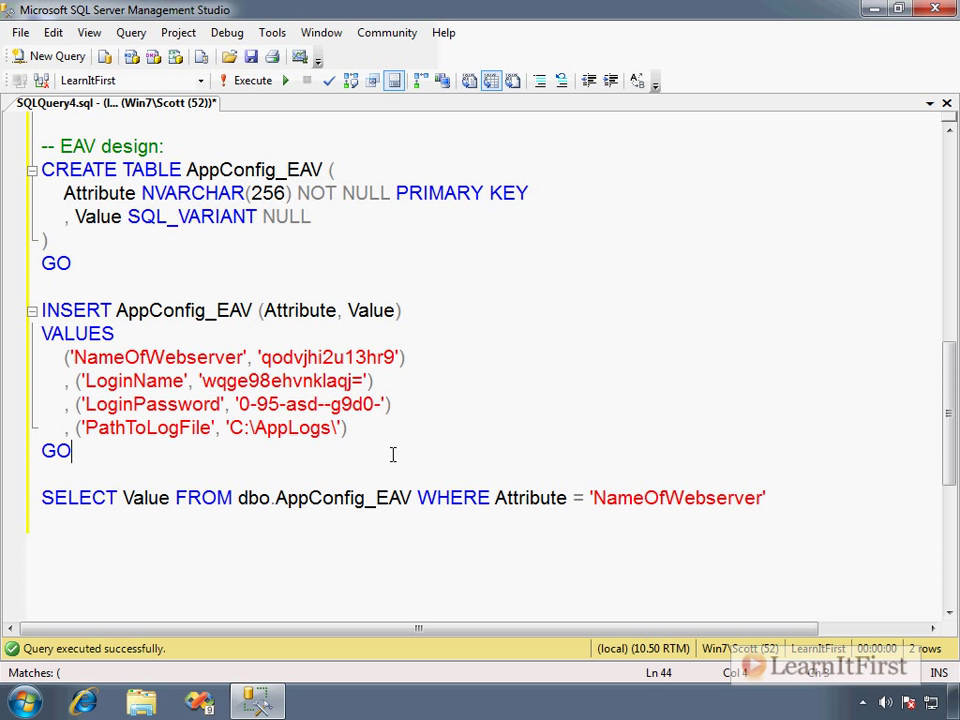
pyautogui.doubleClick(190, 216)
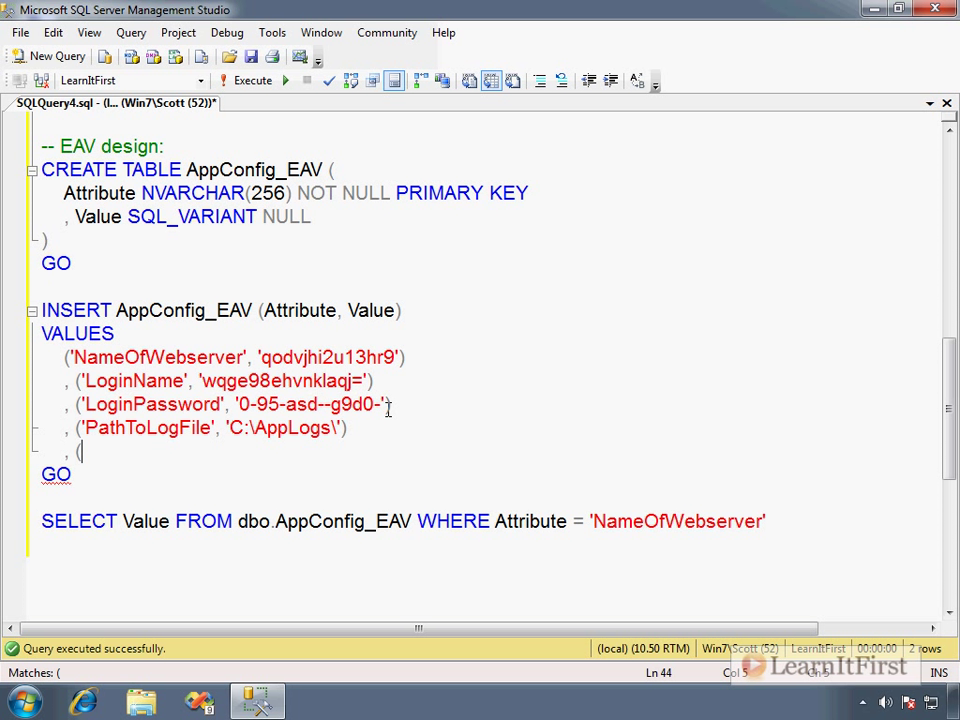
# Step: Add an EAV row ('NumberOfSimulataneousThreads', 8) to the INSERT VALUES list
pyautogui.write("'Numbert")
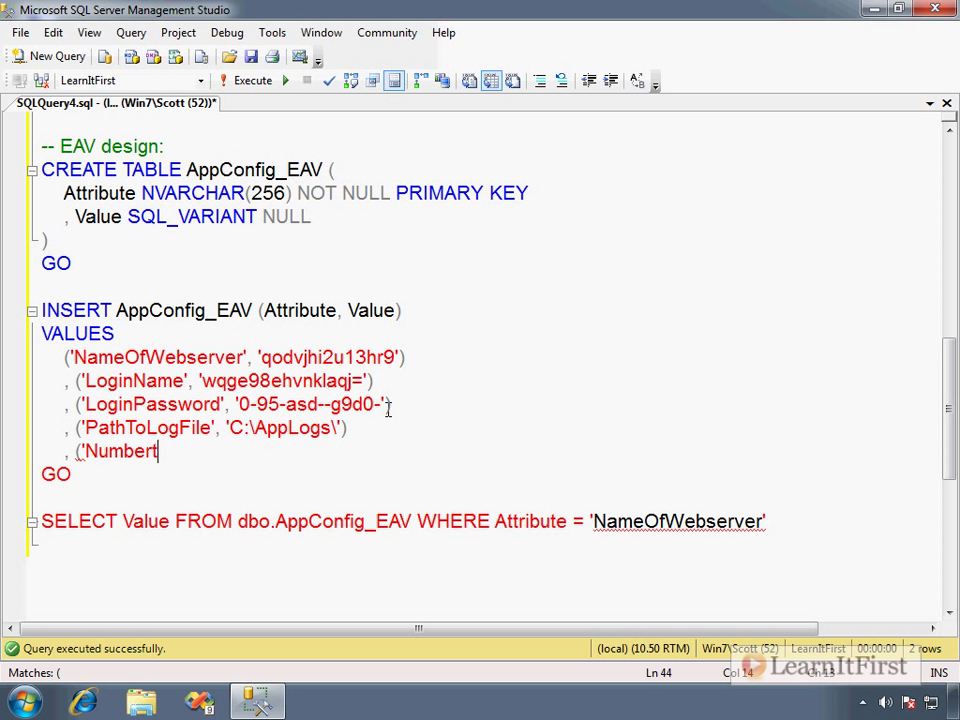
pyautogui.write('OfSi')
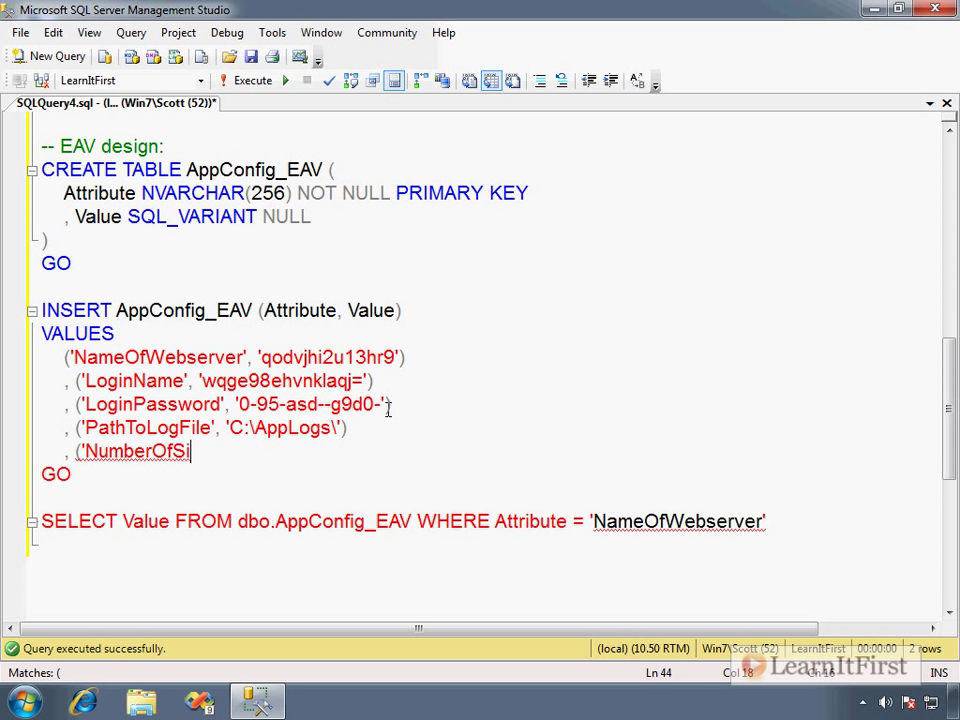
pyautogui.write('mulatneo')
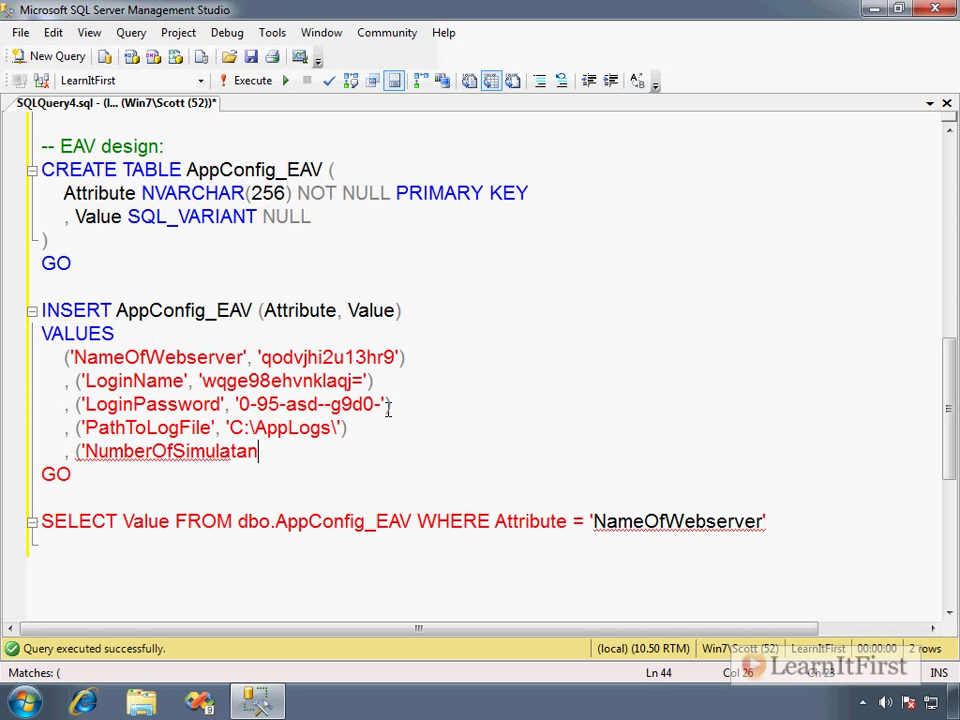
pyautogui.write("eousThreads'")
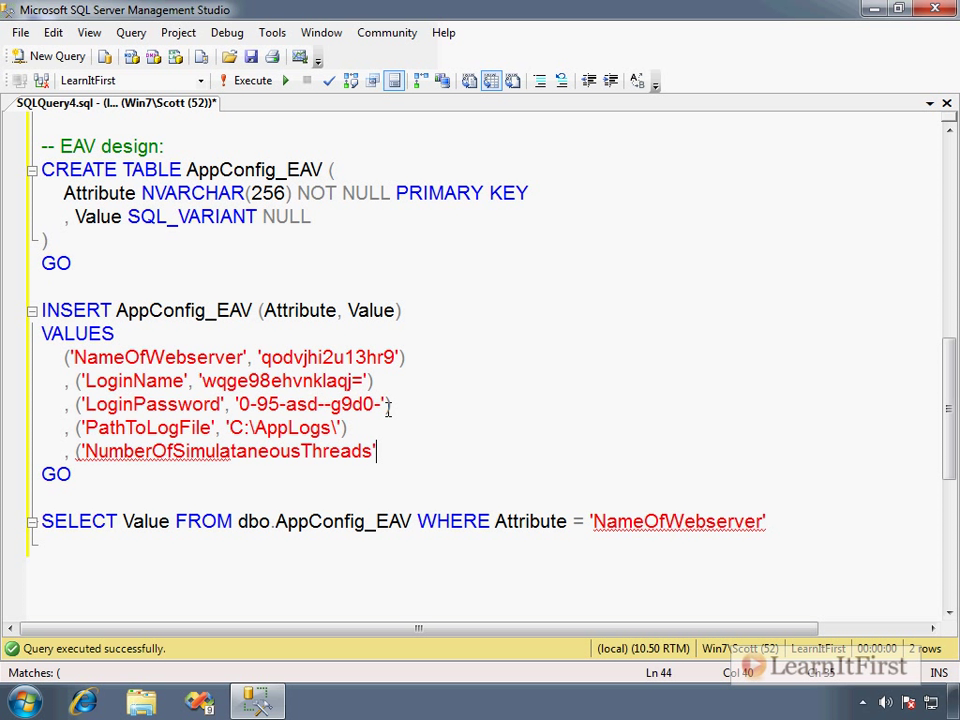
pyautogui.write(', 8)')
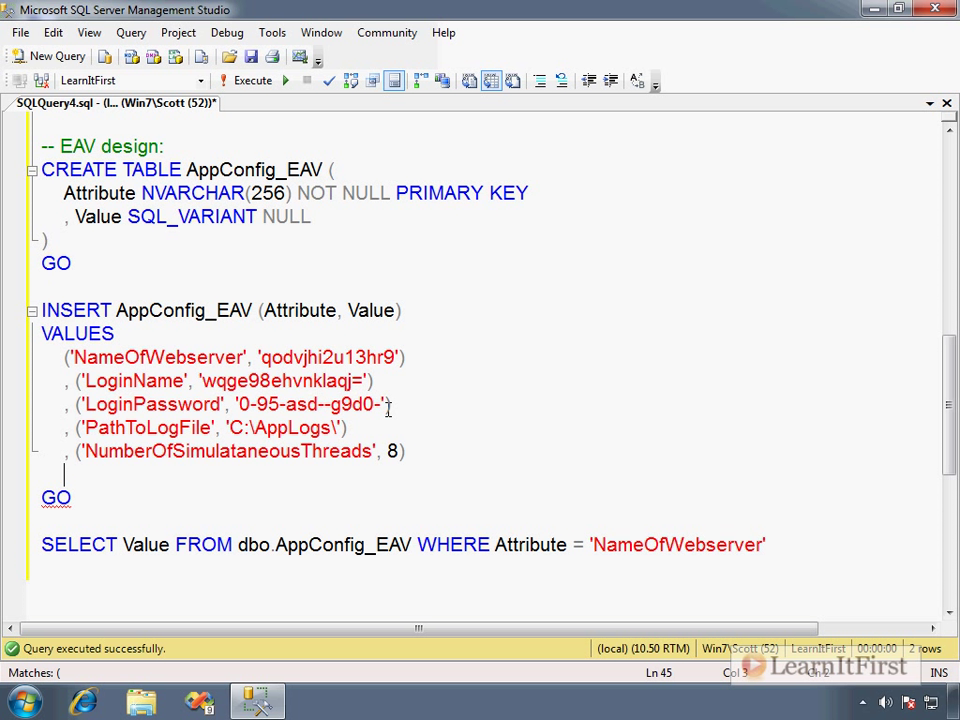
pyautogui.doubleClick(392, 452)
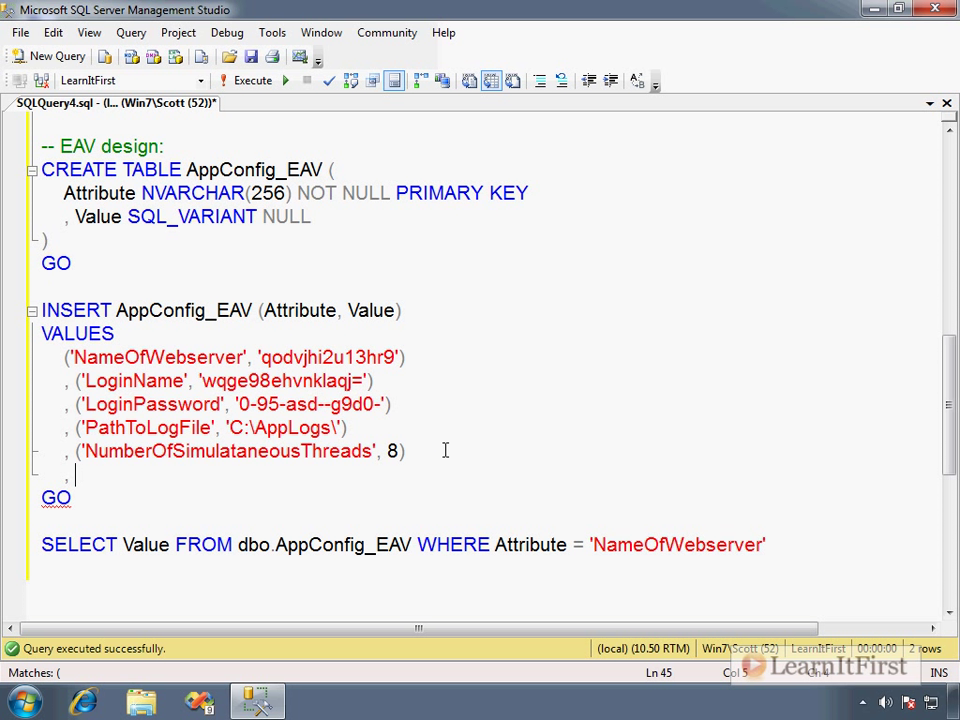
# Step: Add an EAV row ('DateOfNextLicenseCheck', GETDATE()+30) to the INSERT VALUES list
pyautogui.write("('DateOfNextLice")
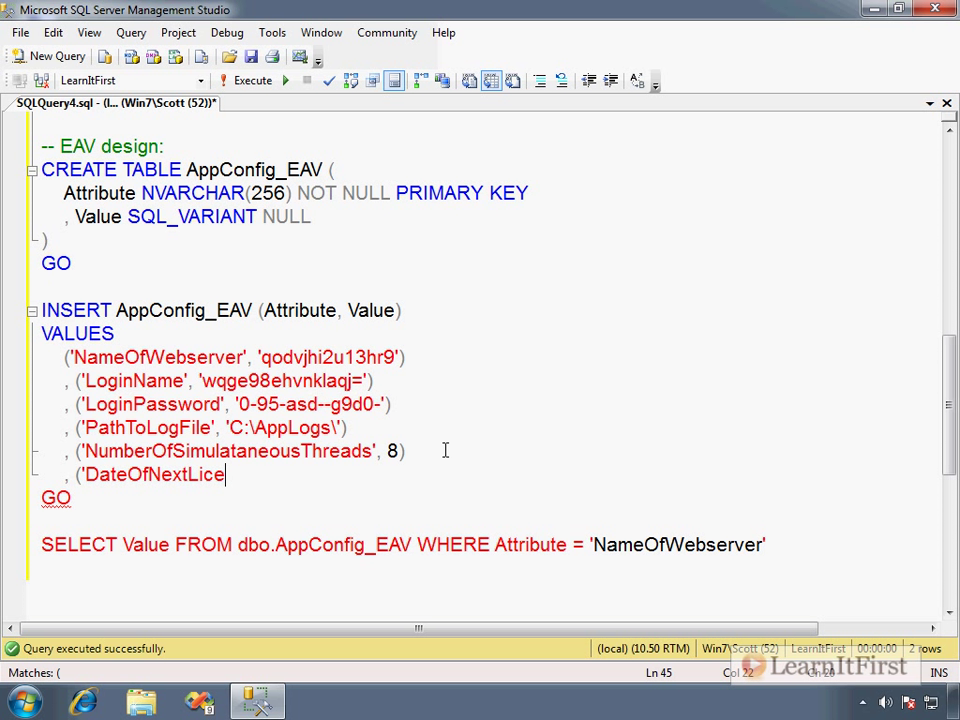
pyautogui.write("nseCheck',")
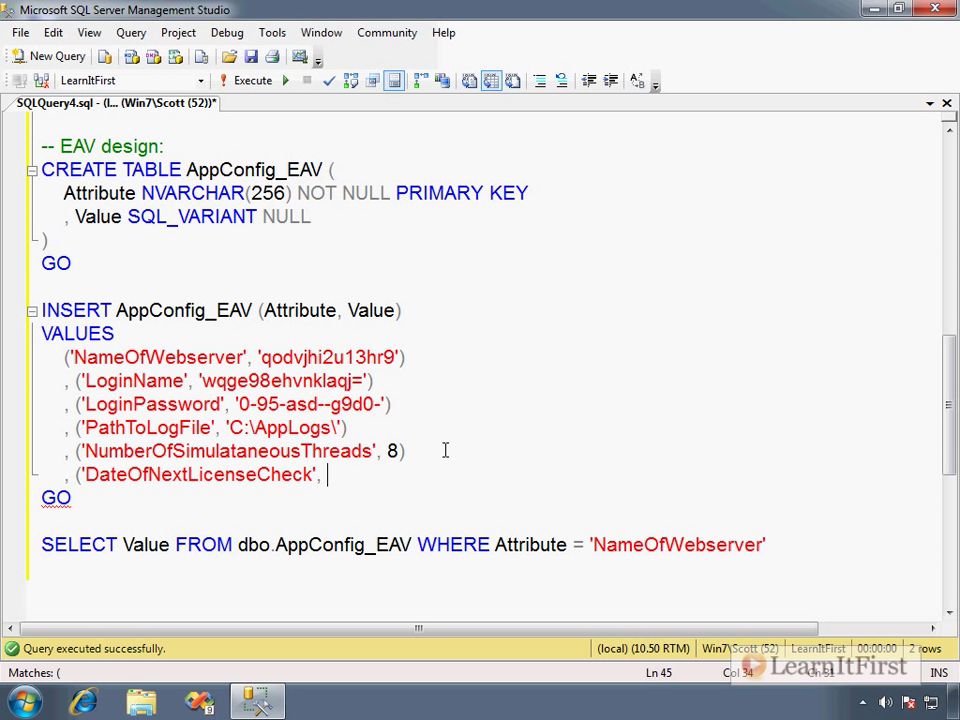
pyautogui.write('GETDATE()+')
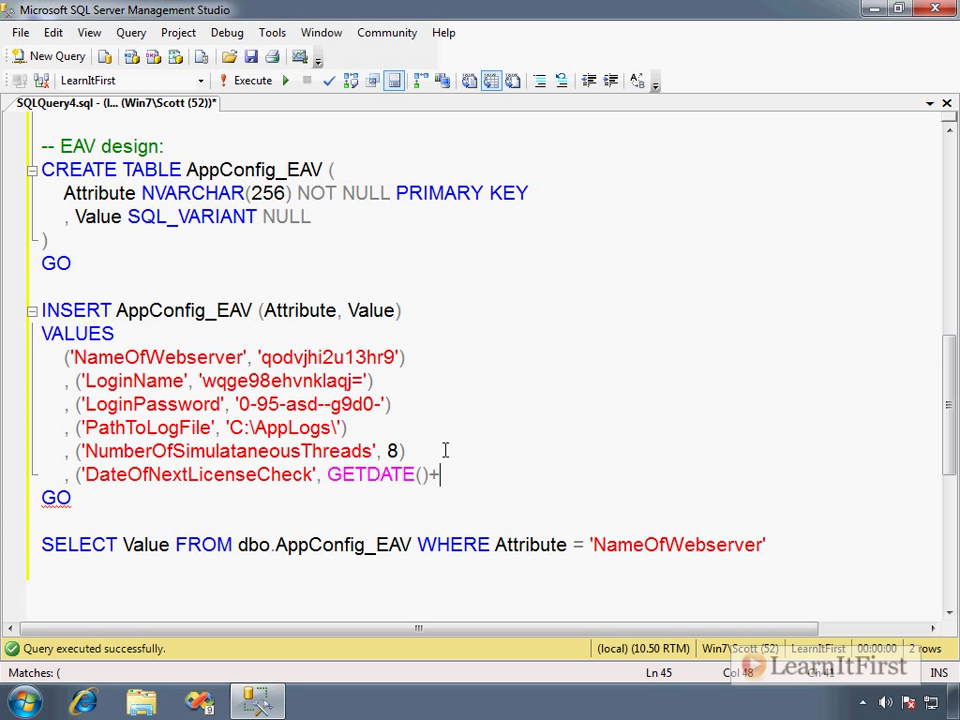
pyautogui.write('30')
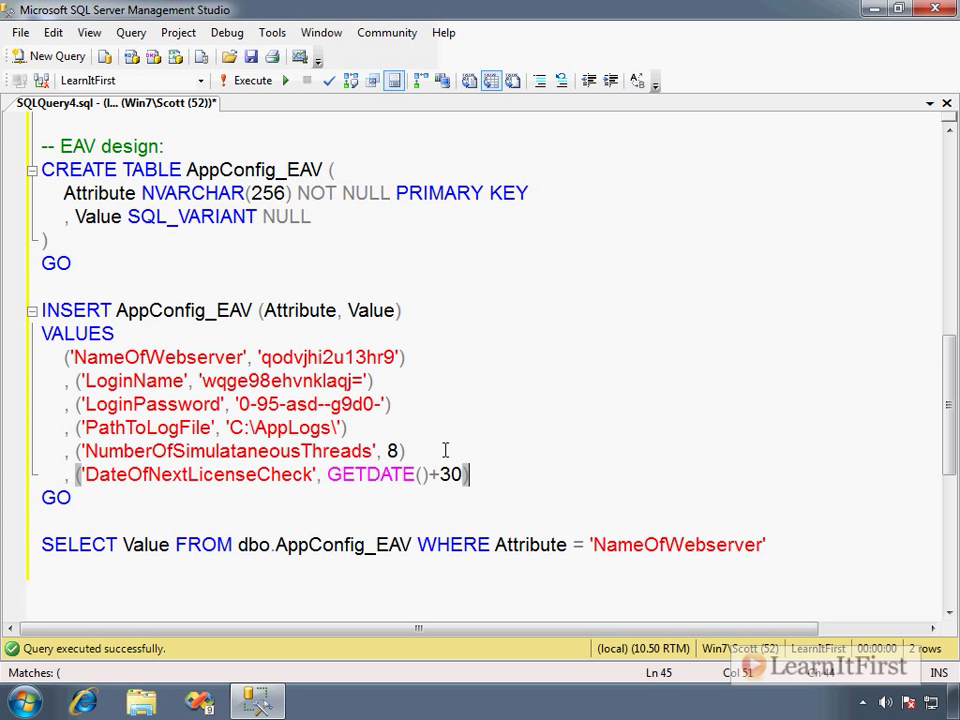
pyautogui.doubleClick(196, 474)
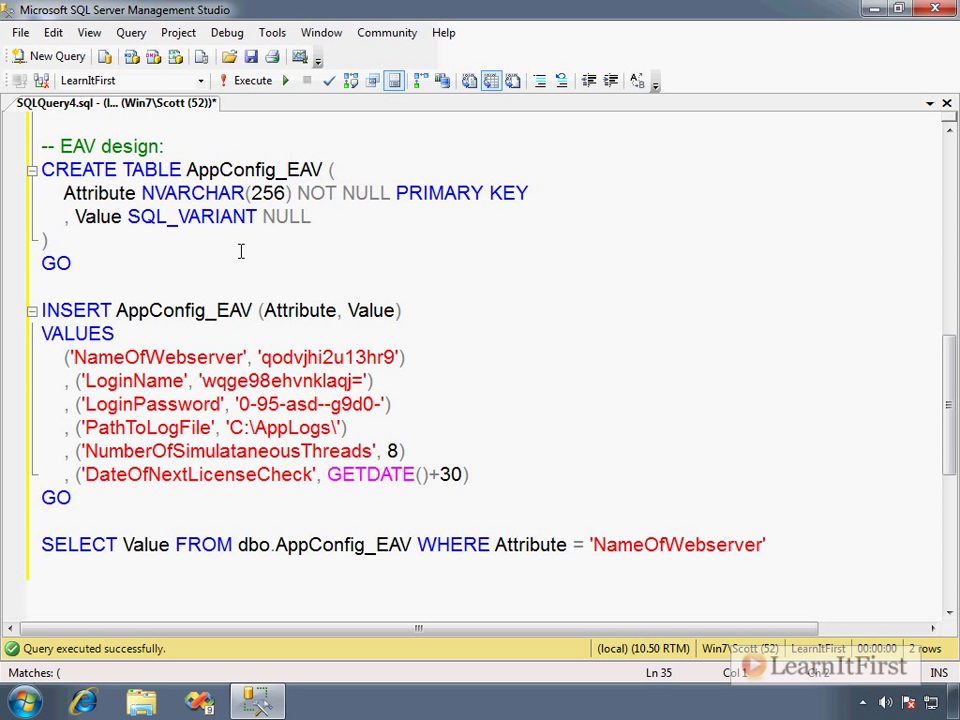
pyautogui.doubleClick(170, 474)
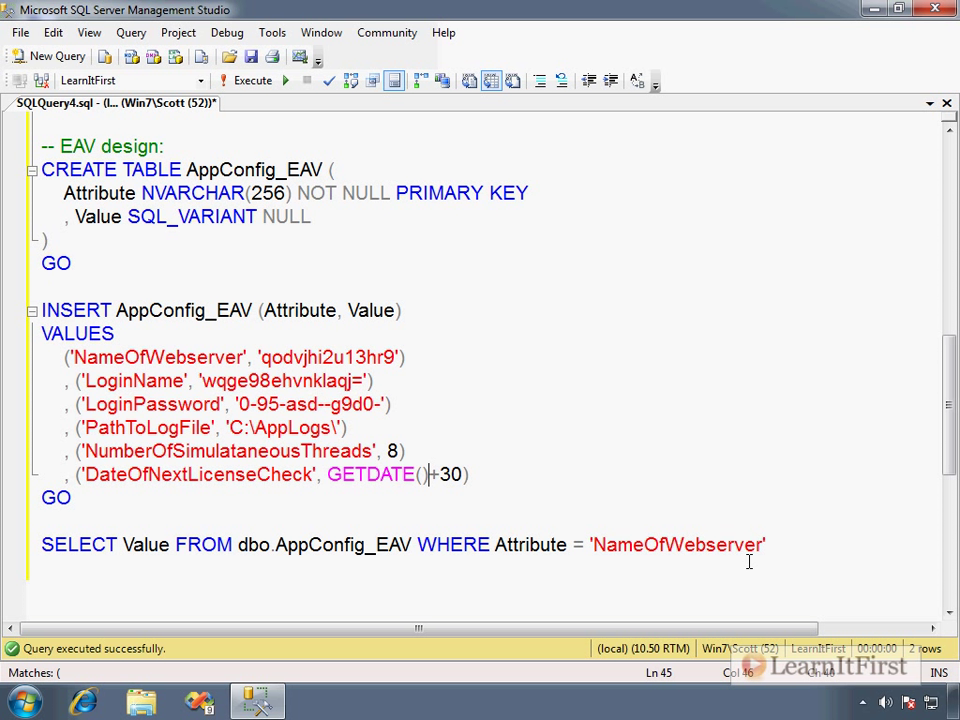
pyautogui.write('IF (')
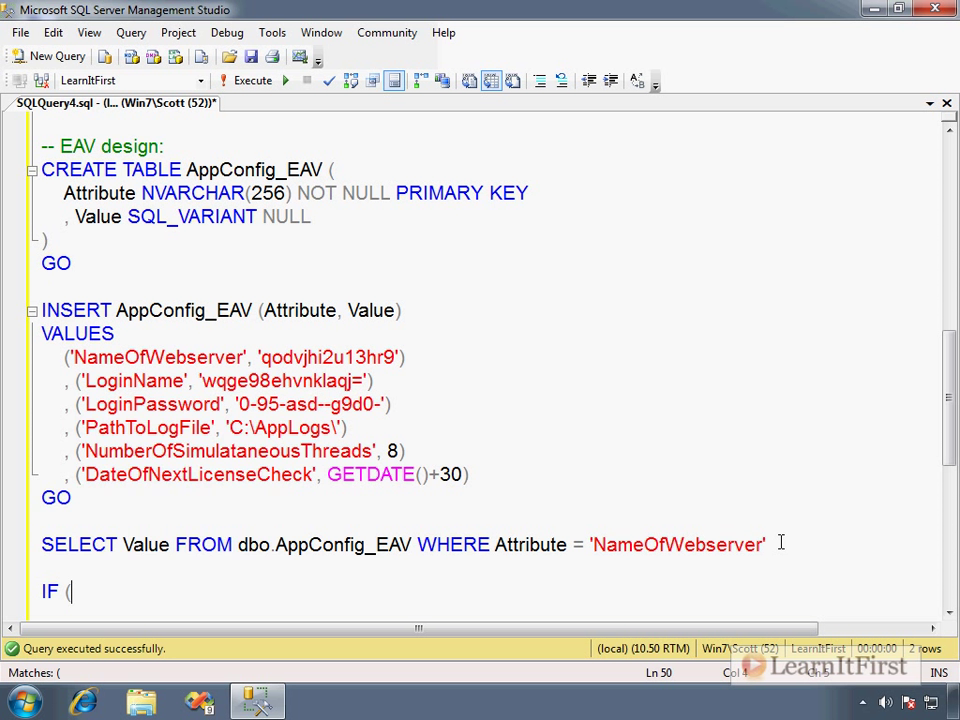
pyautogui.write('SQL_VARIANT_PROPERTY(')
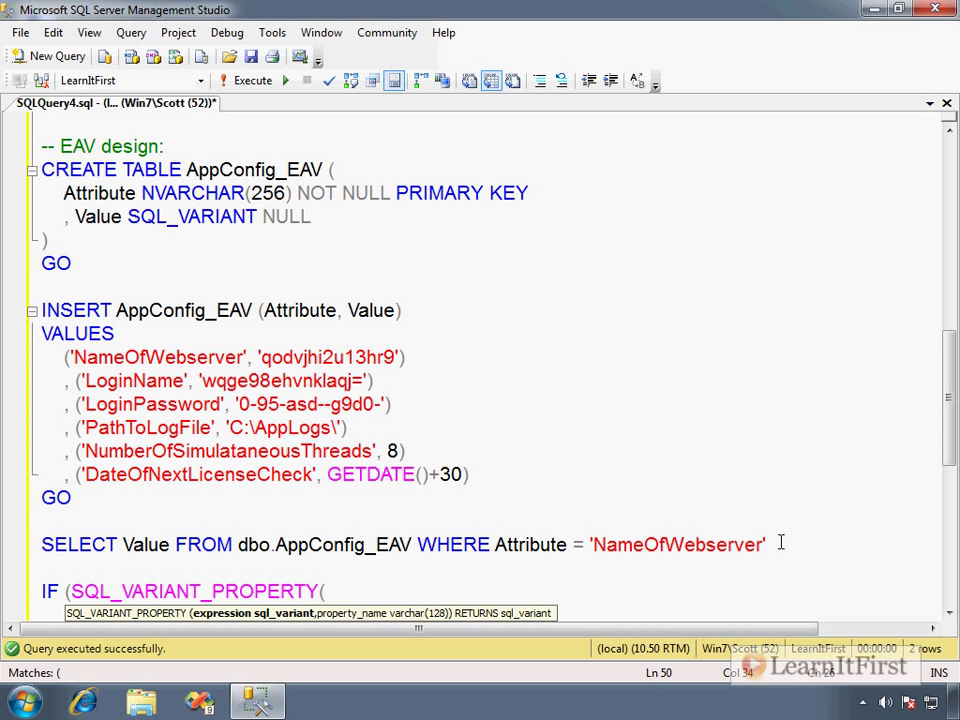
pyautogui.write("'DateOf")
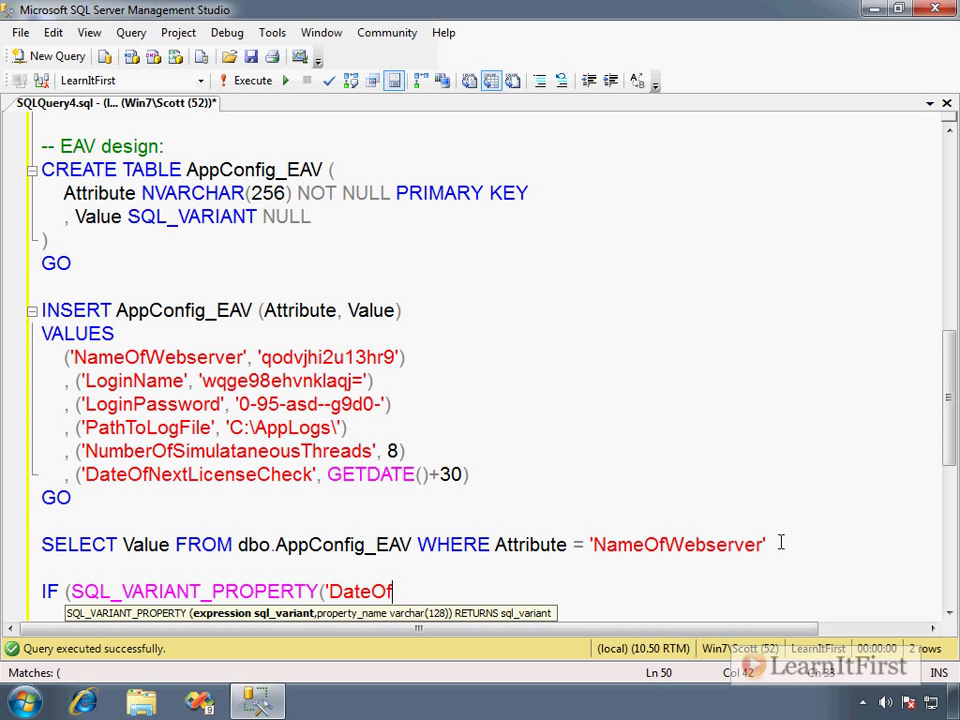
pyautogui.write('NextLice')
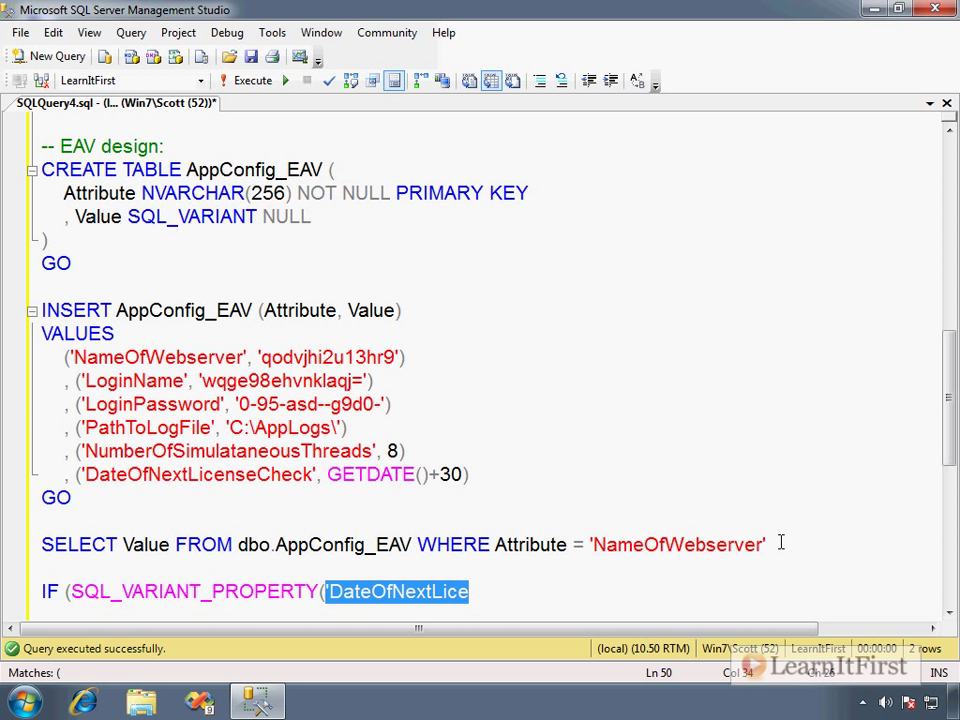
pyautogui.write('Value,')
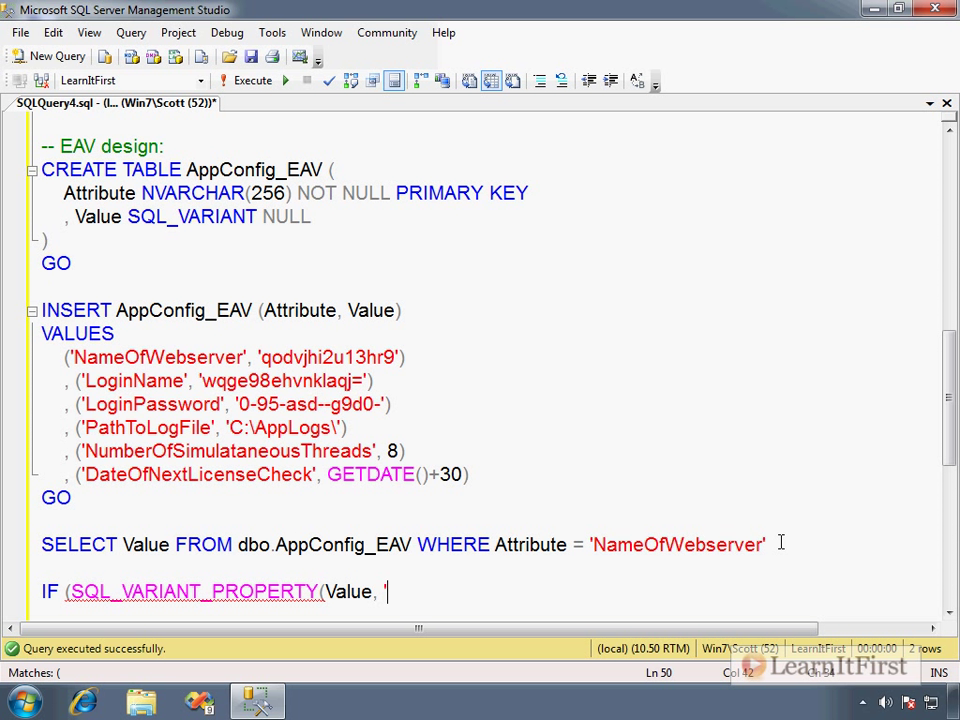
pyautogui.write("'BaseT")
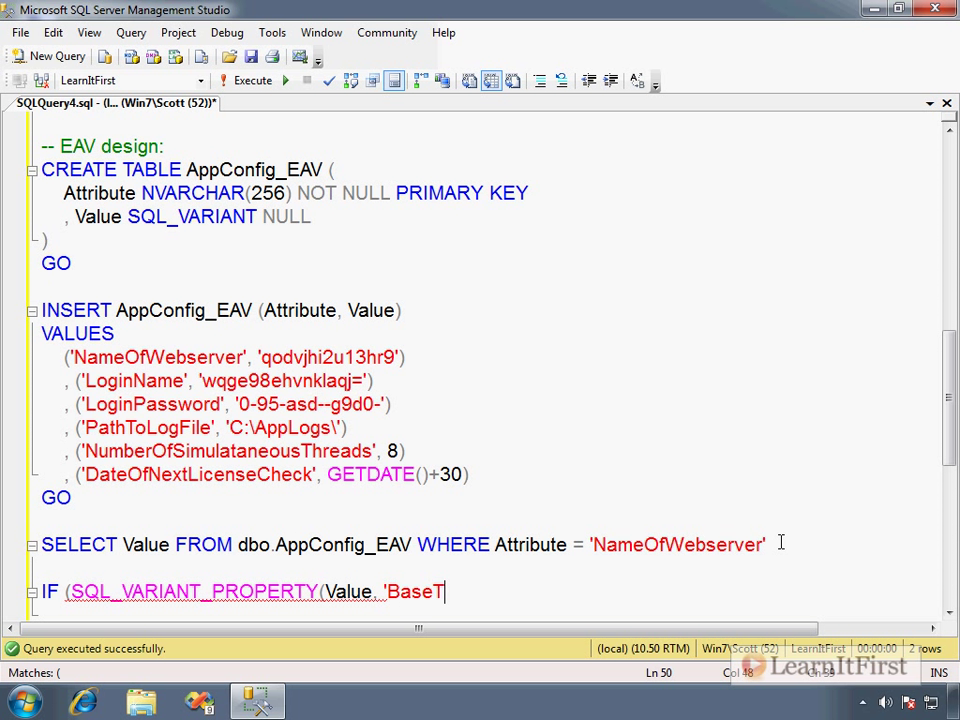
pyautogui.write("ype')")
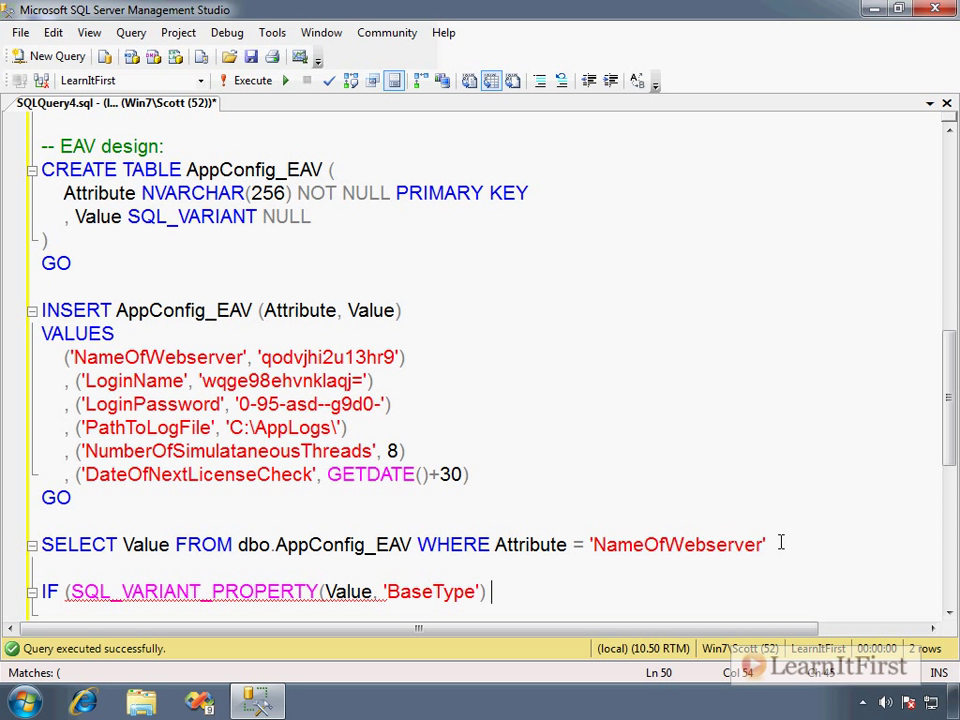
pyautogui.write("<> 'DATETIME")
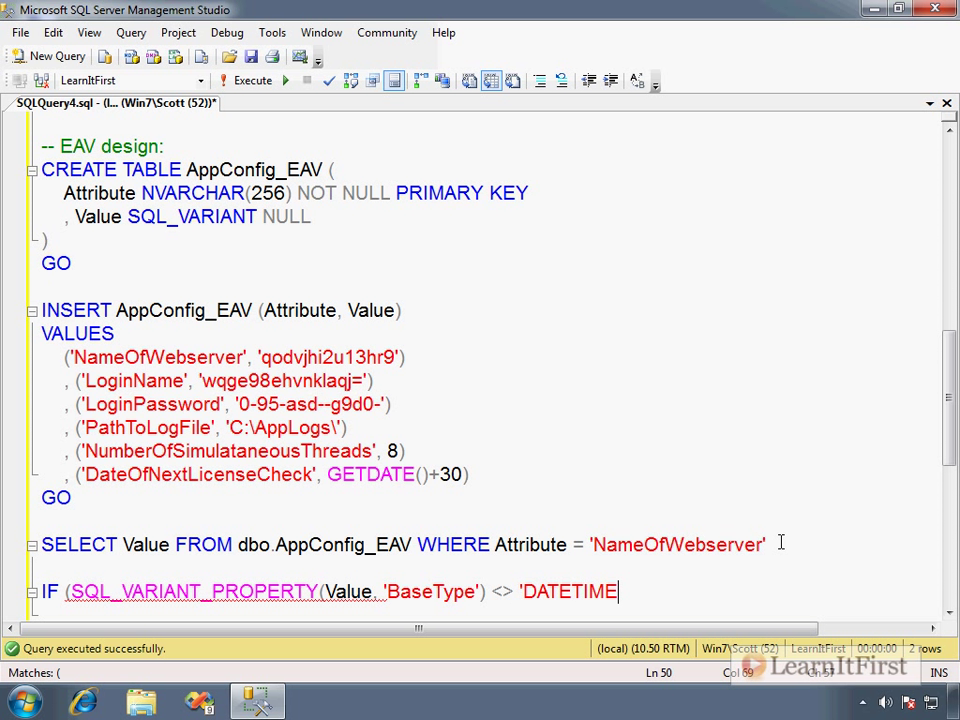
pyautogui.write(')')
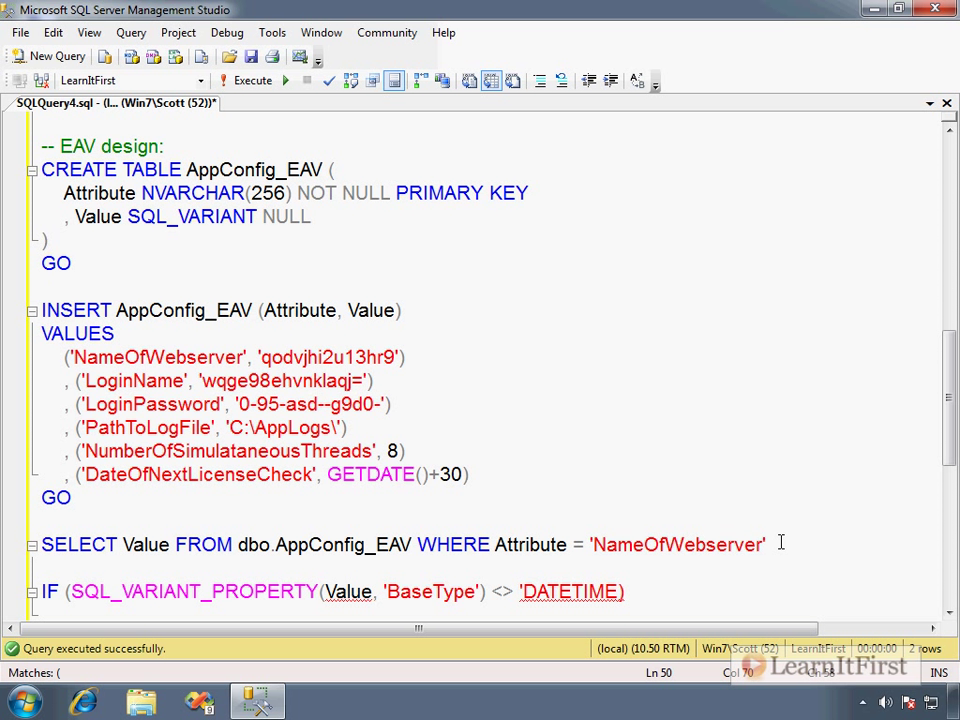
pyautogui.click(624, 592)
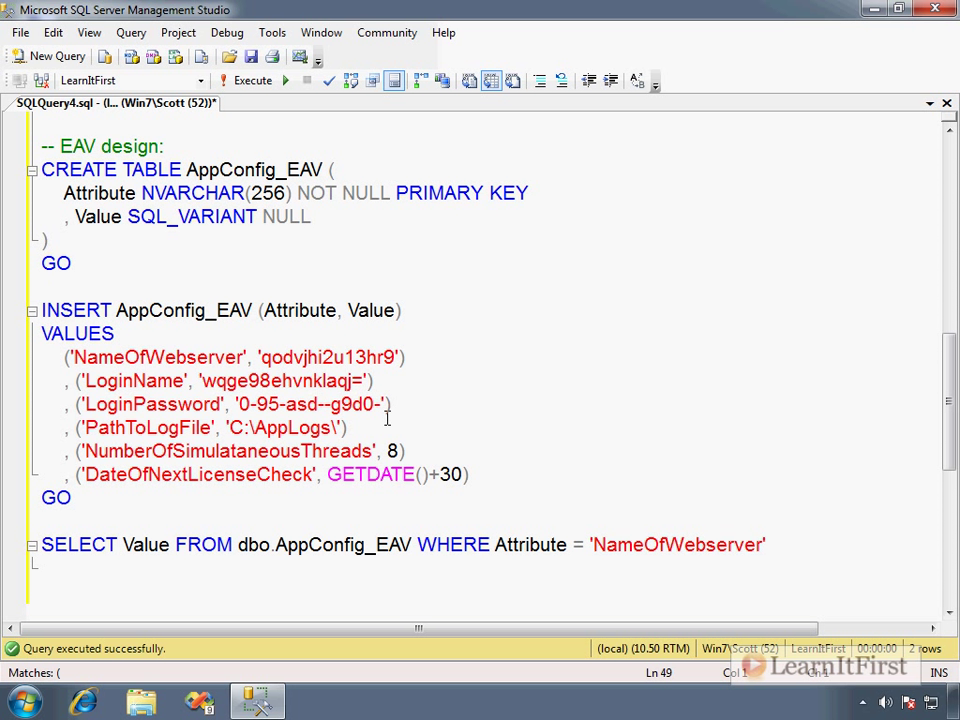
pyautogui.doubleClick(148, 428)
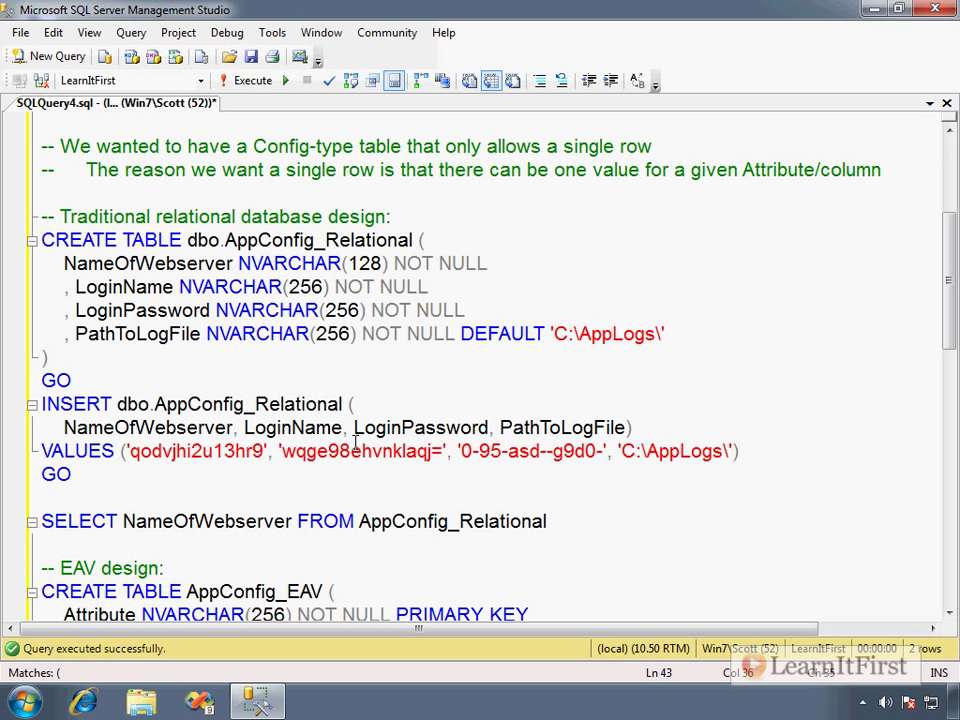
pyautogui.moveTo(42, 240); pyautogui.dragTo(72, 380)
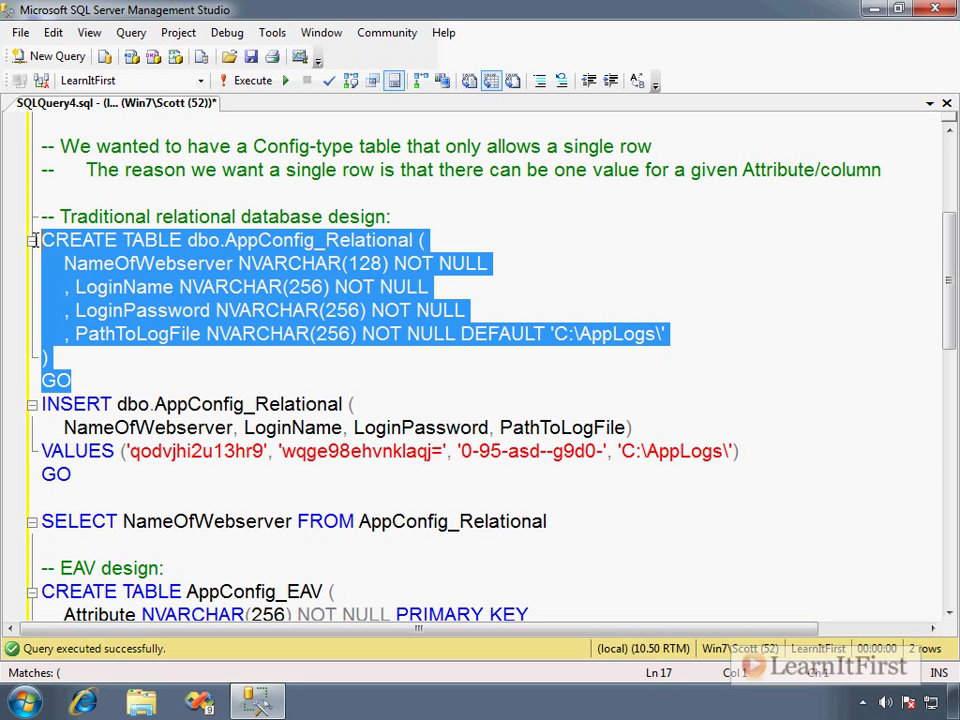
pyautogui.scroll(-3)
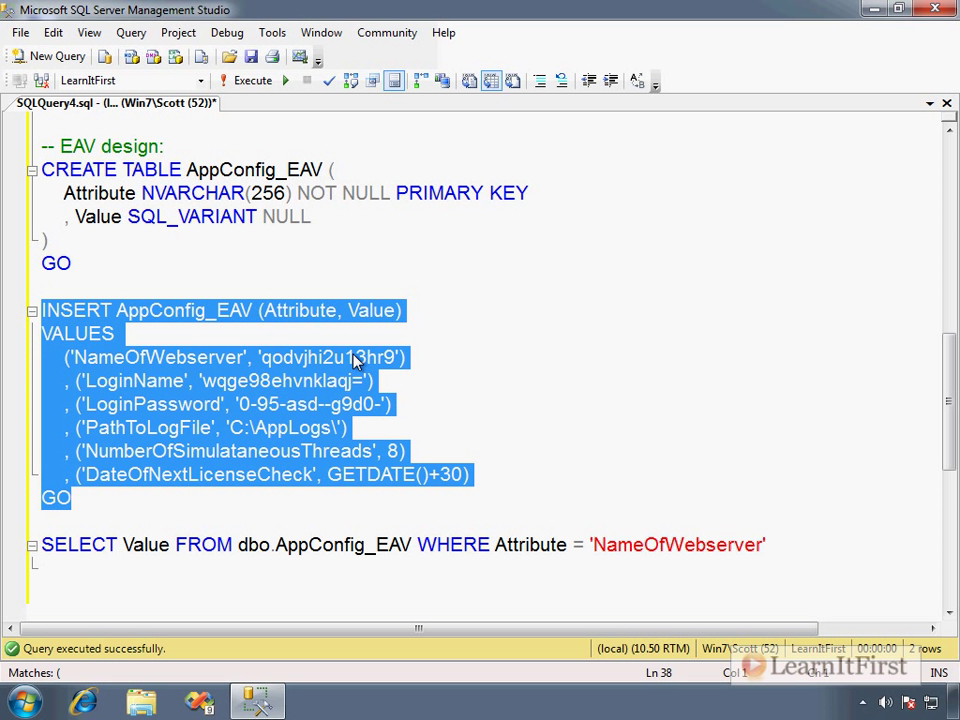
pyautogui.moveTo(492, 390)
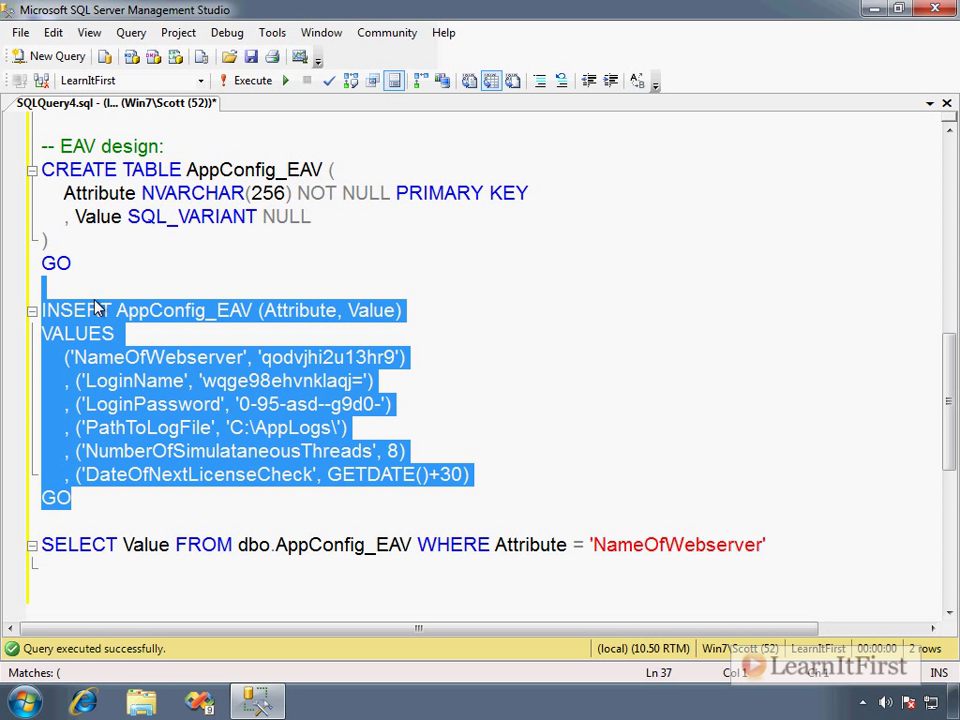
pyautogui.click(408, 356)
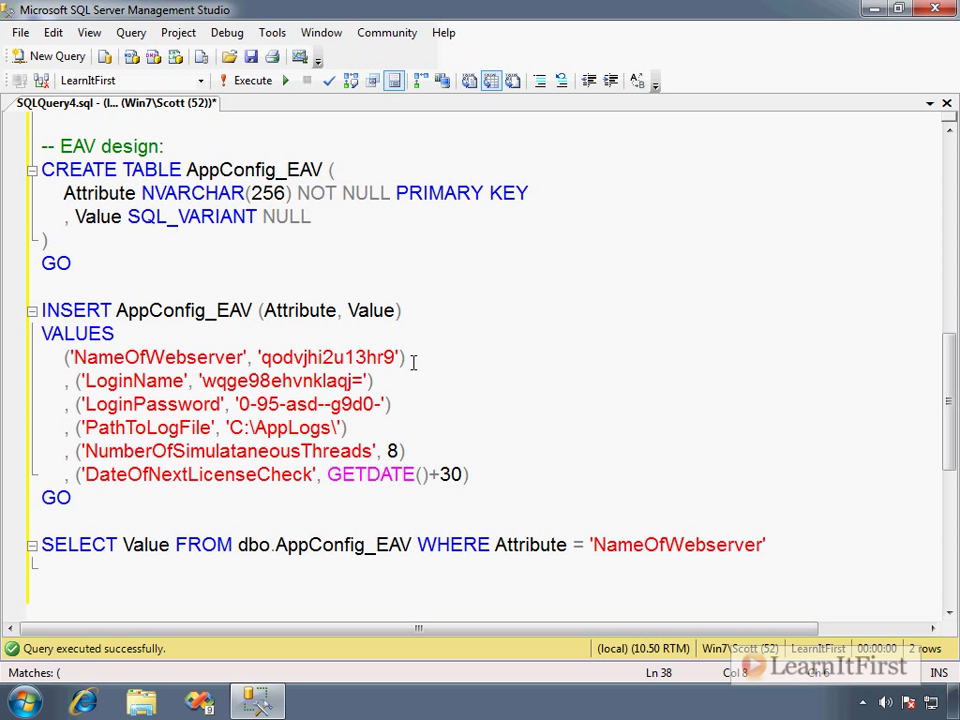